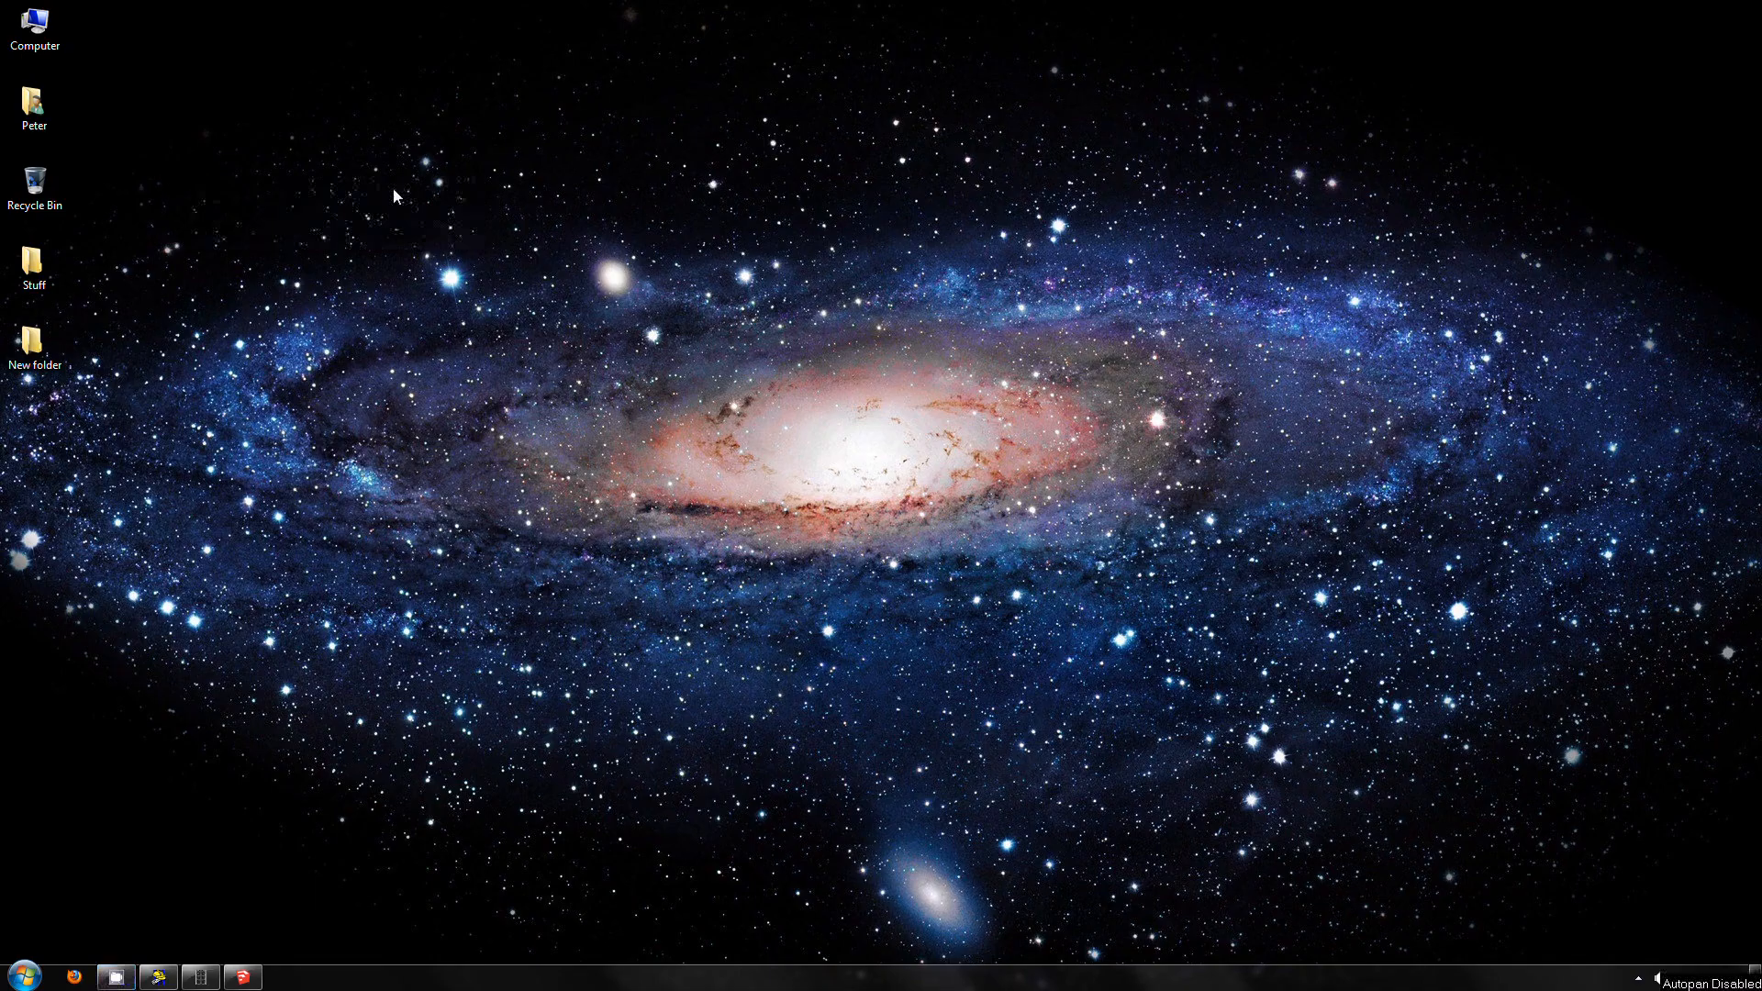
mouse_move(1006, 616)
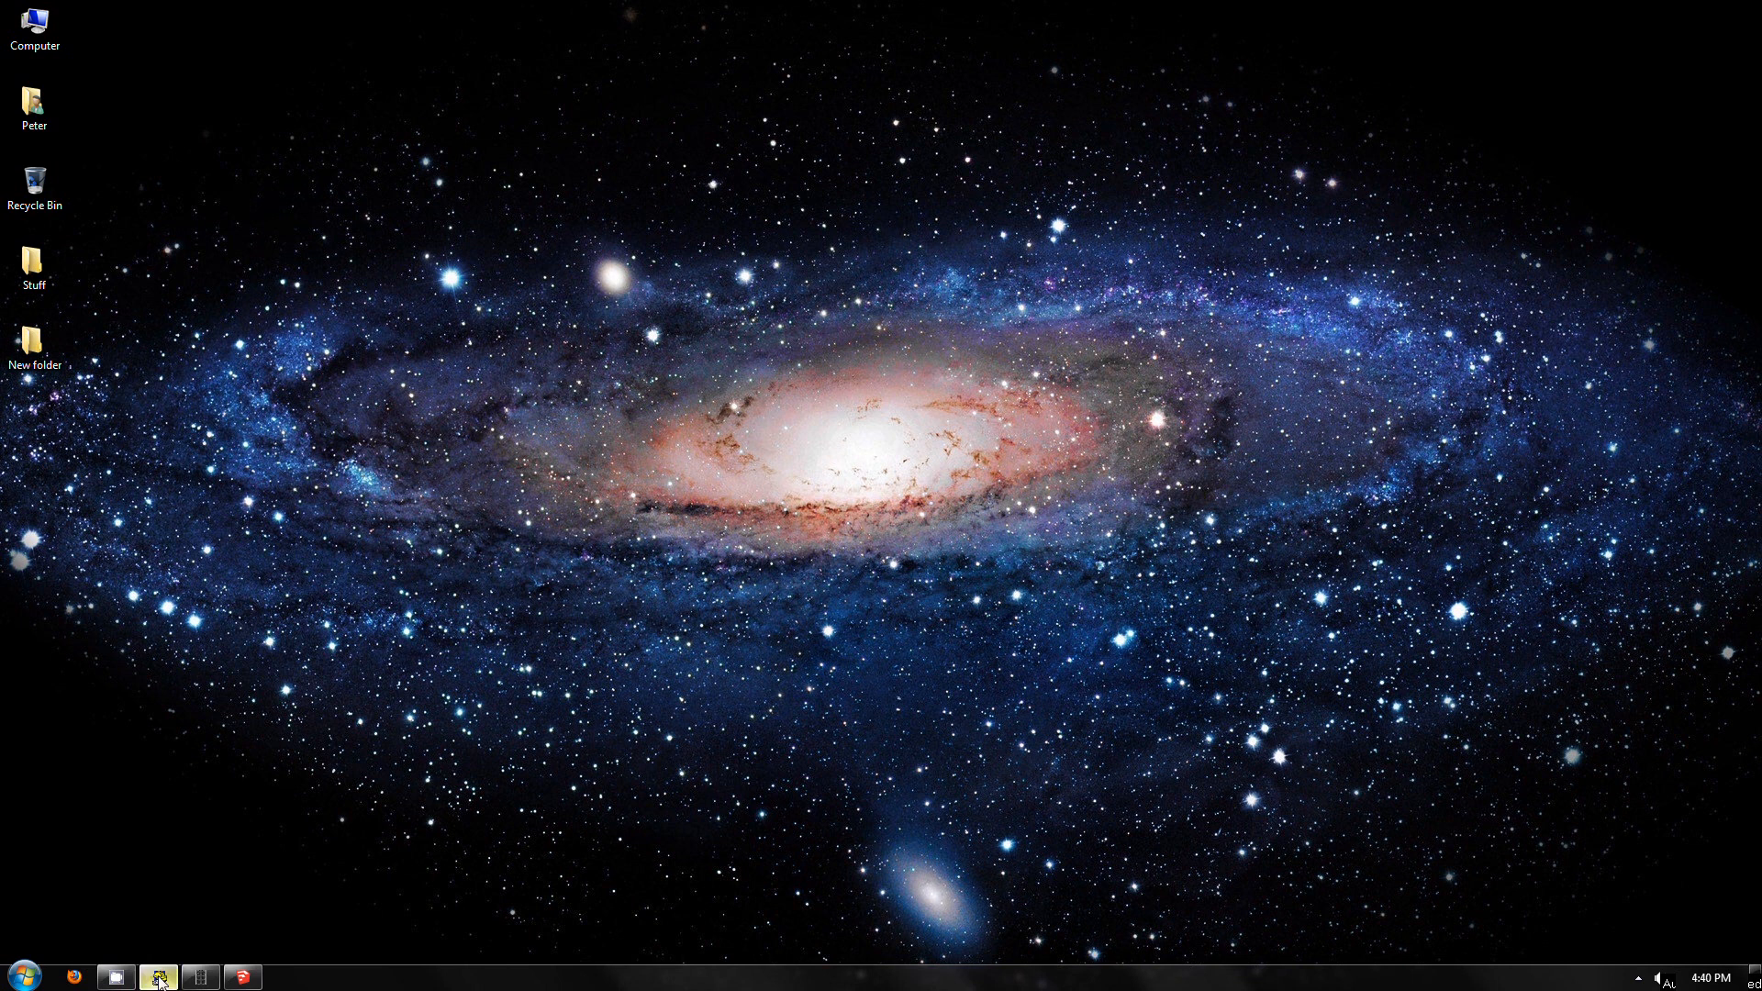
Step: Bring up NoLimits Editor showing the Griffon track layout from above
left_click(157, 975)
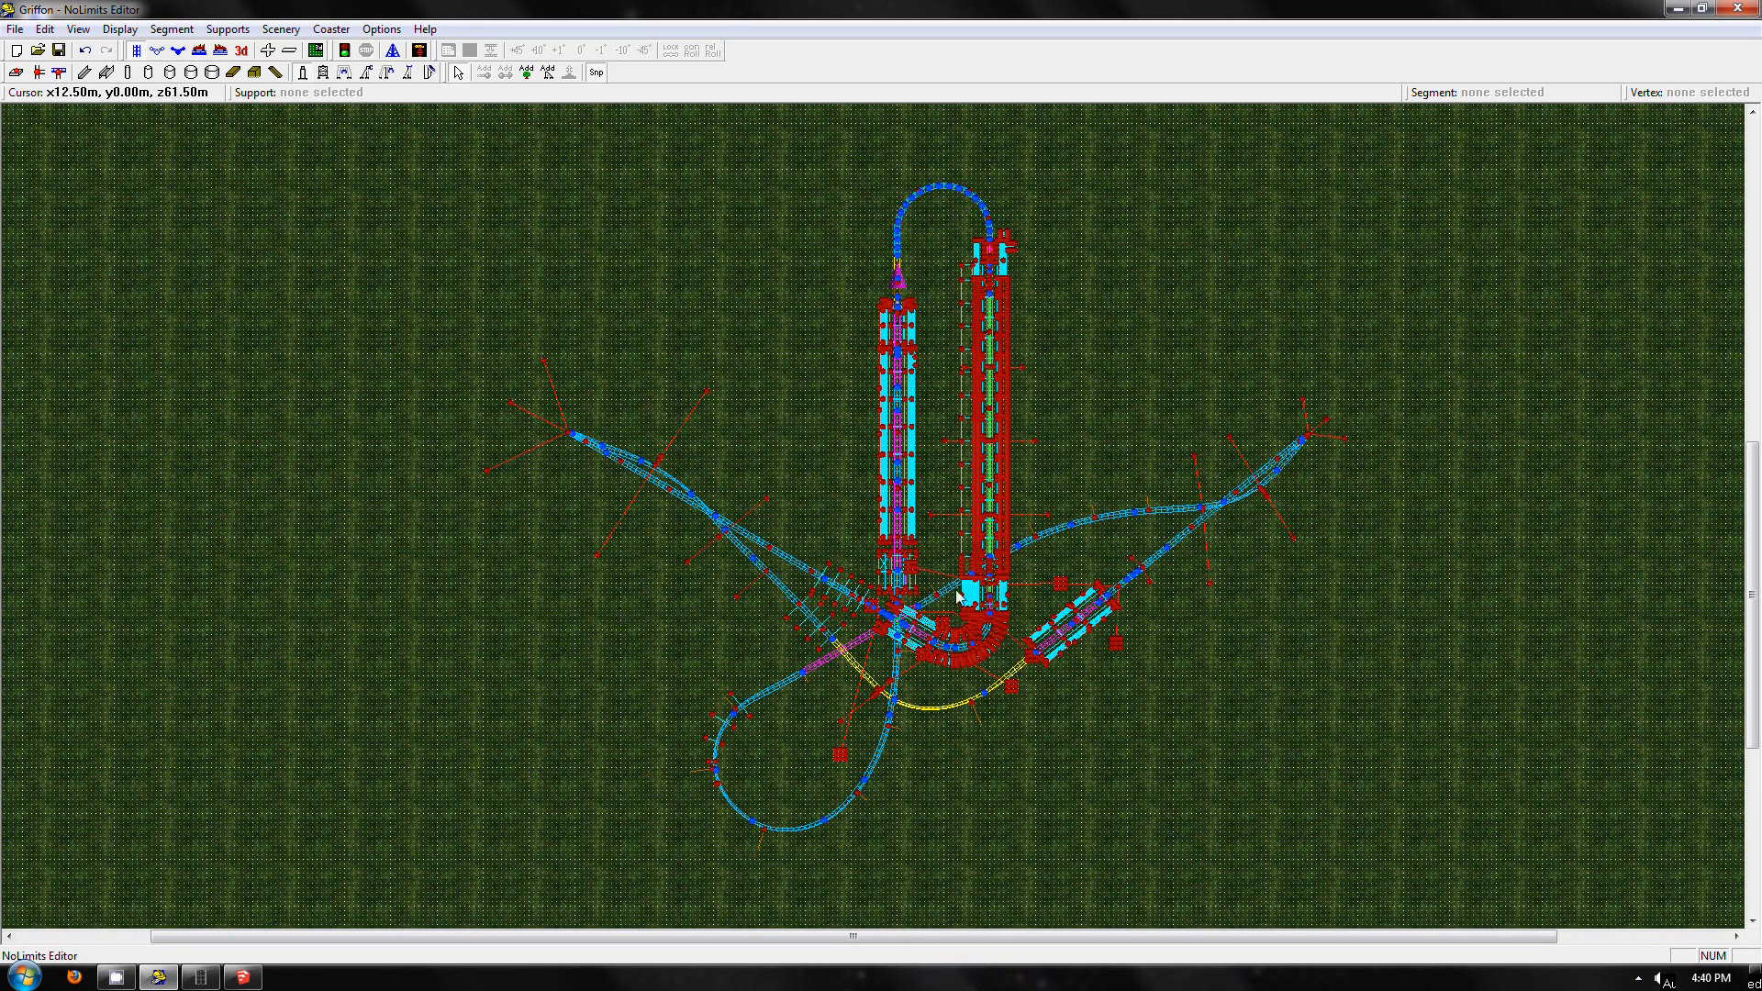
mouse_move(950, 632)
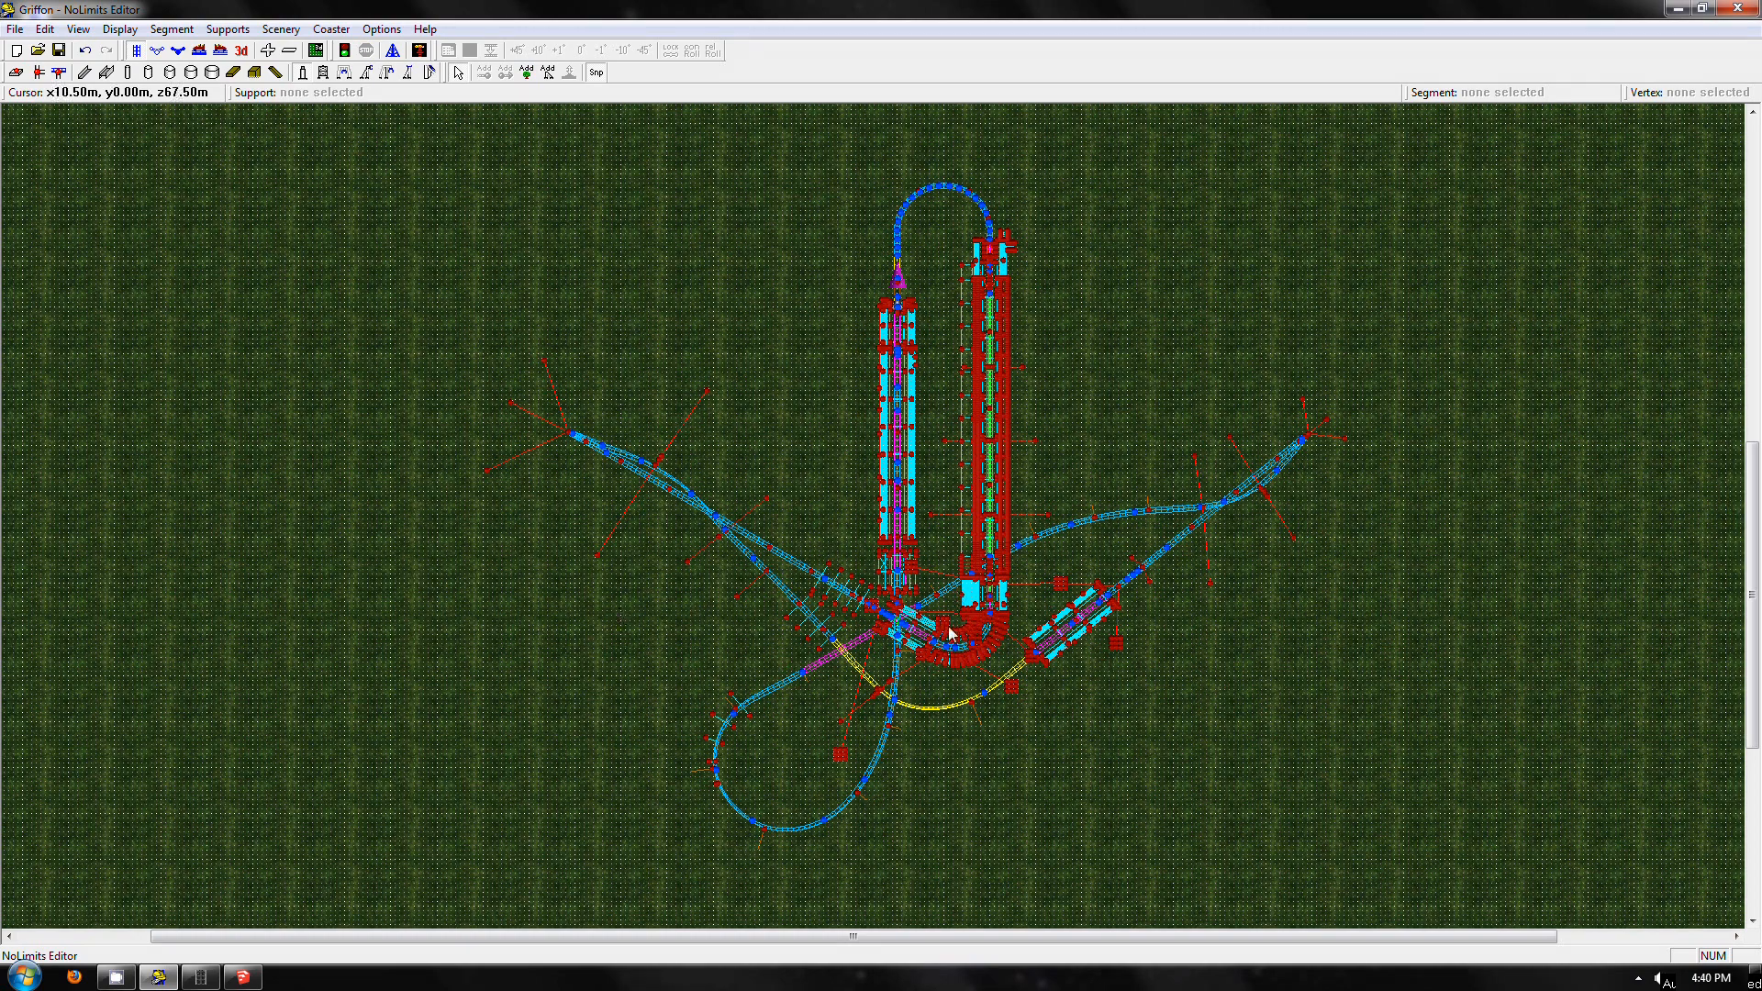
mouse_move(780, 416)
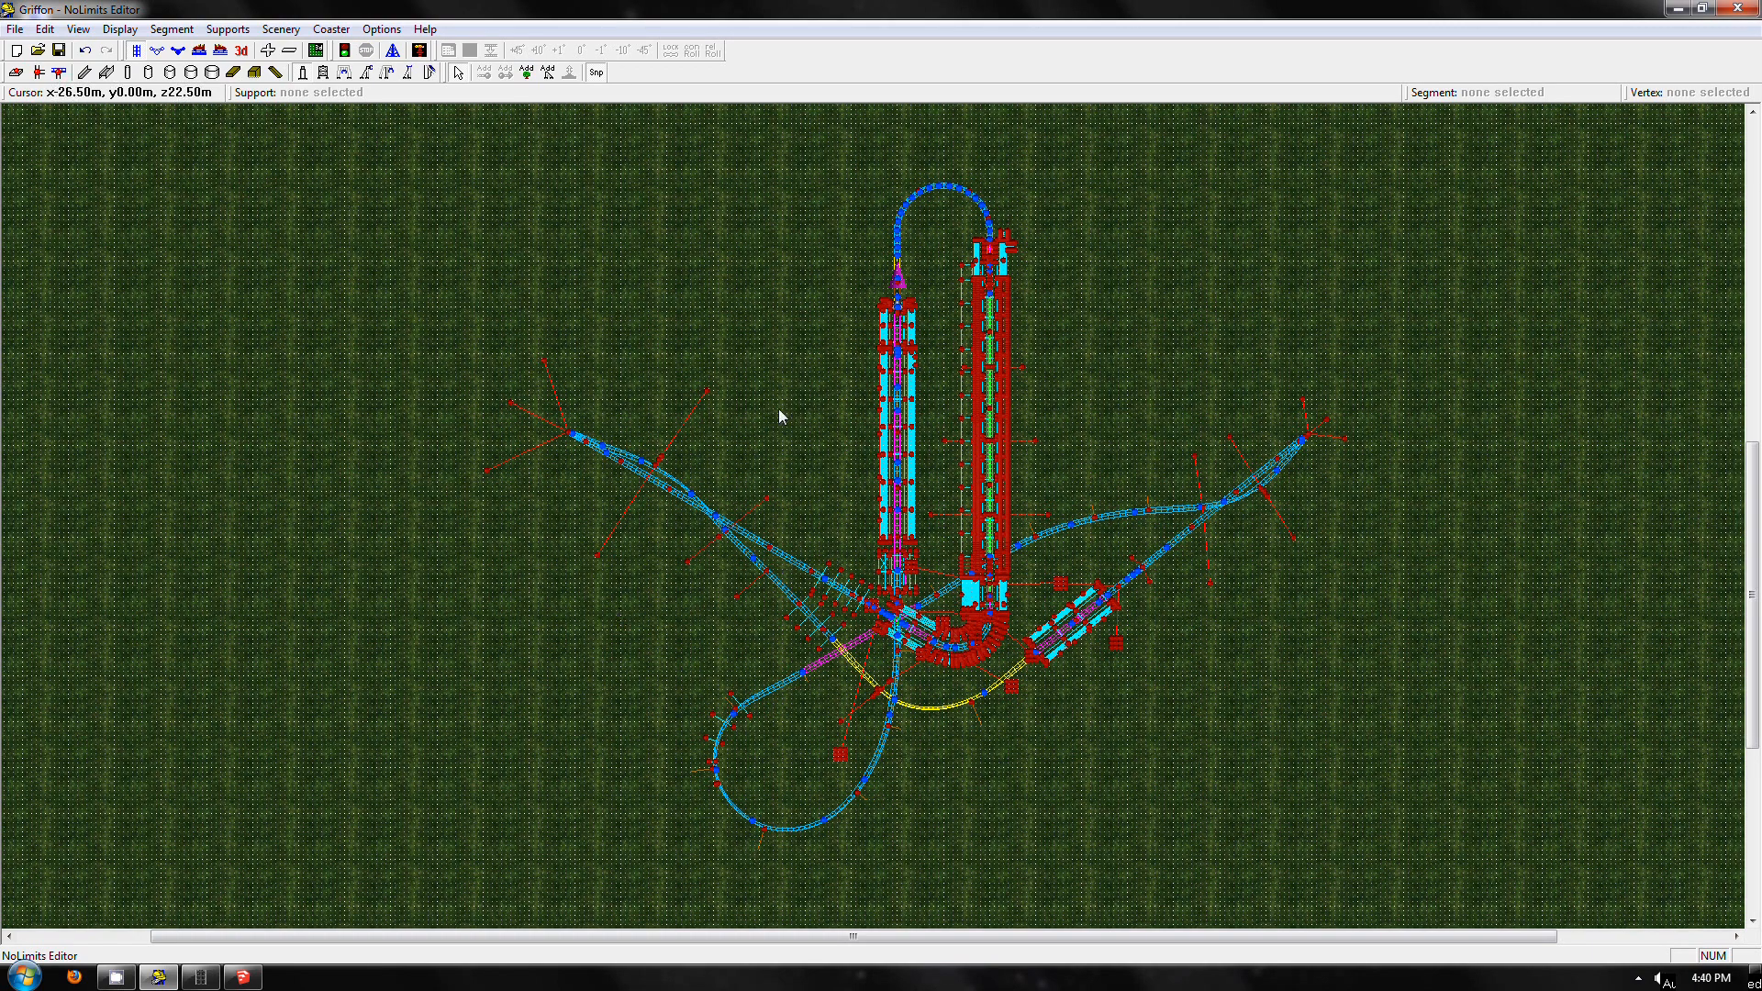
mouse_move(512, 340)
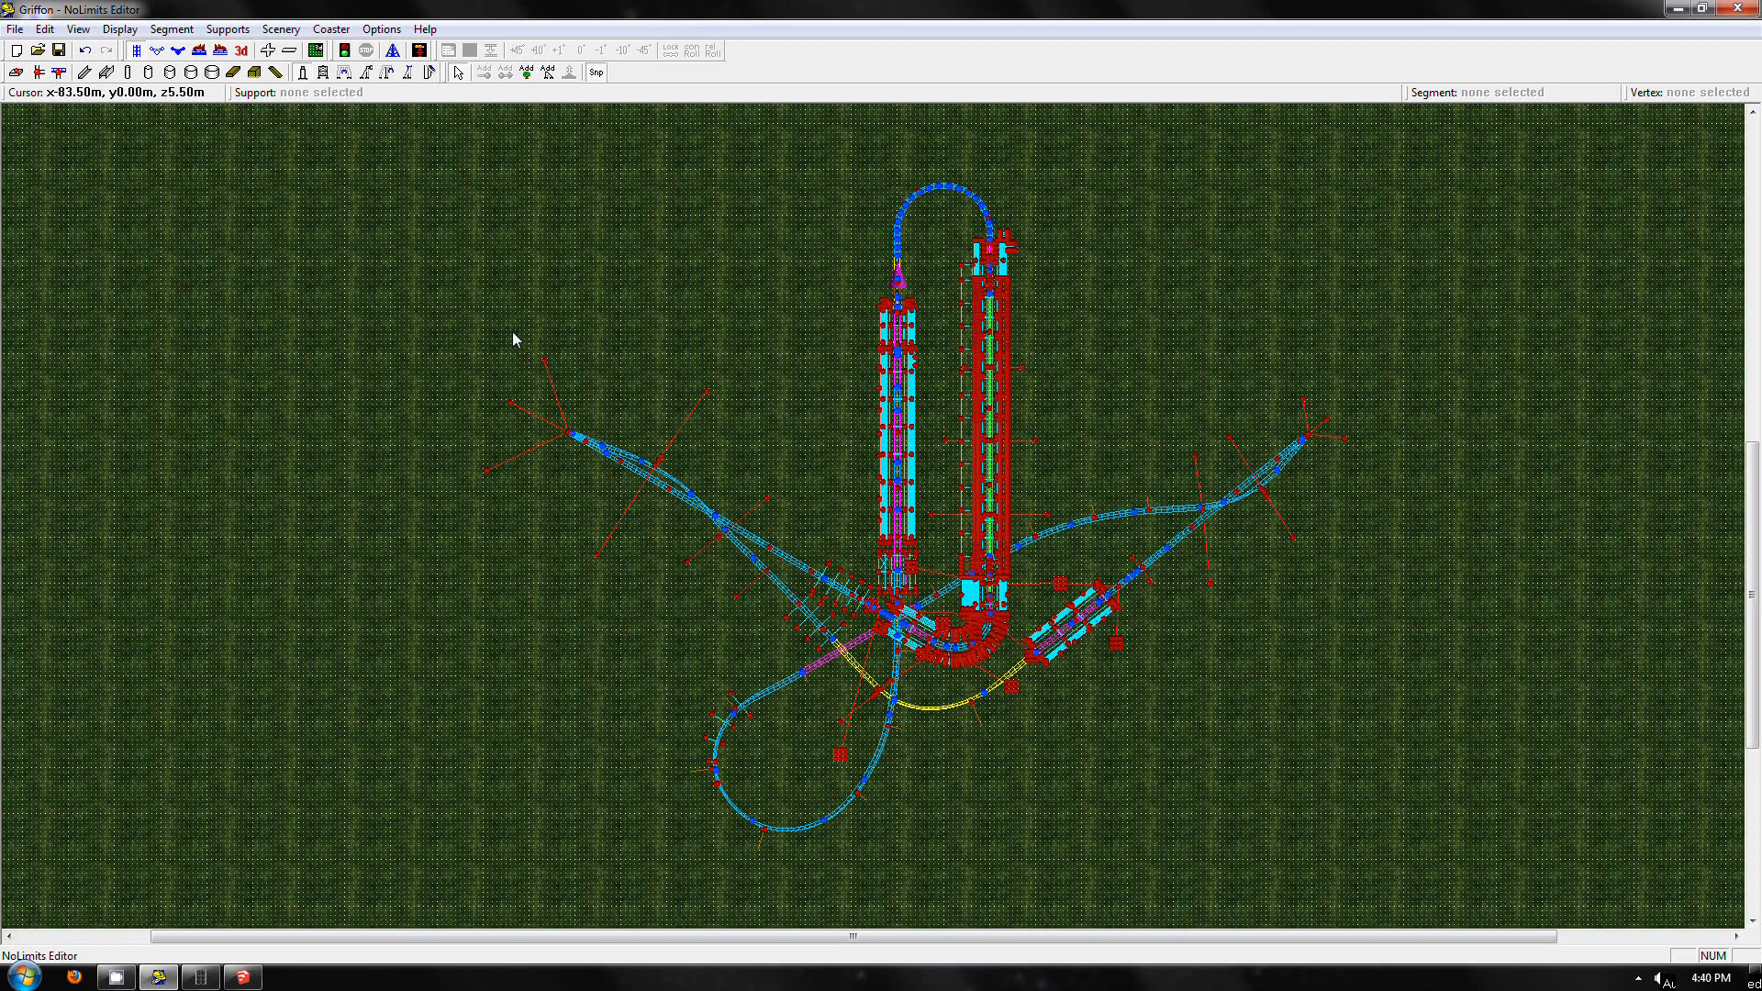
mouse_move(1171, 225)
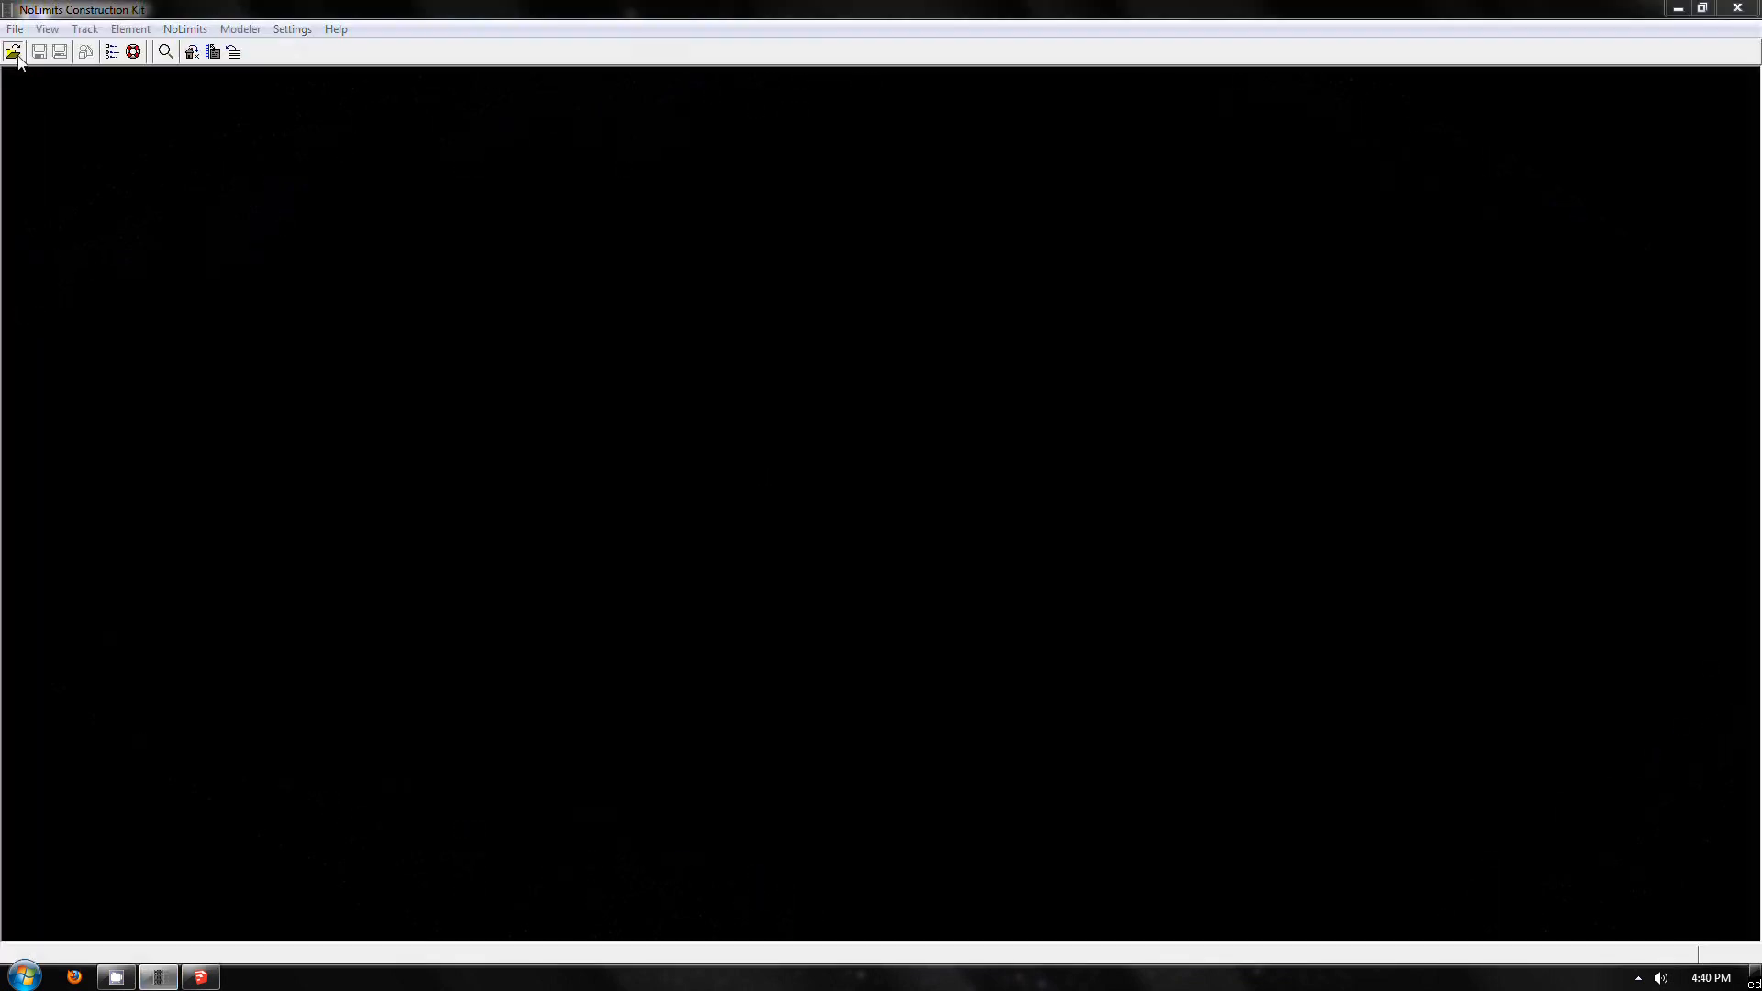
Step: Load Griffon.nltrack and bring up the Modeler settings window
left_click(13, 51)
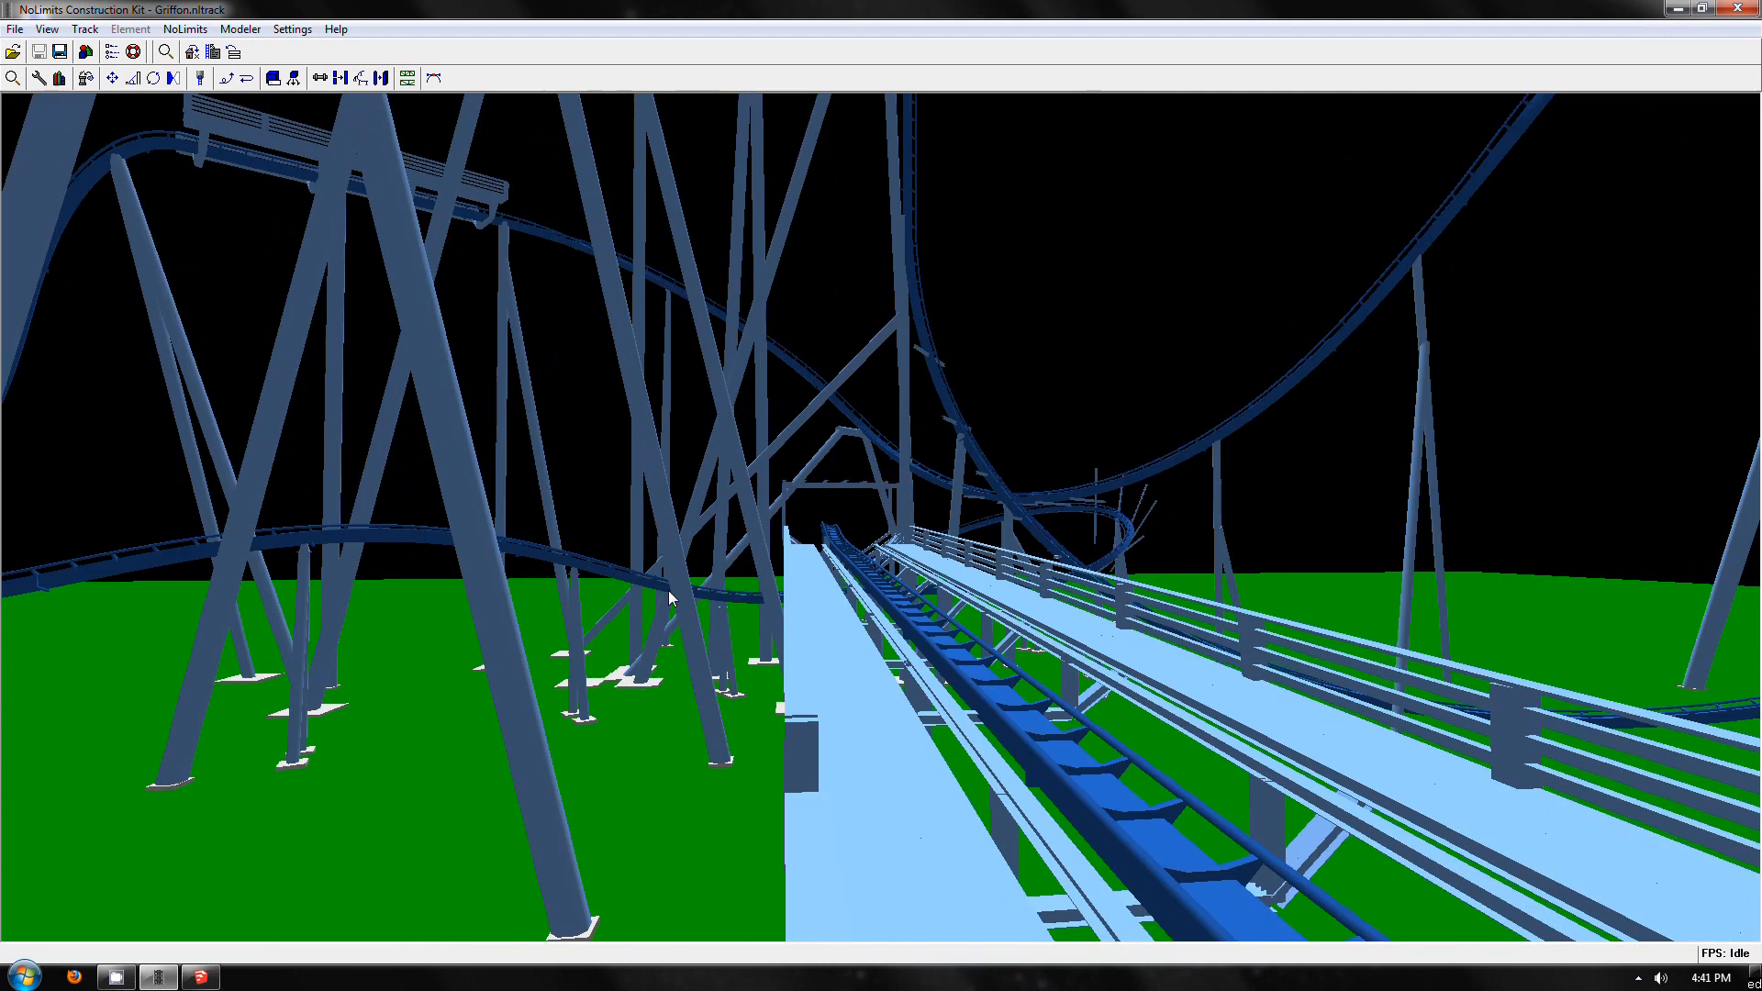
left_click(240, 29)
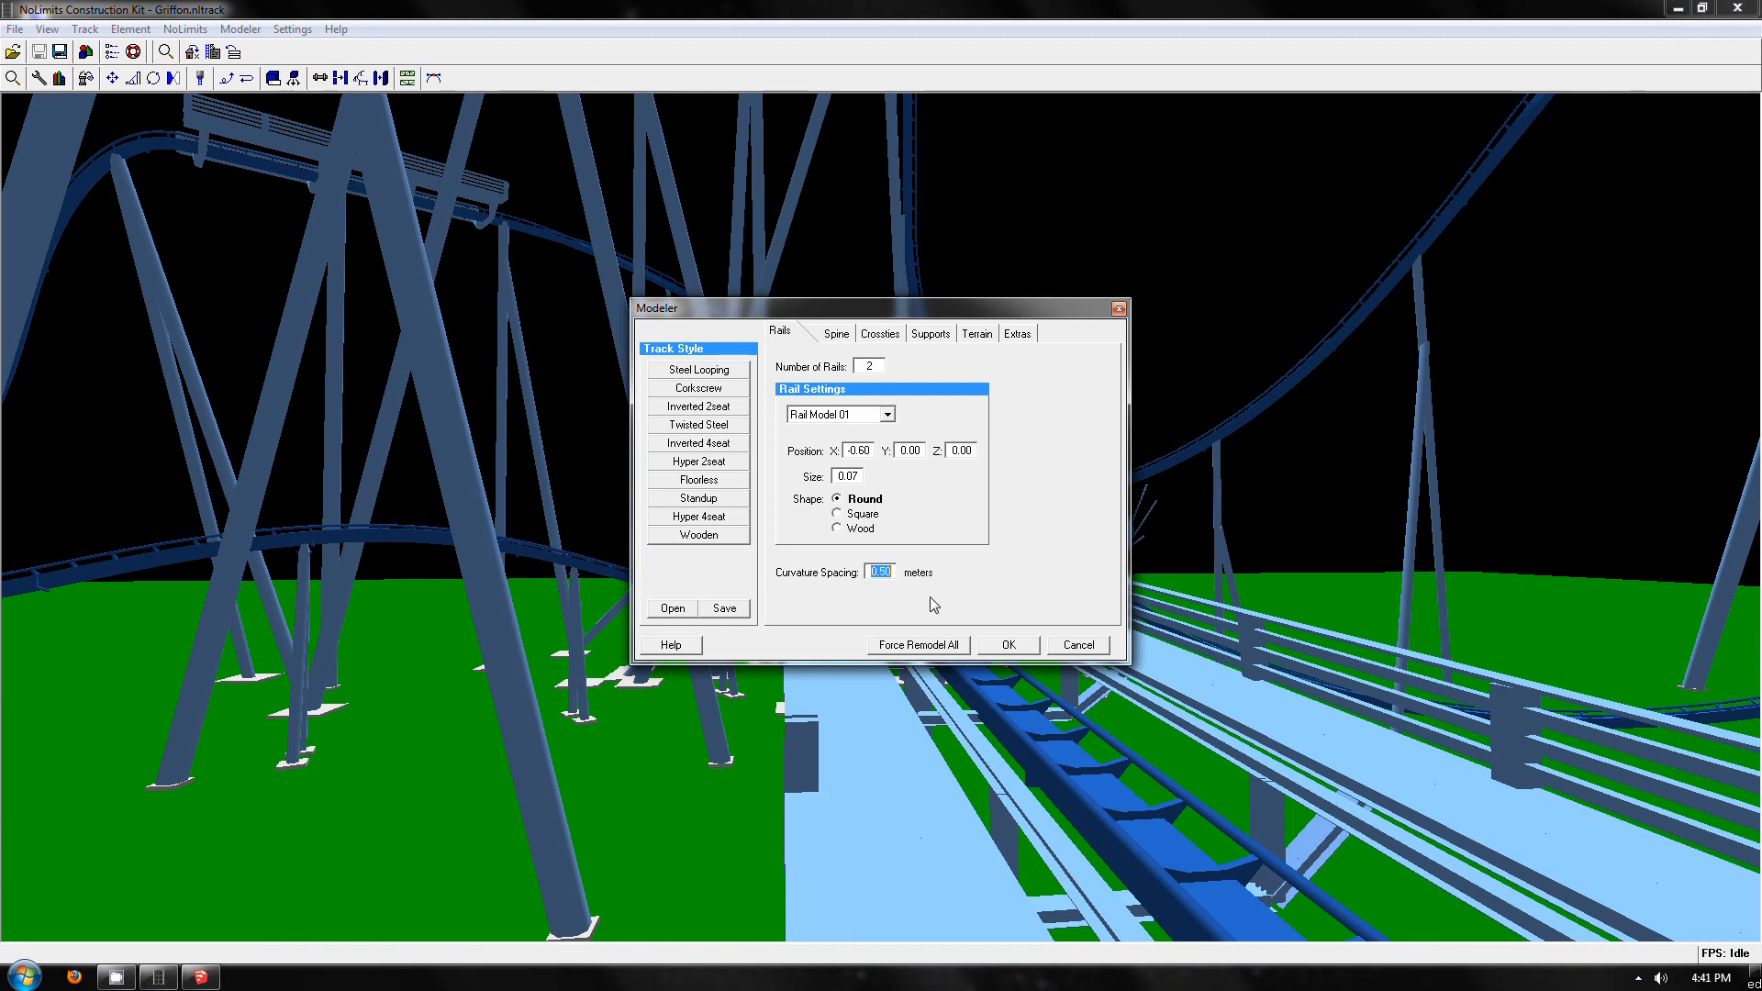
Step: Set curvature spacing to 1 and the rail size to 0.09
type("1")
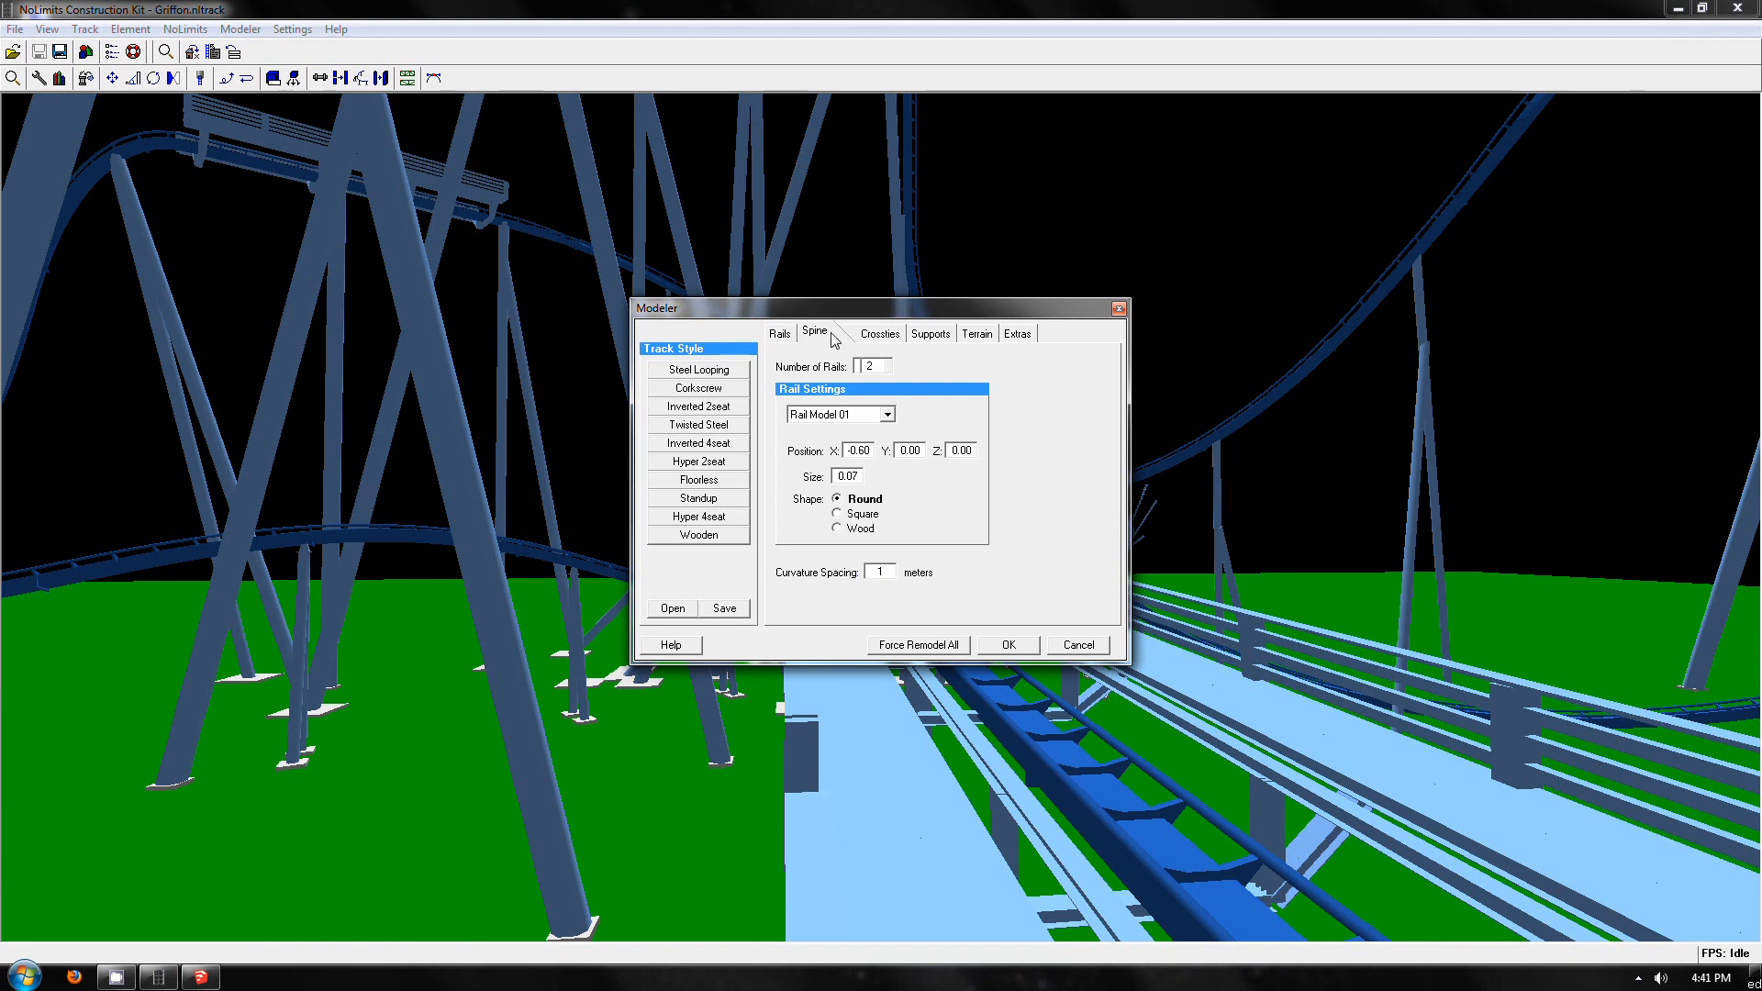
left_click(812, 332)
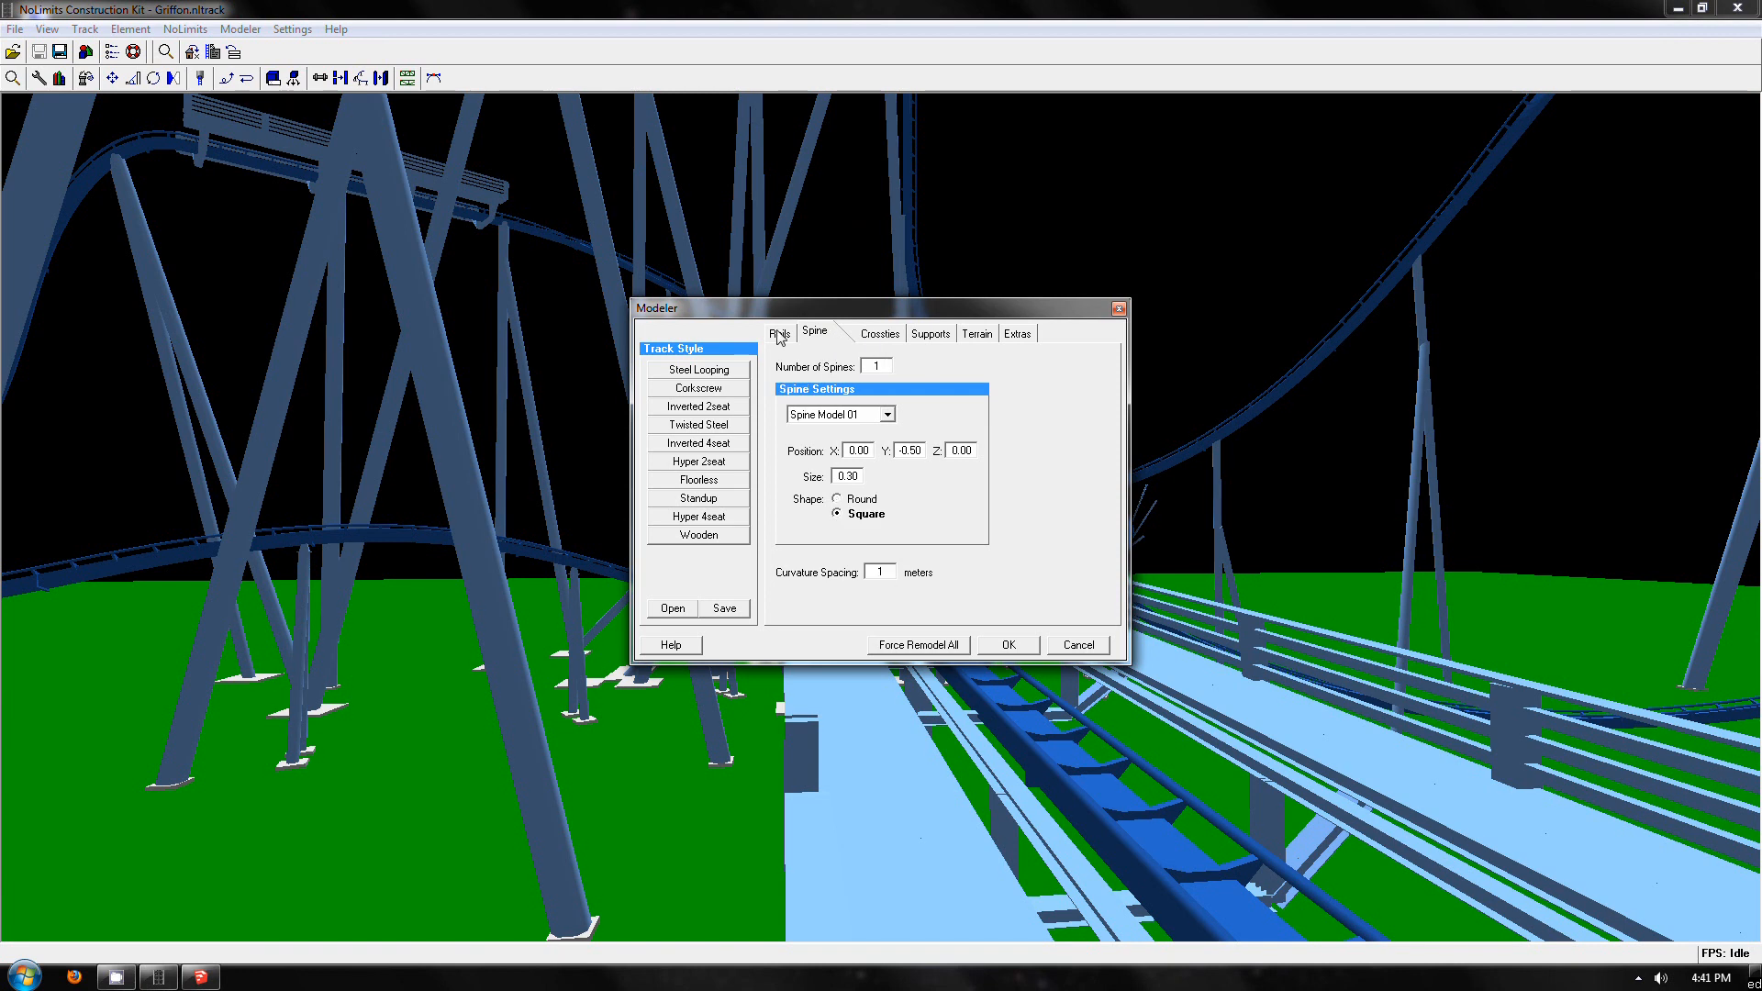
left_click(778, 332)
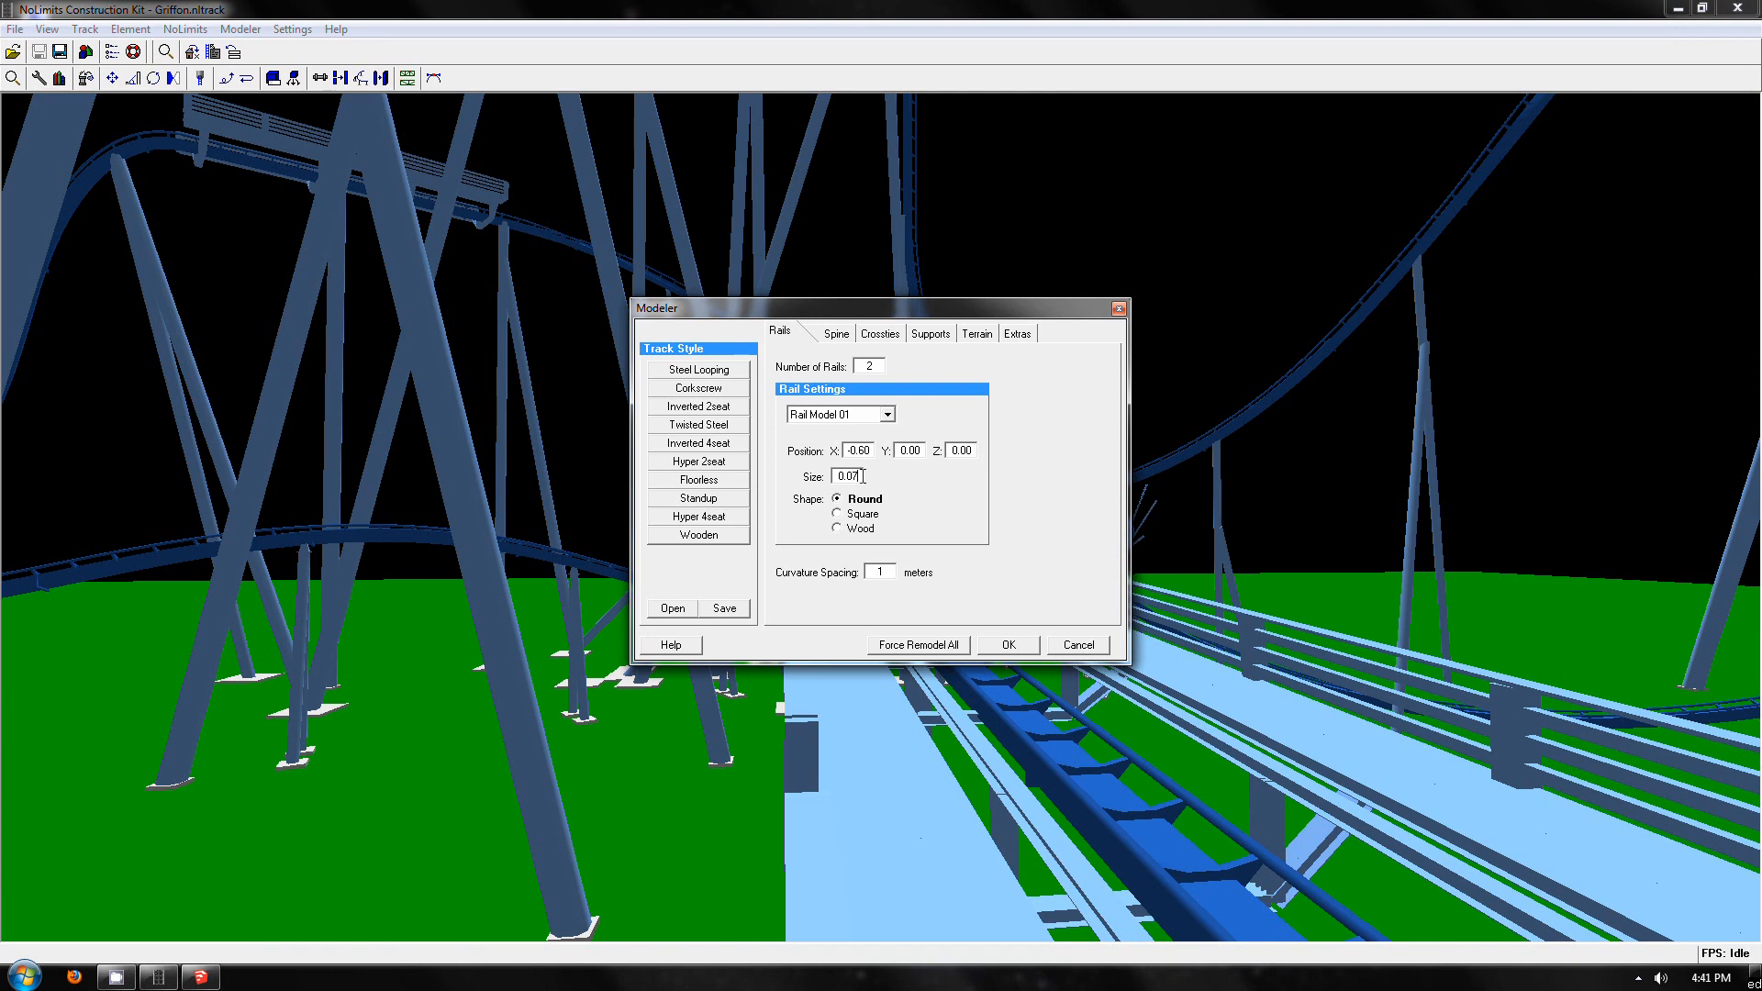
type("0.09")
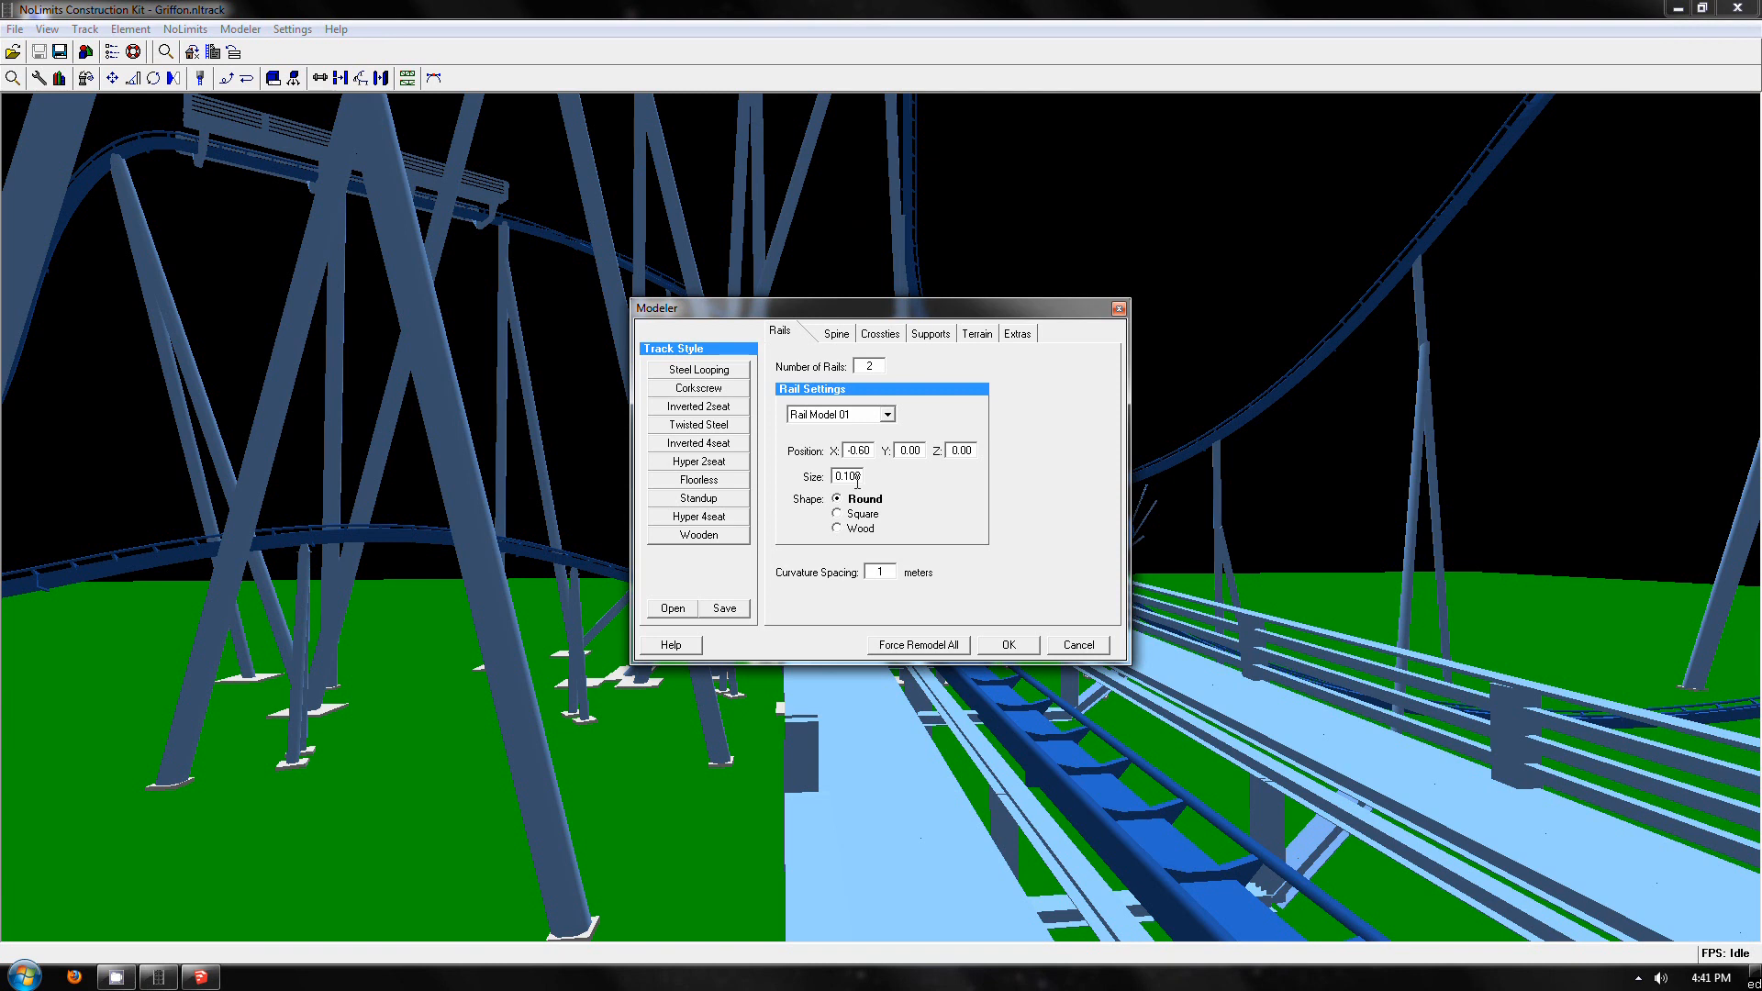
Step: Set the second rail model's X position to 0.72 and review the spine settings
left_click(887, 414)
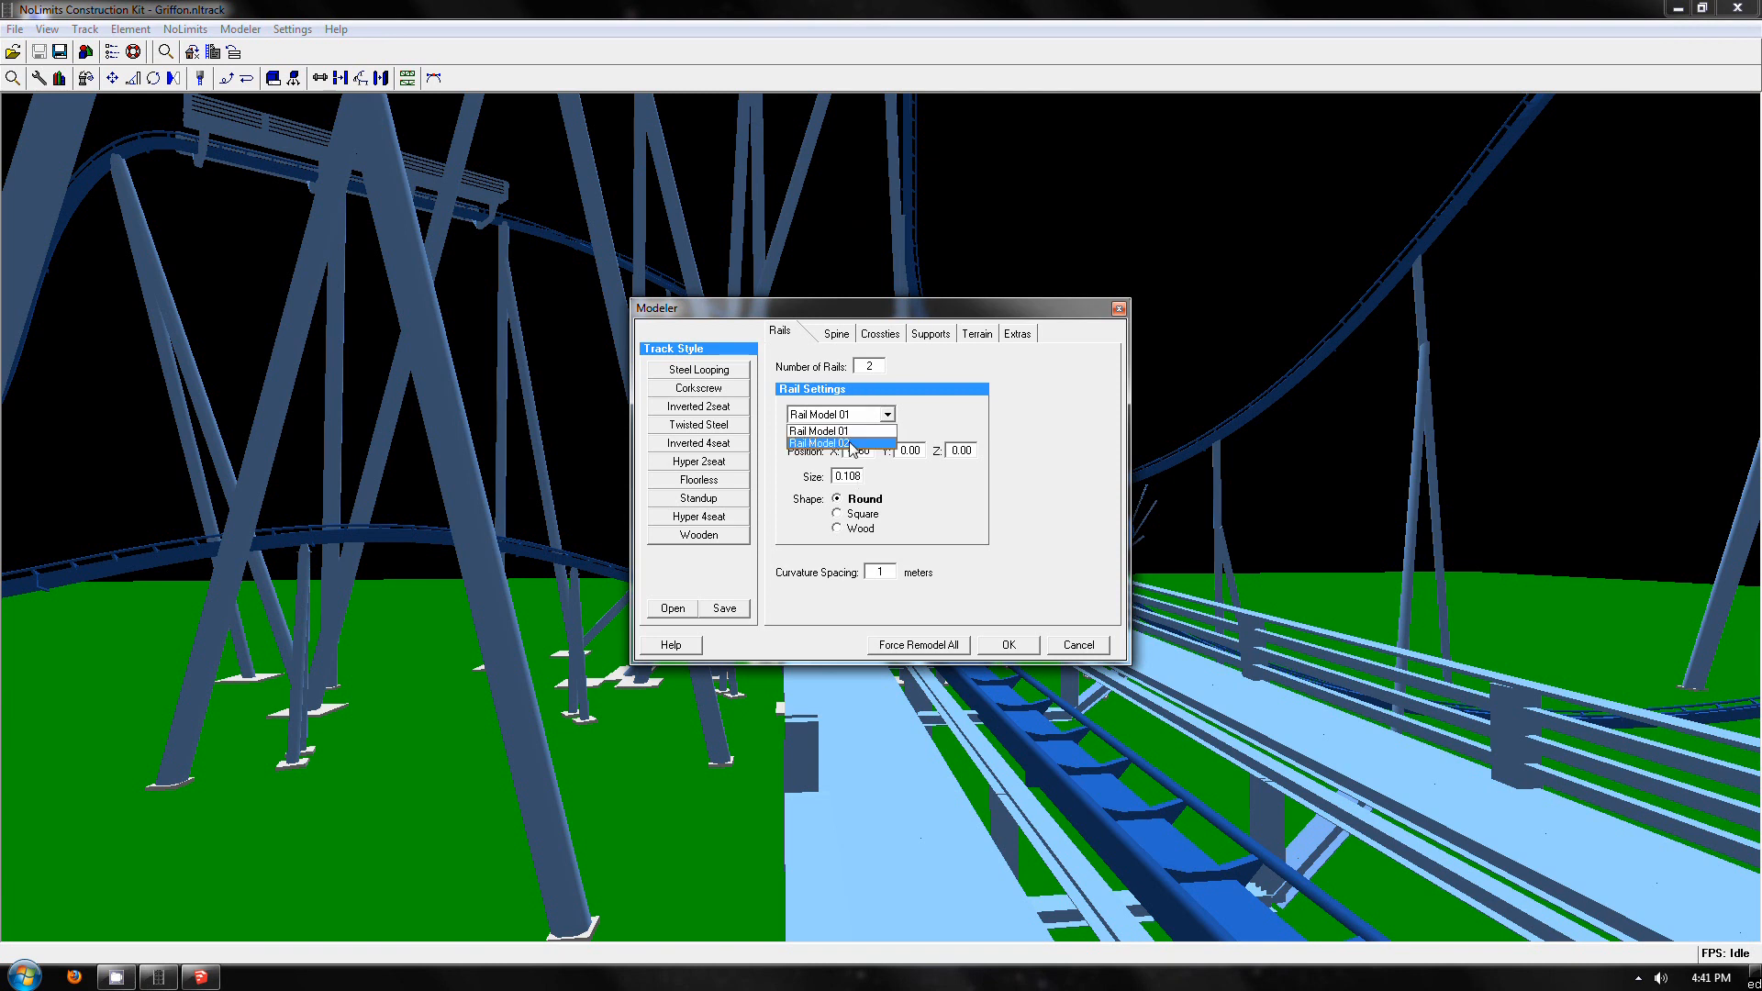
left_click(821, 442)
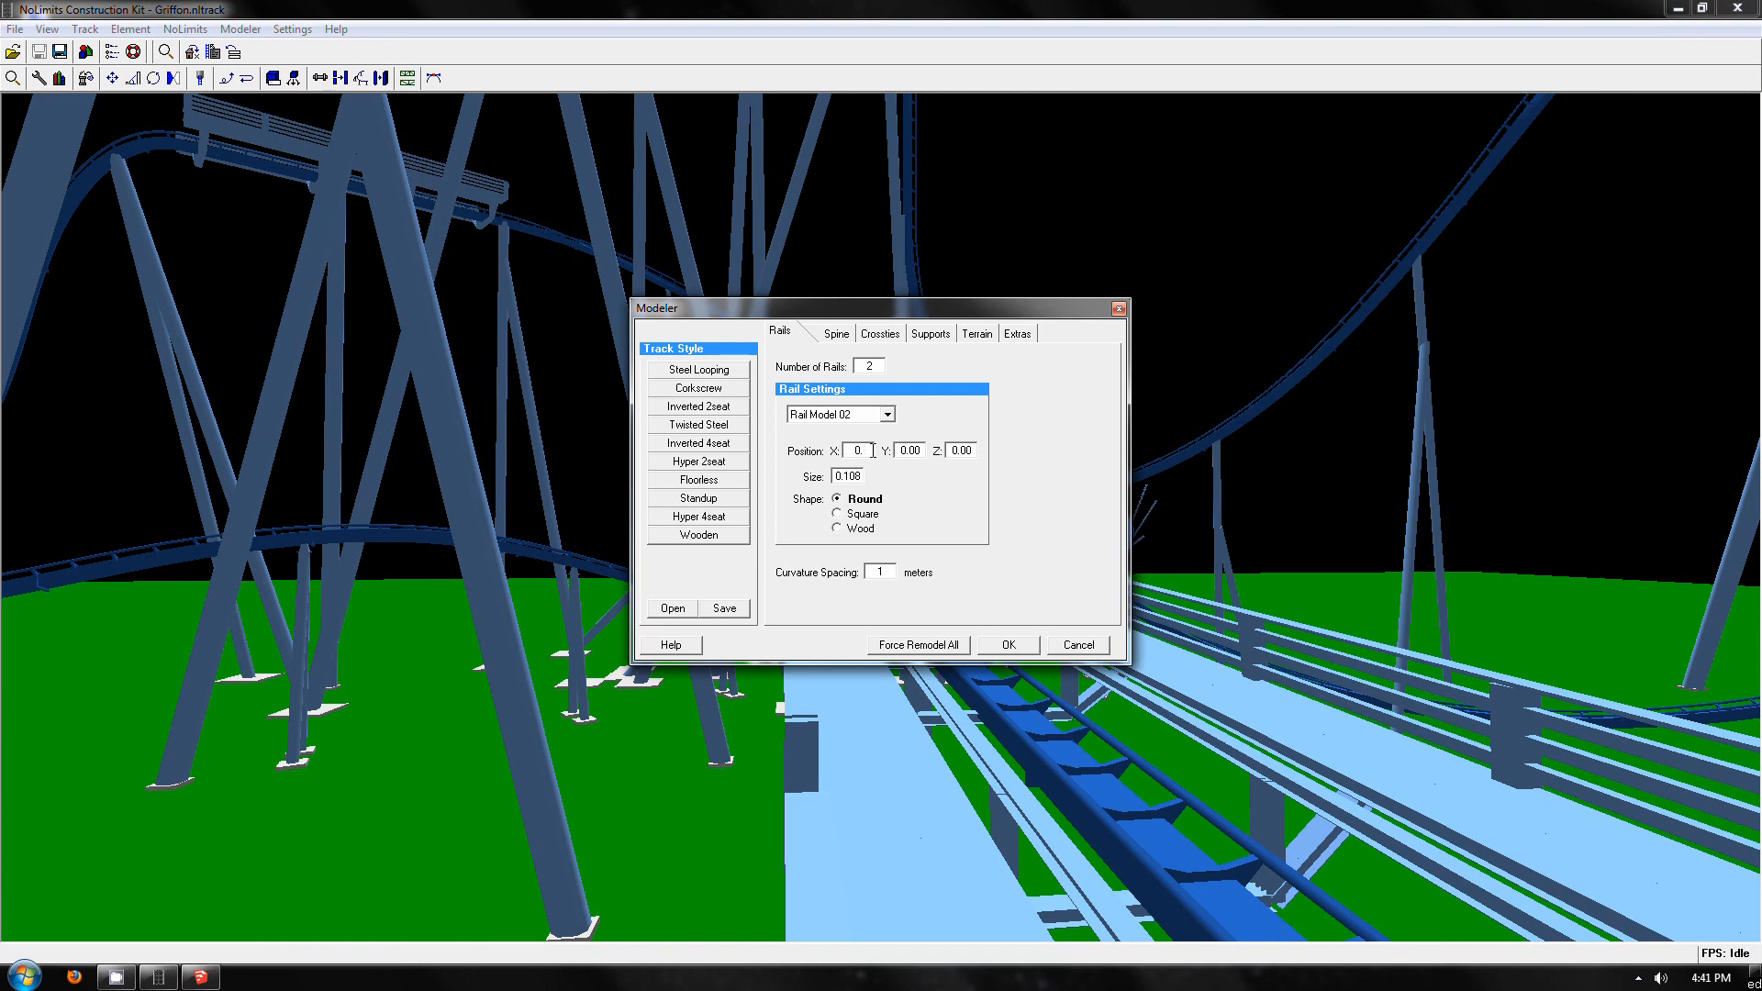
left_click(857, 450)
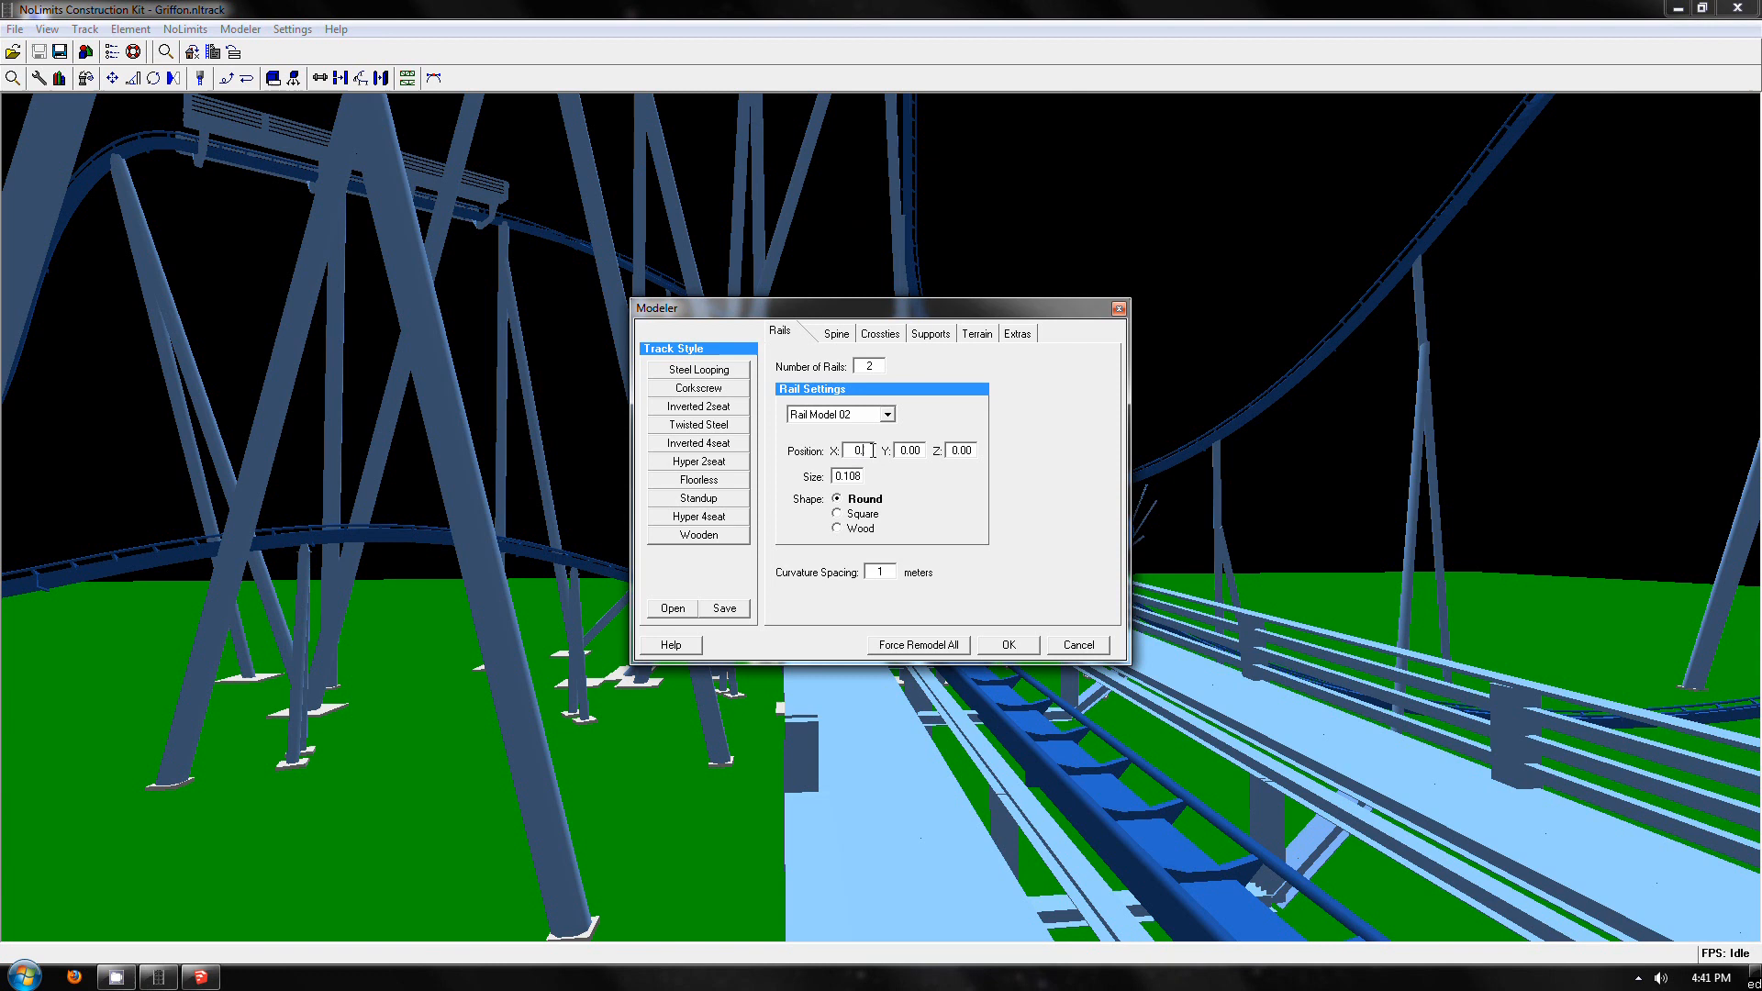
type("0.72")
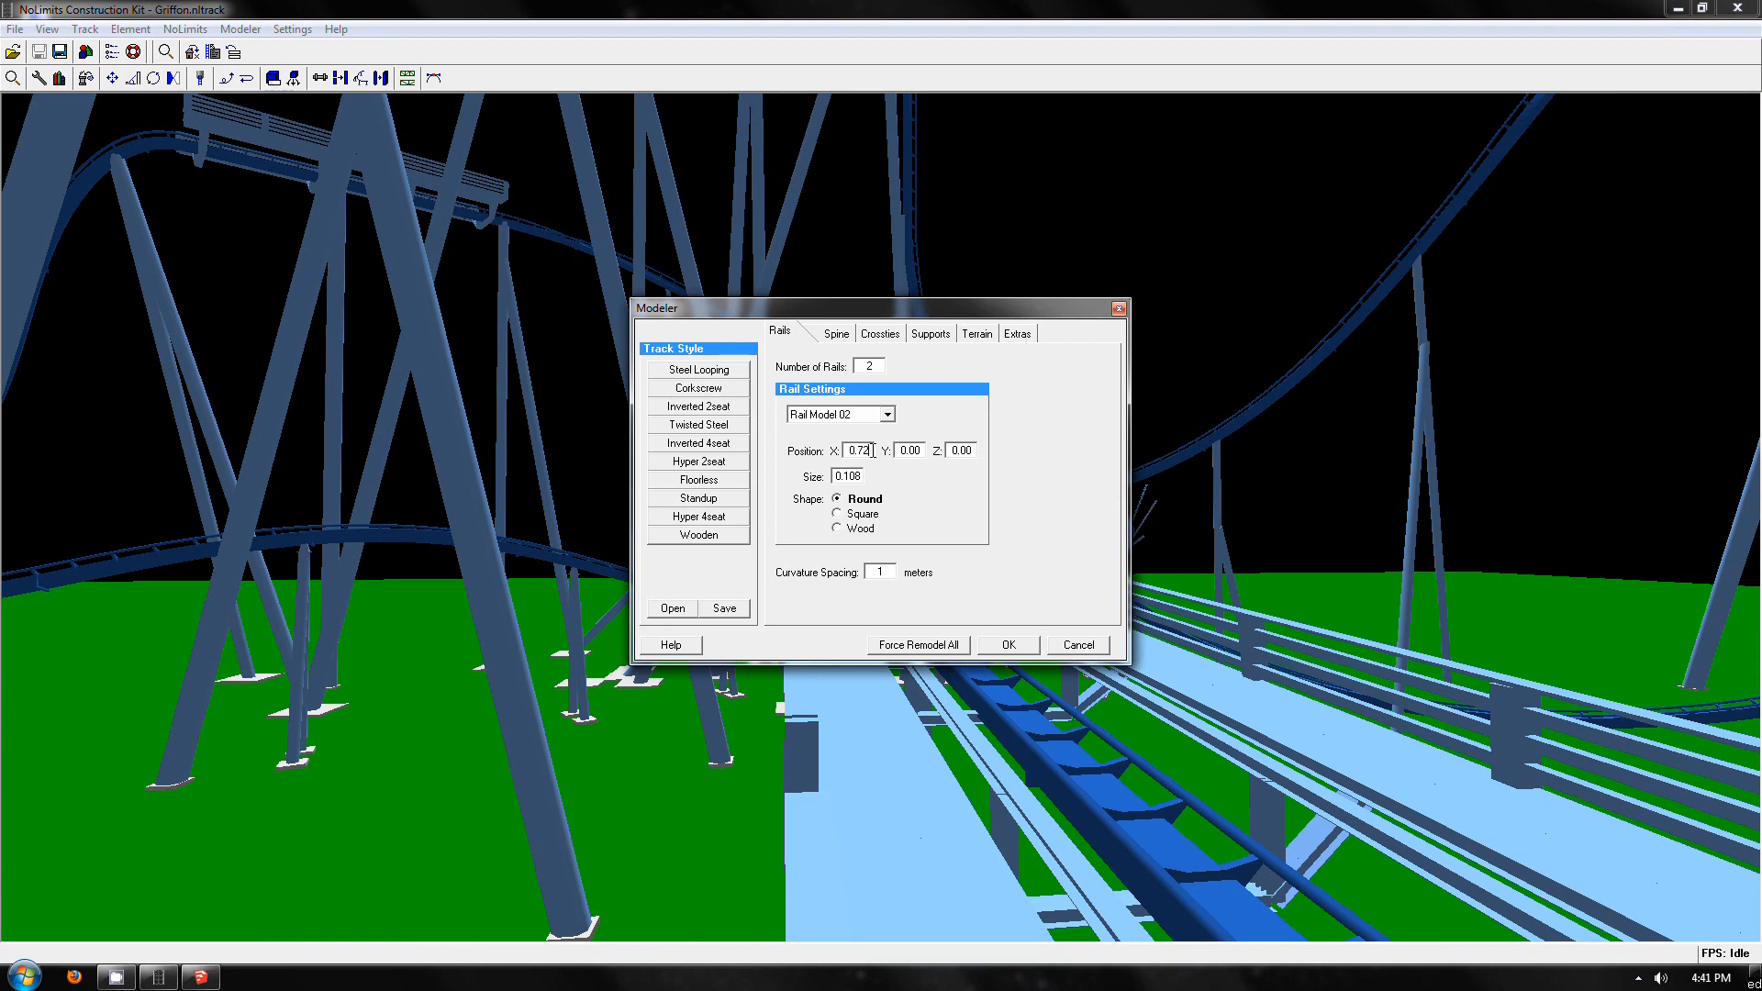
left_click(836, 413)
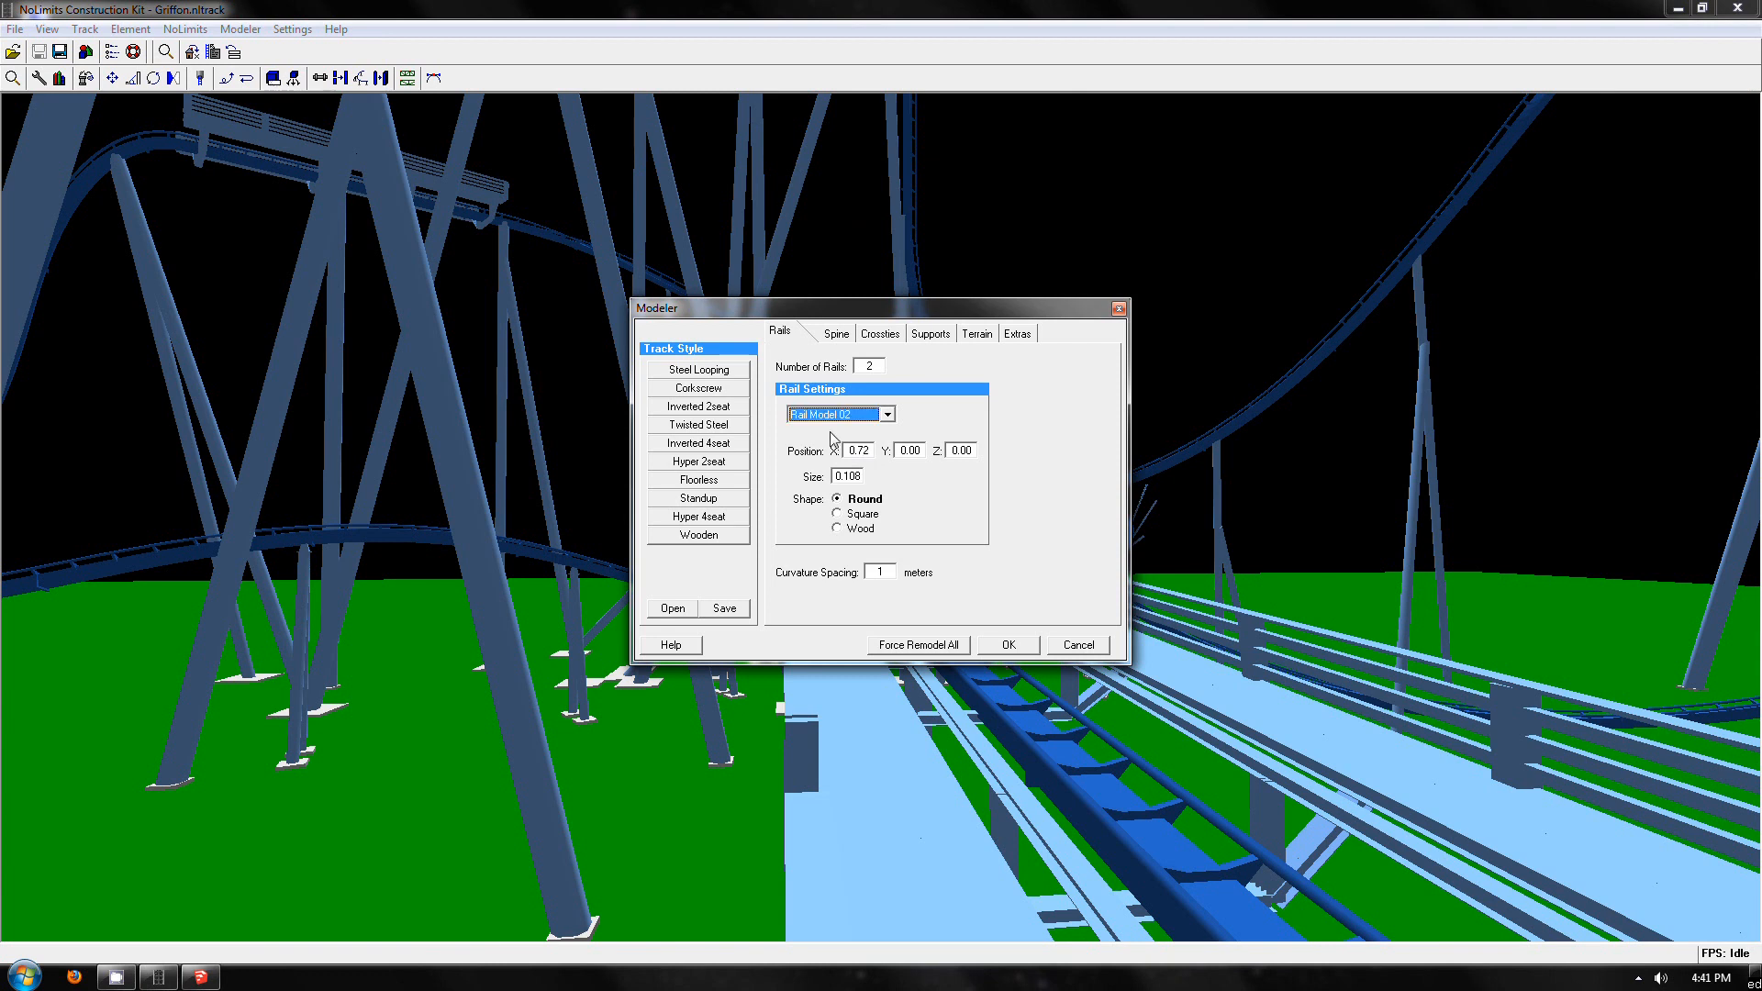
left_click(836, 414)
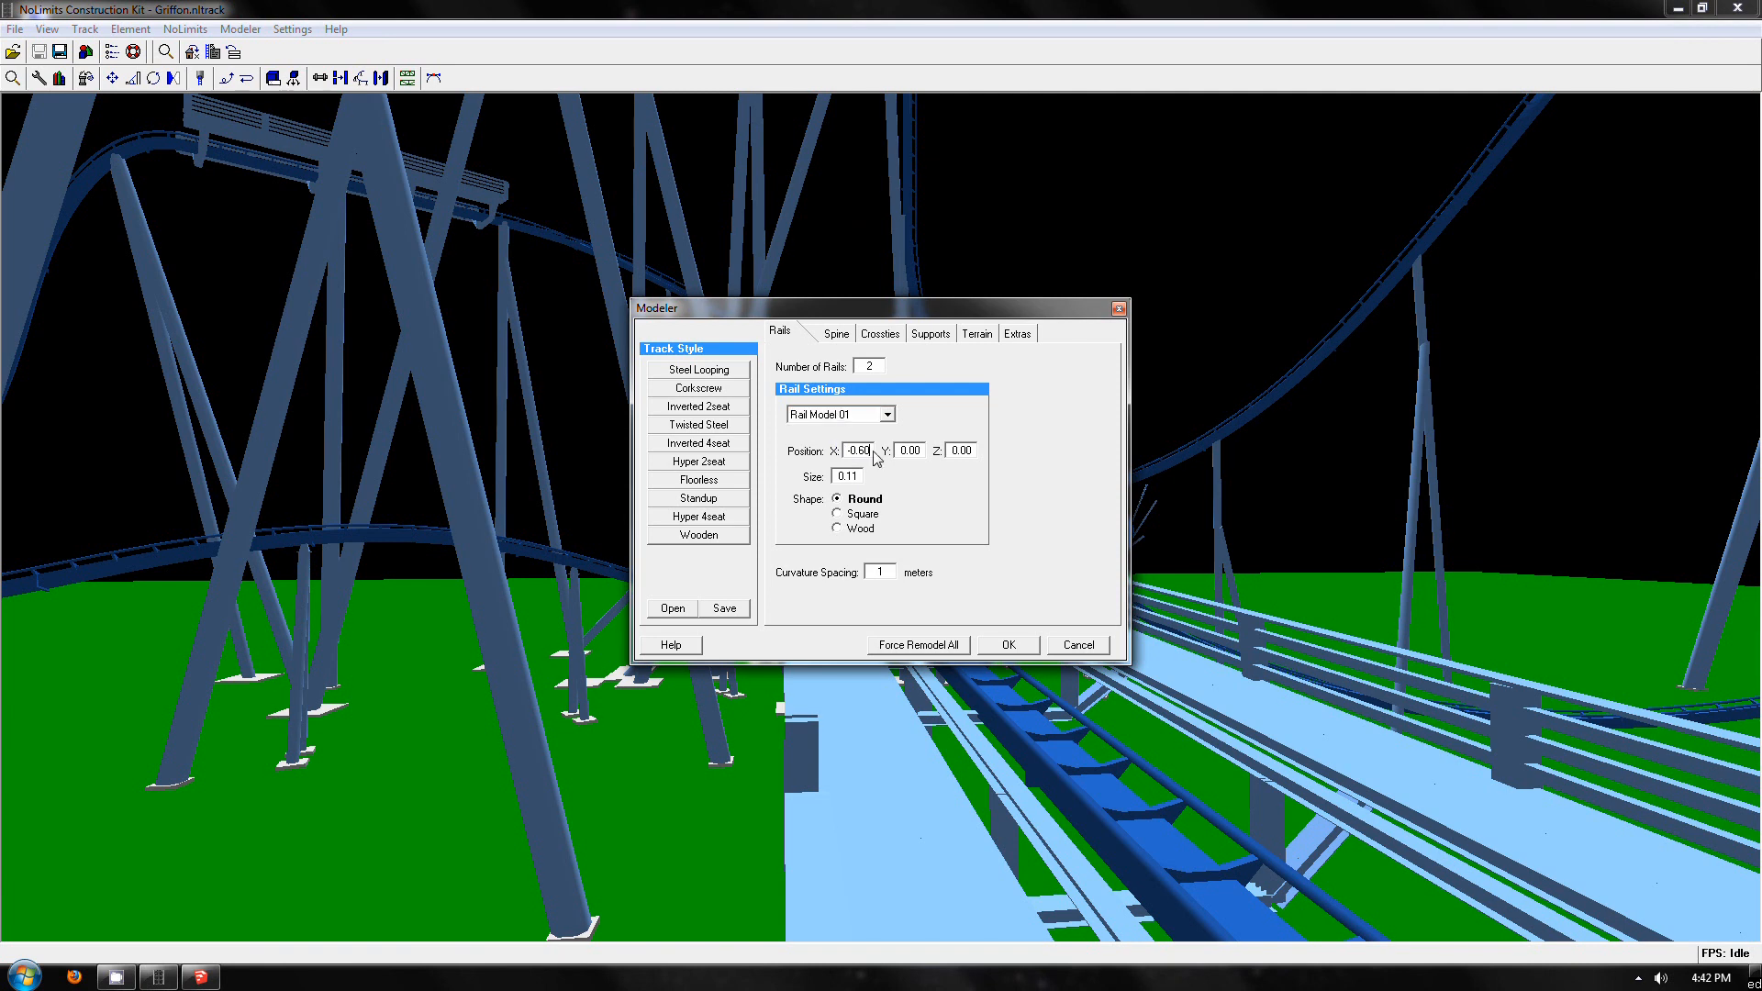
left_click(814, 332)
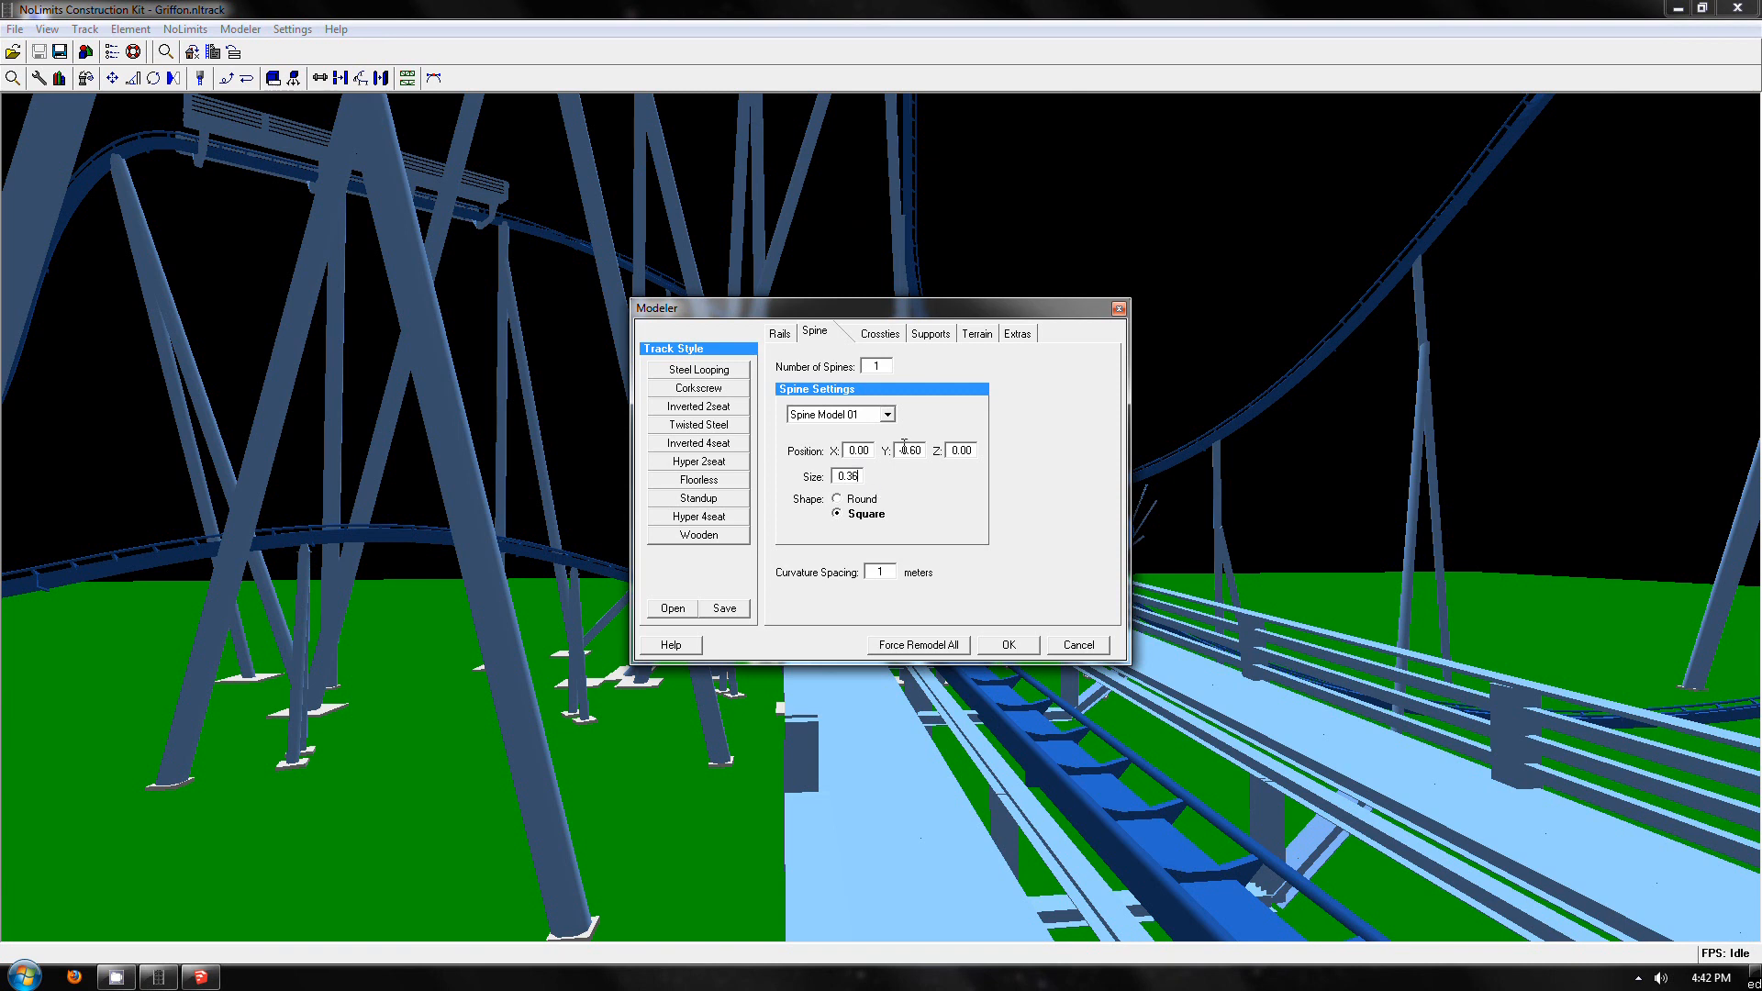
left_click(857, 331)
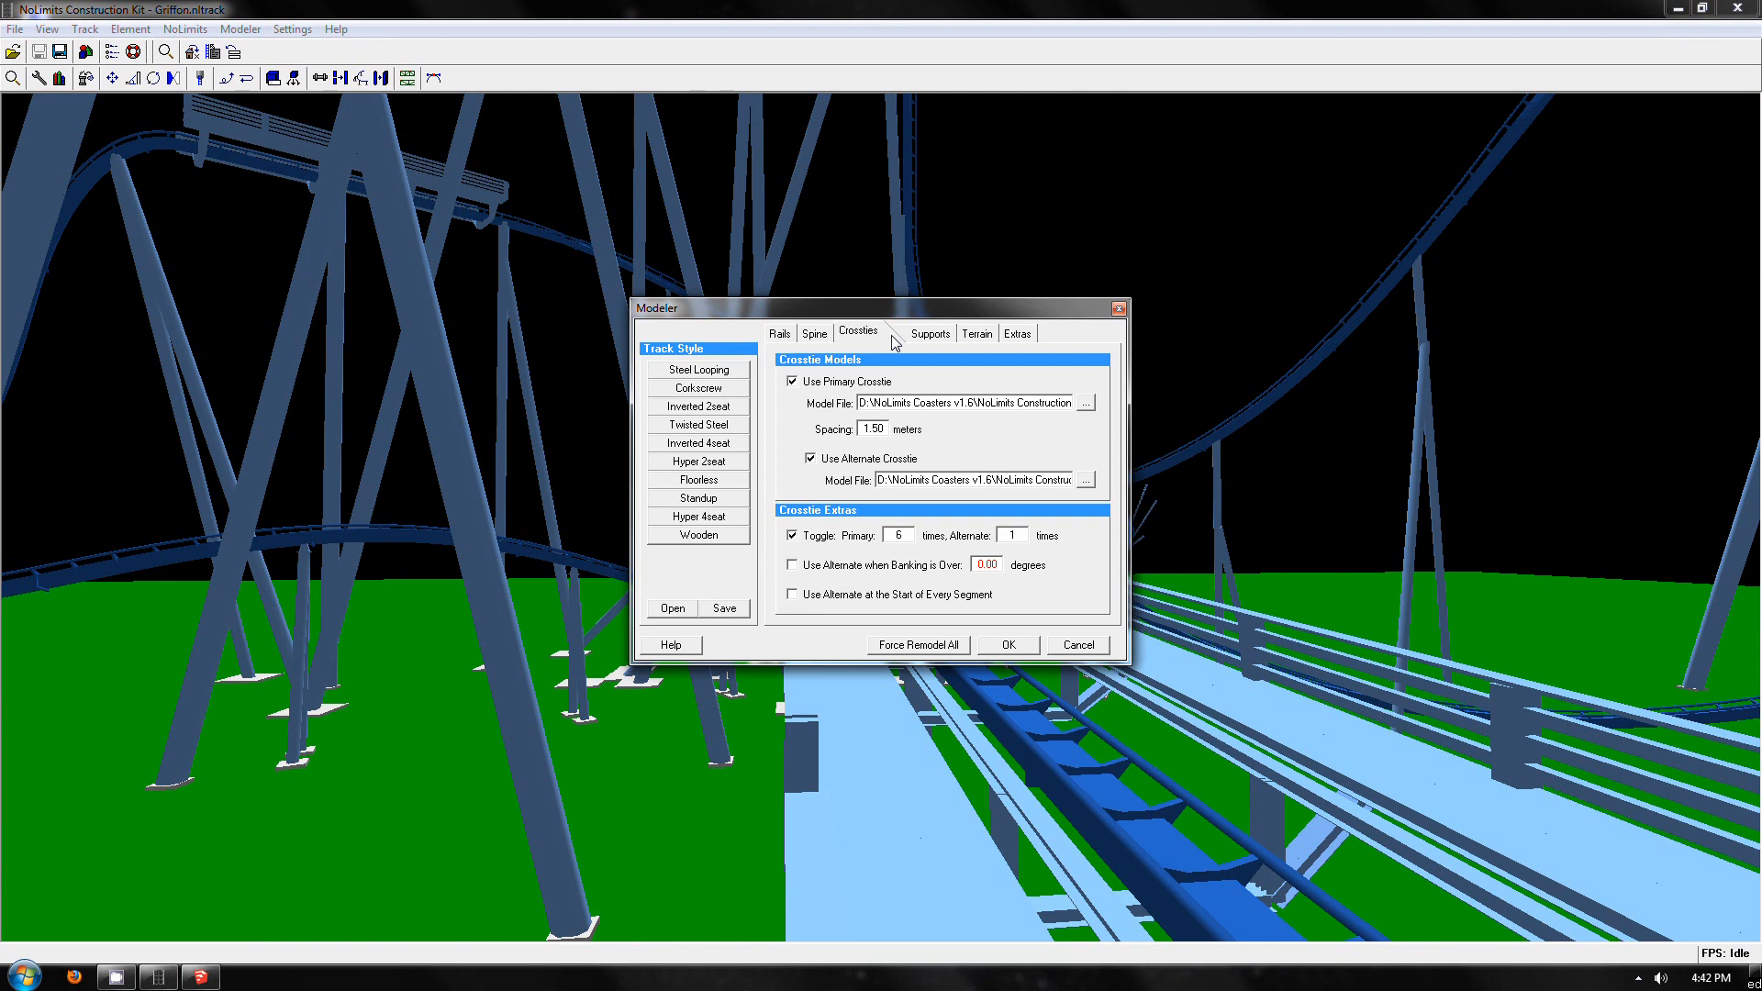
mouse_move(1087, 407)
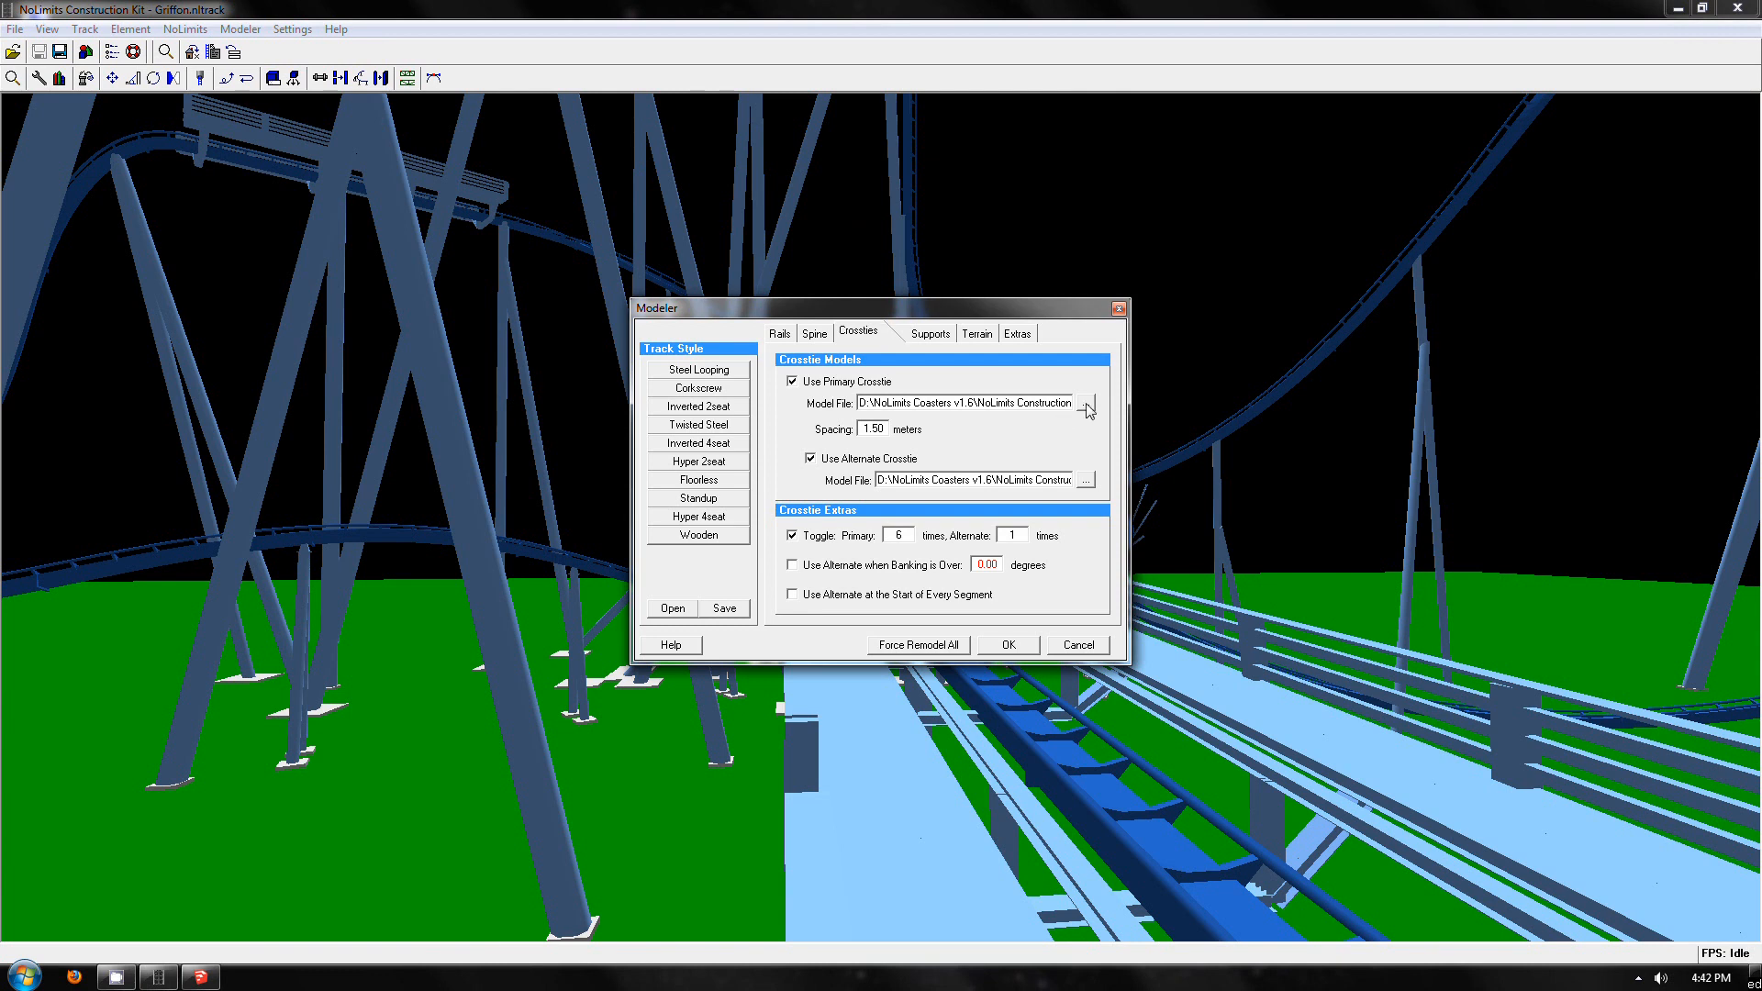
Step: Assign newb&m.ocobject as the primary crosstie model and apply the Modeler settings
left_click(1085, 407)
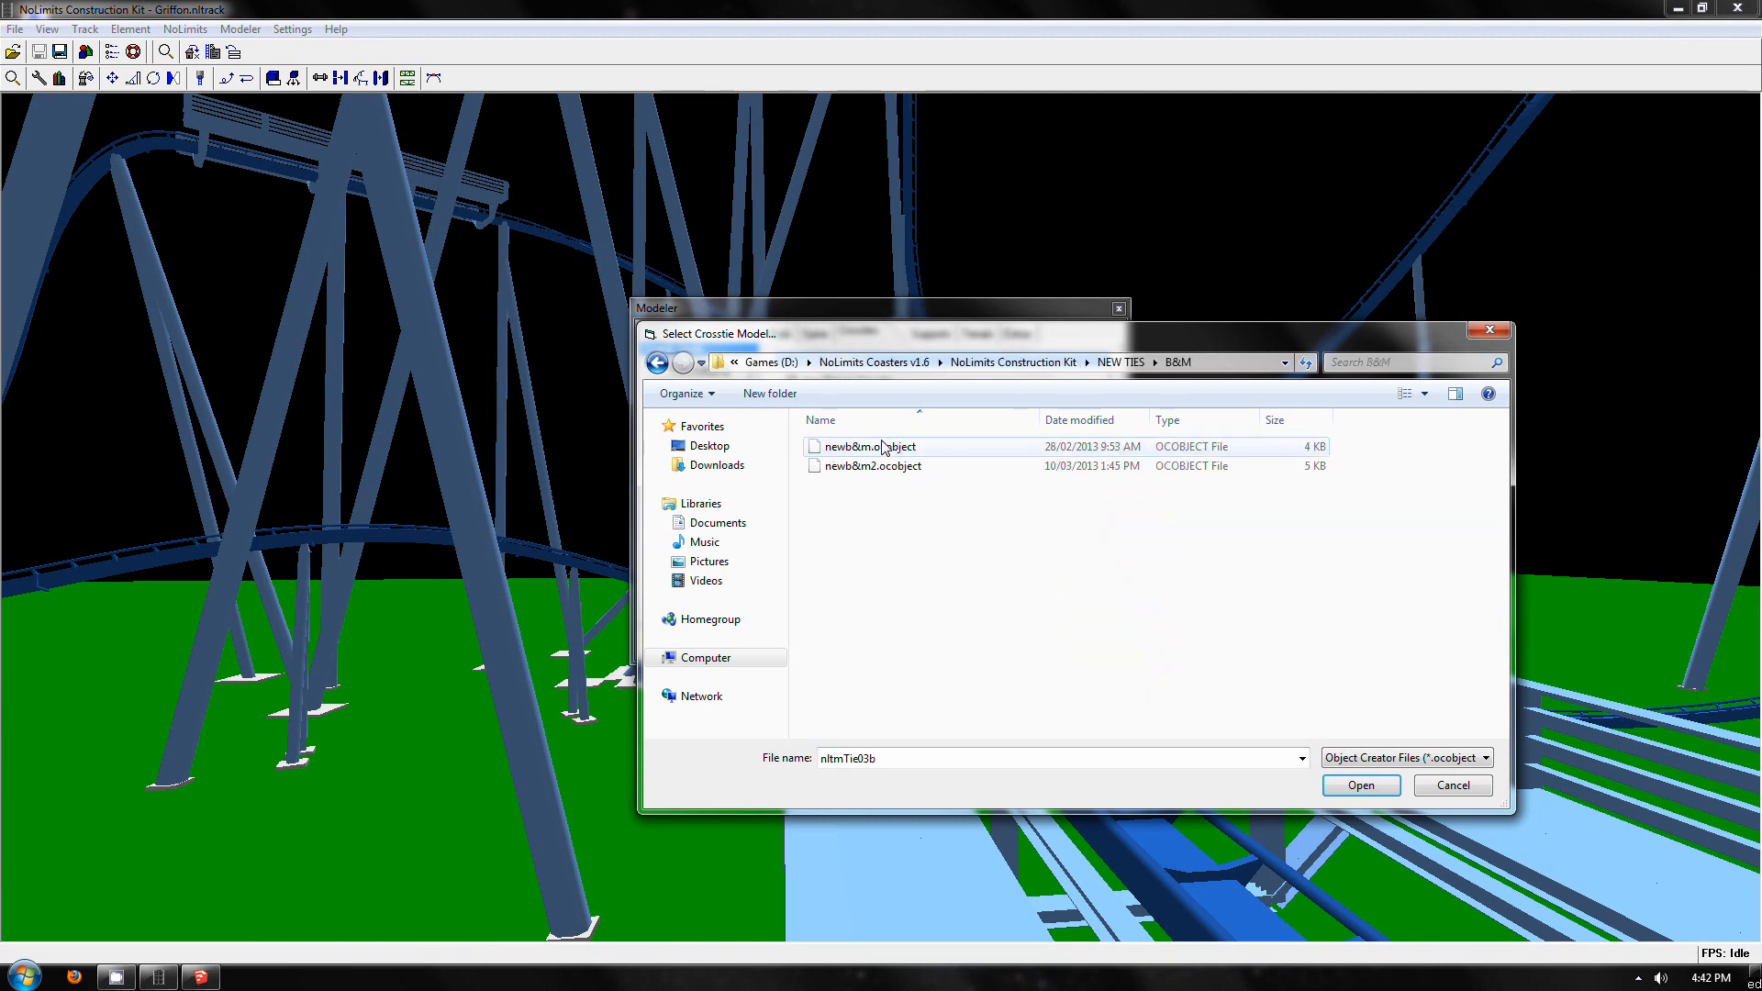
left_click(1360, 785)
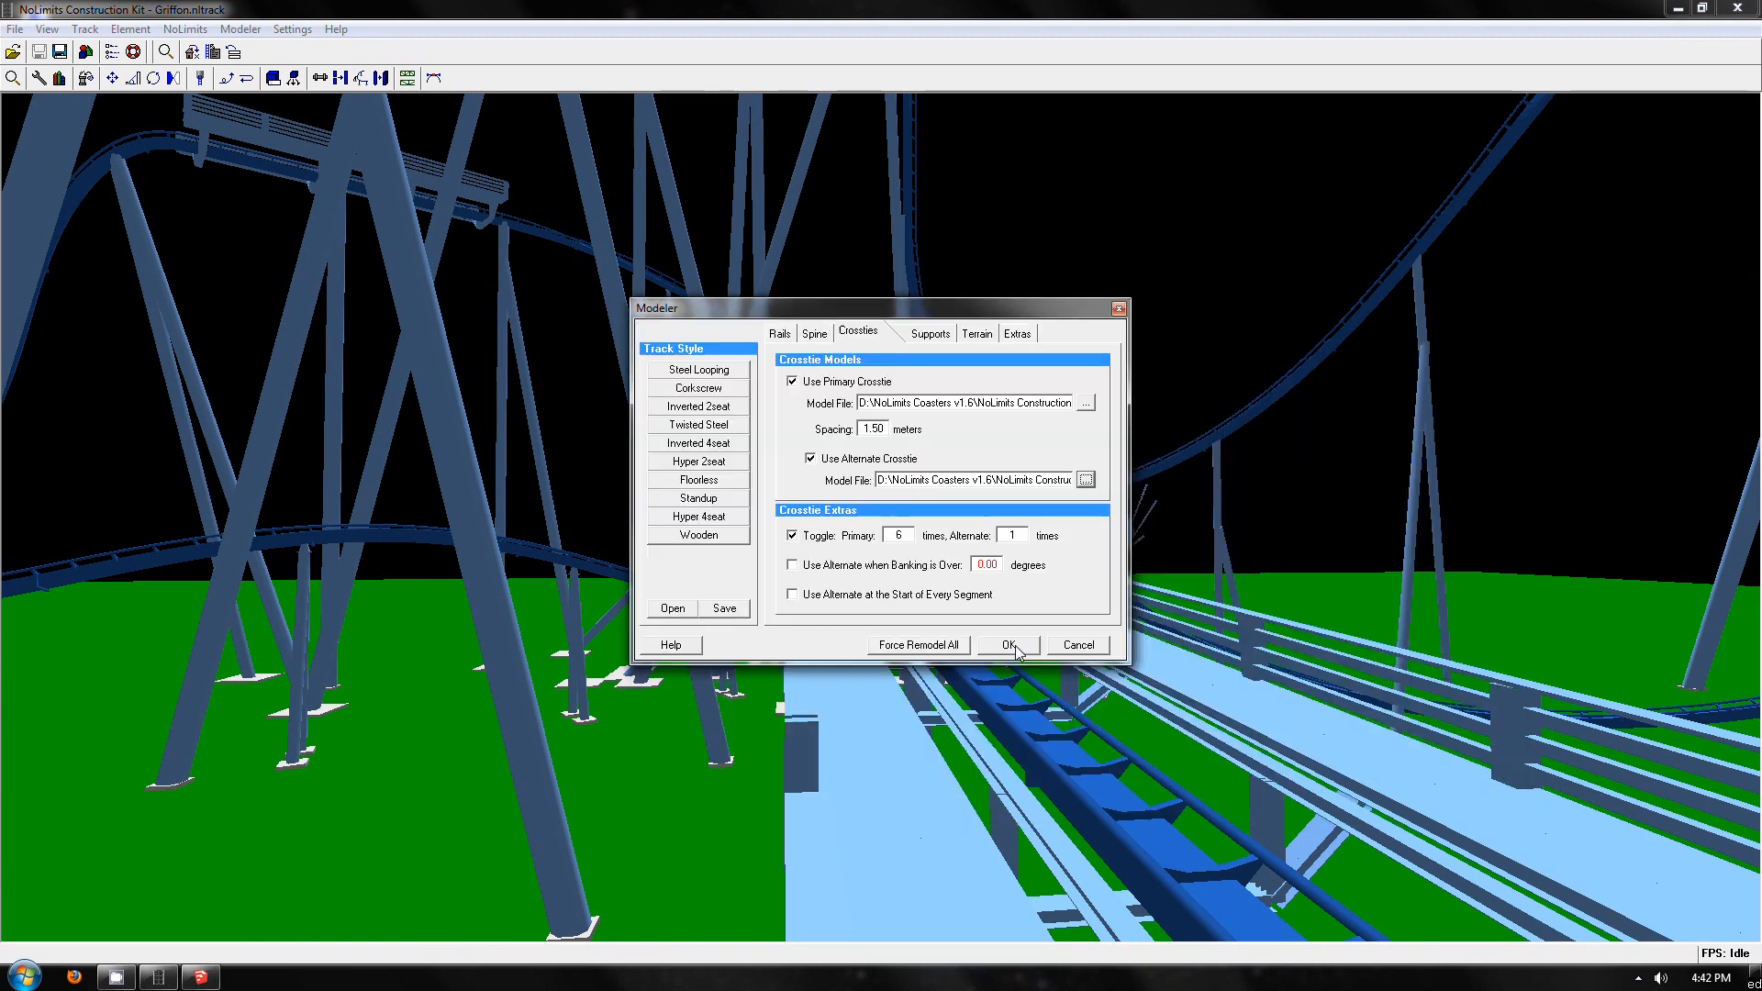
left_click(1005, 645)
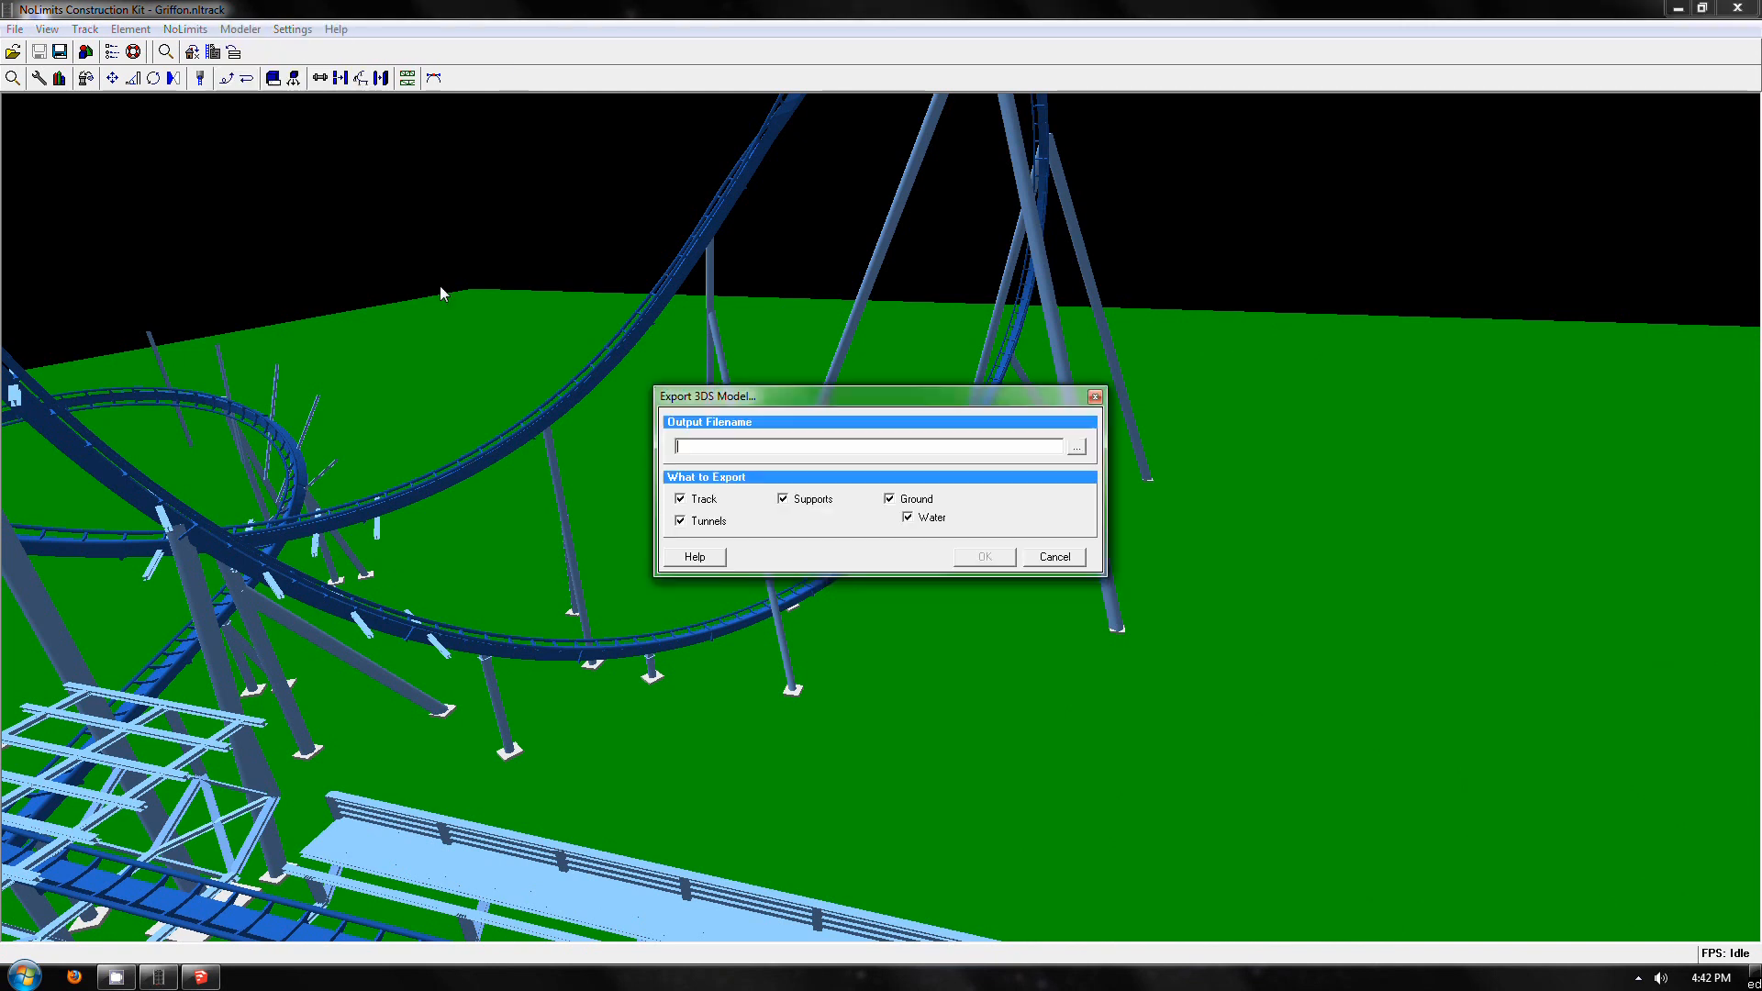
Step: Export the track model to the Desktop as track.3ds
left_click(782, 497)
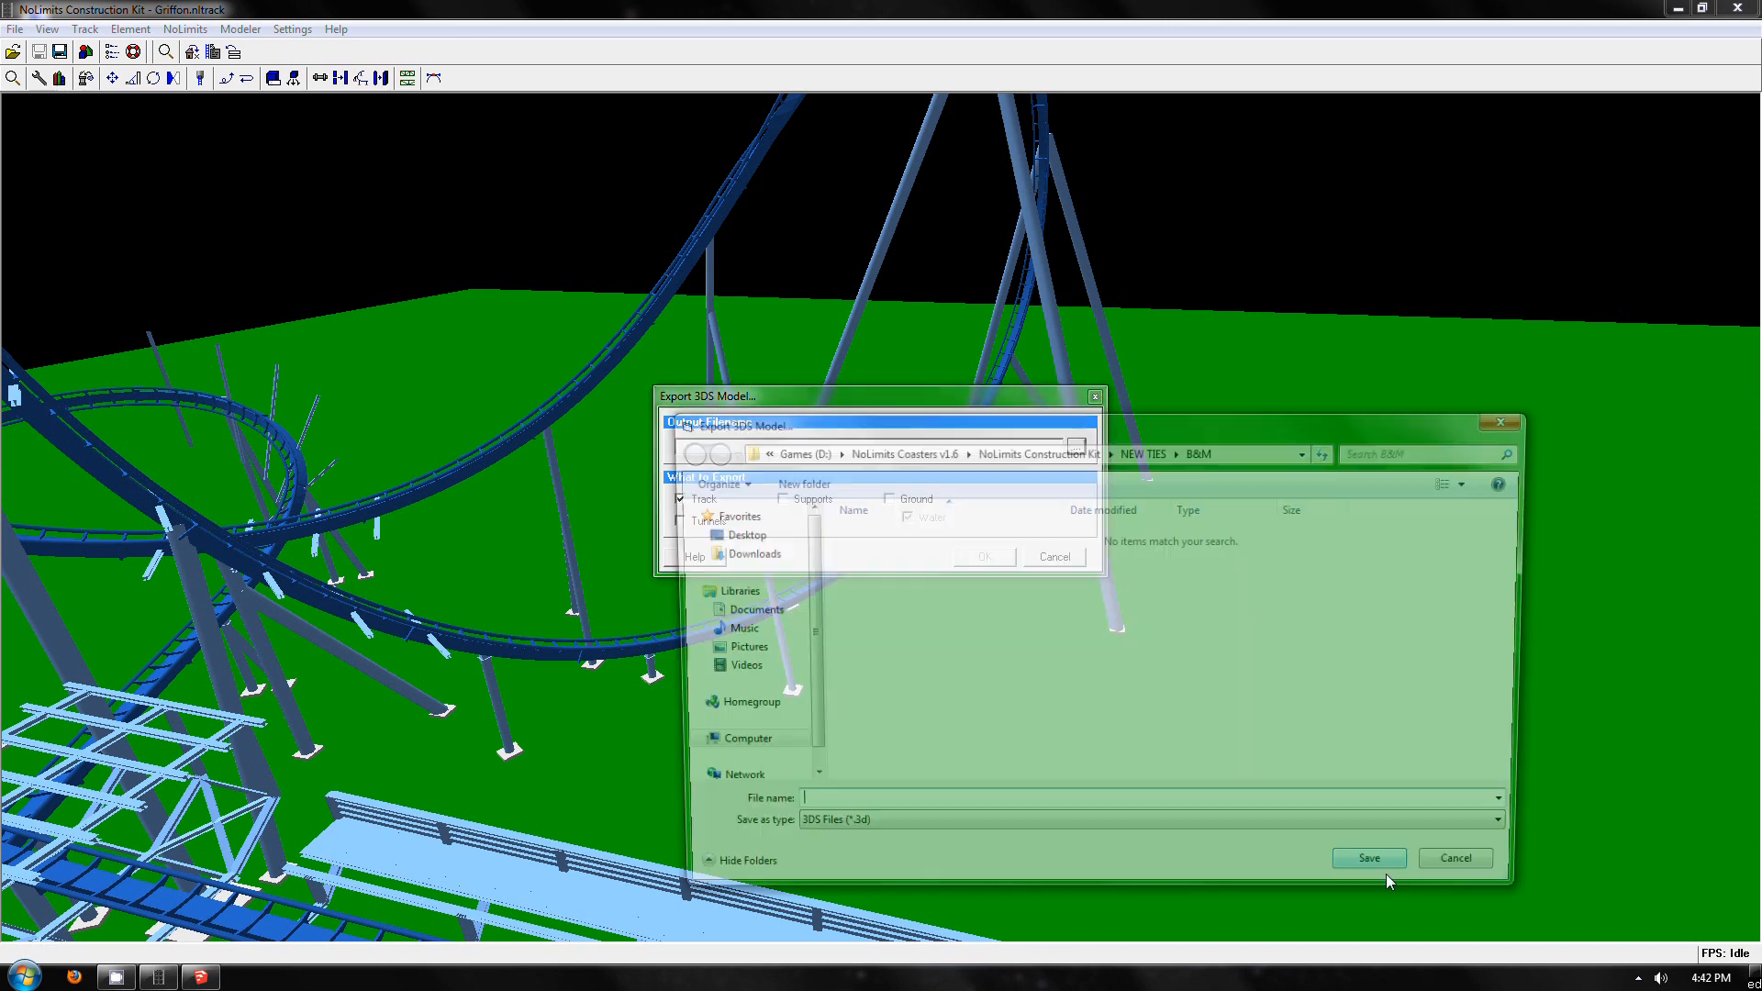
left_click(746, 534)
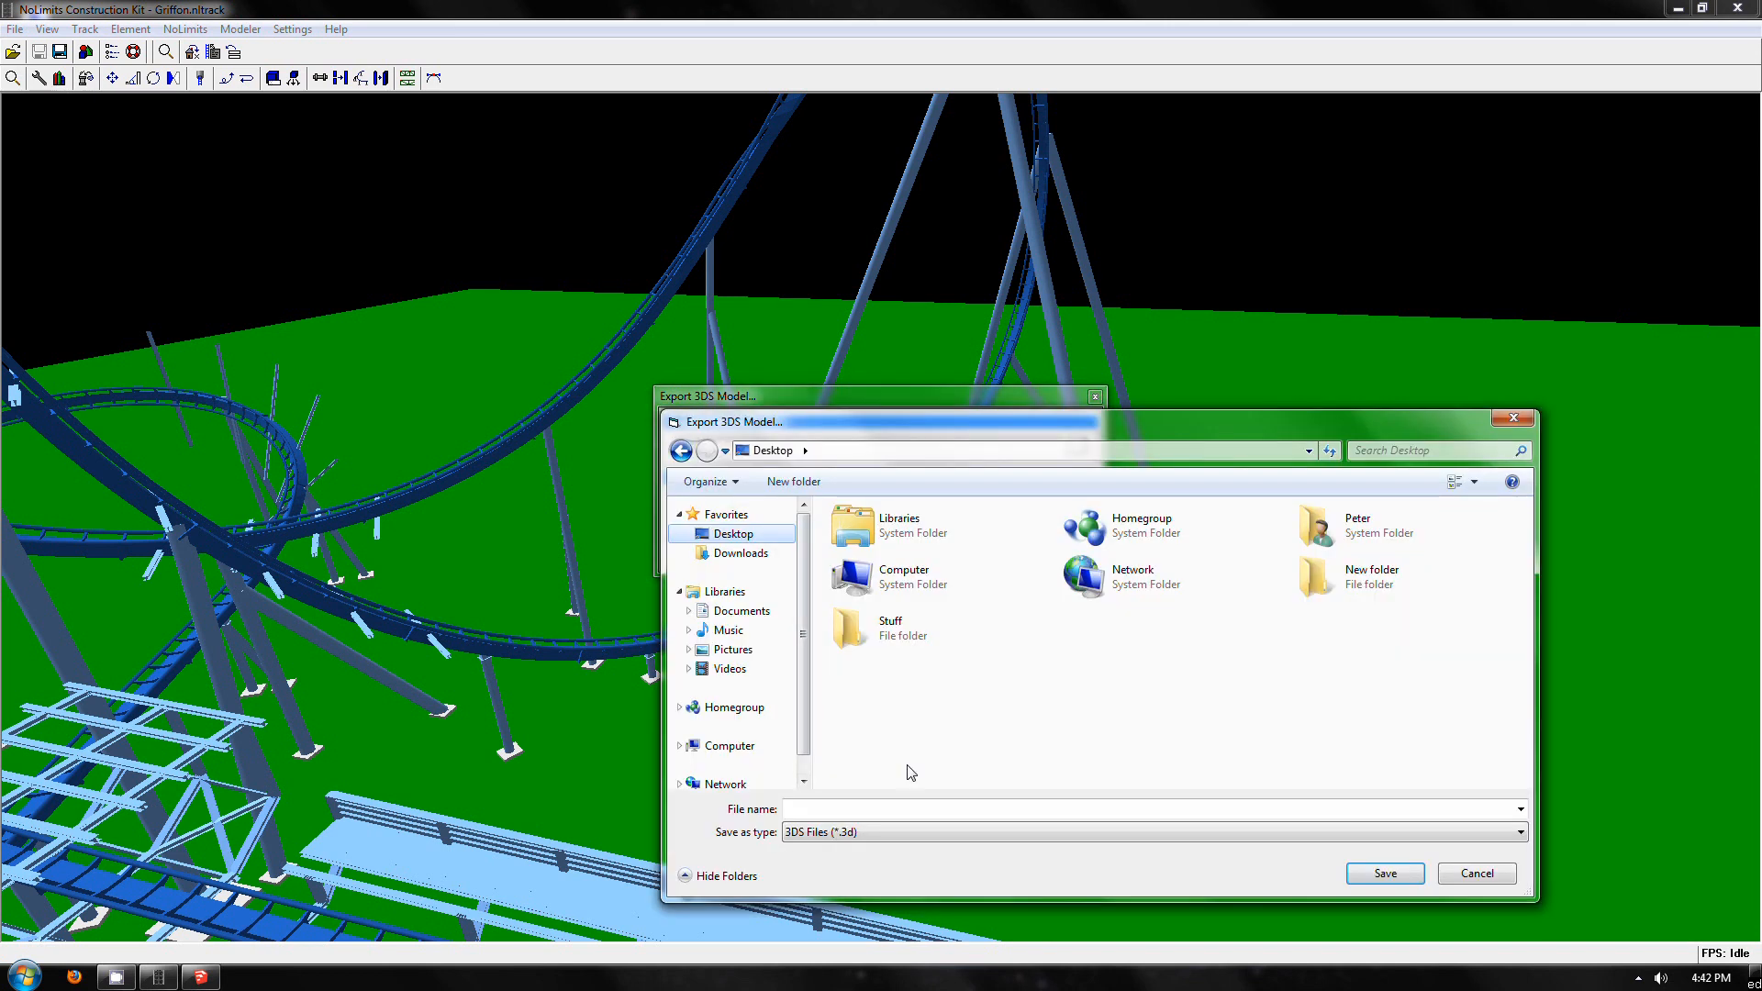
type("track")
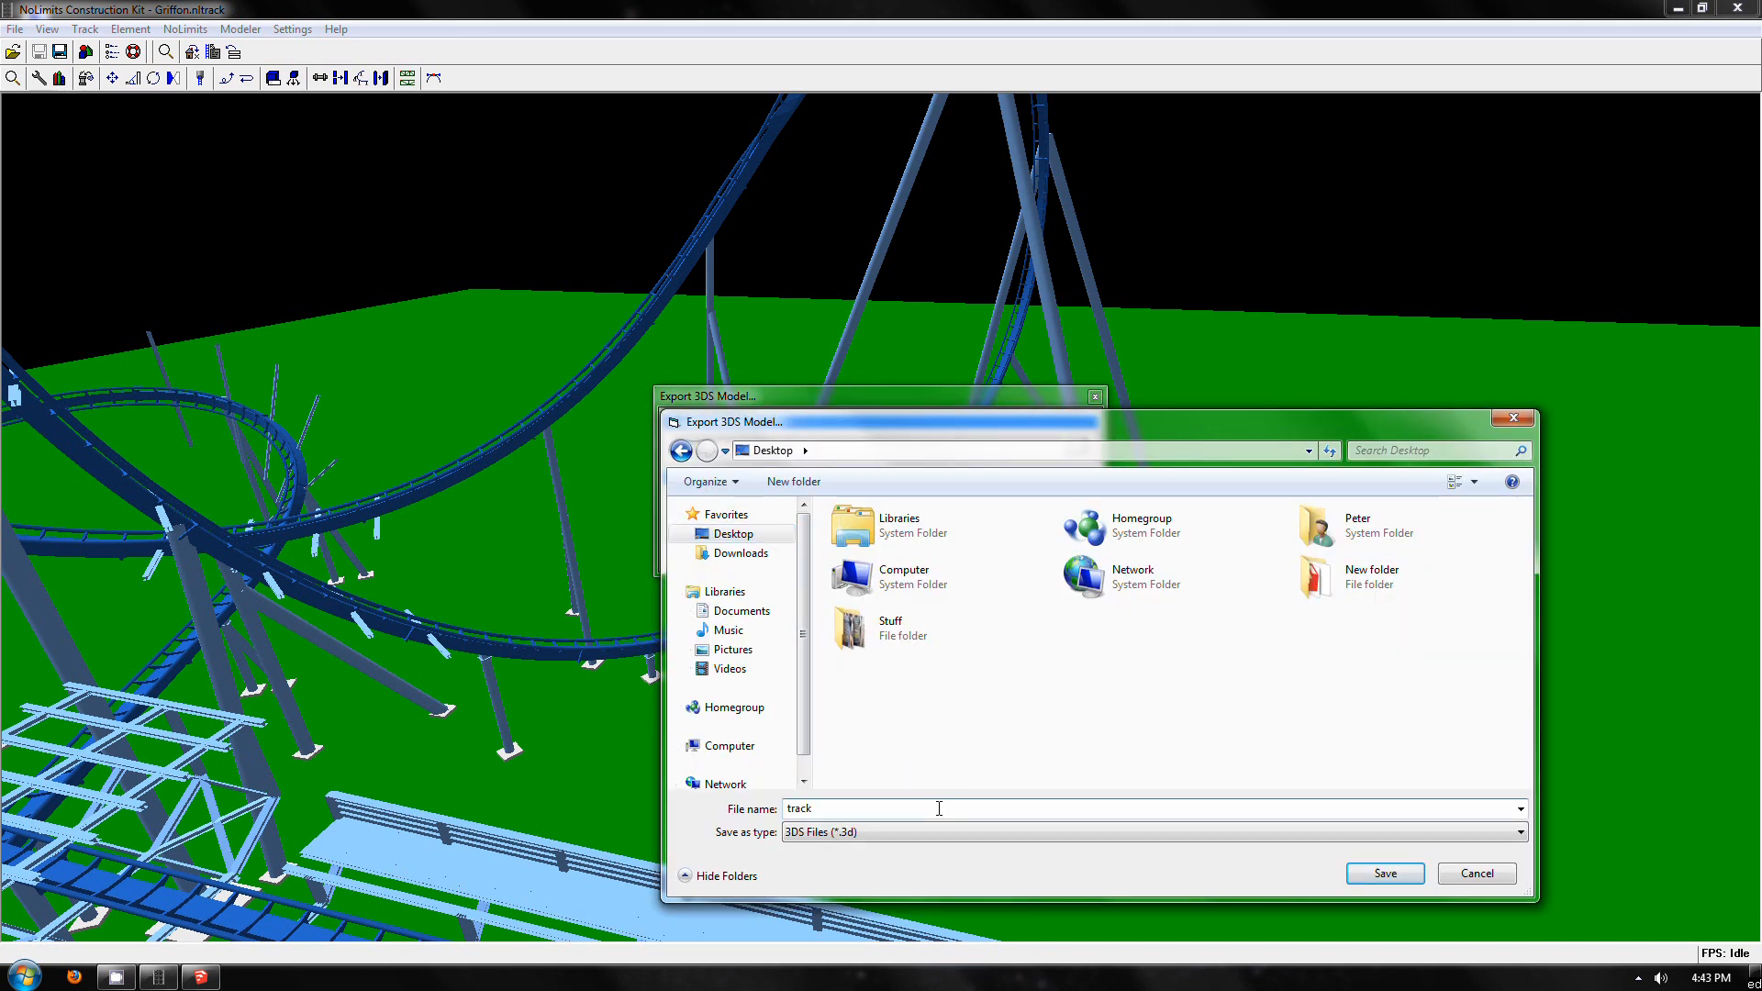
left_click(1382, 873)
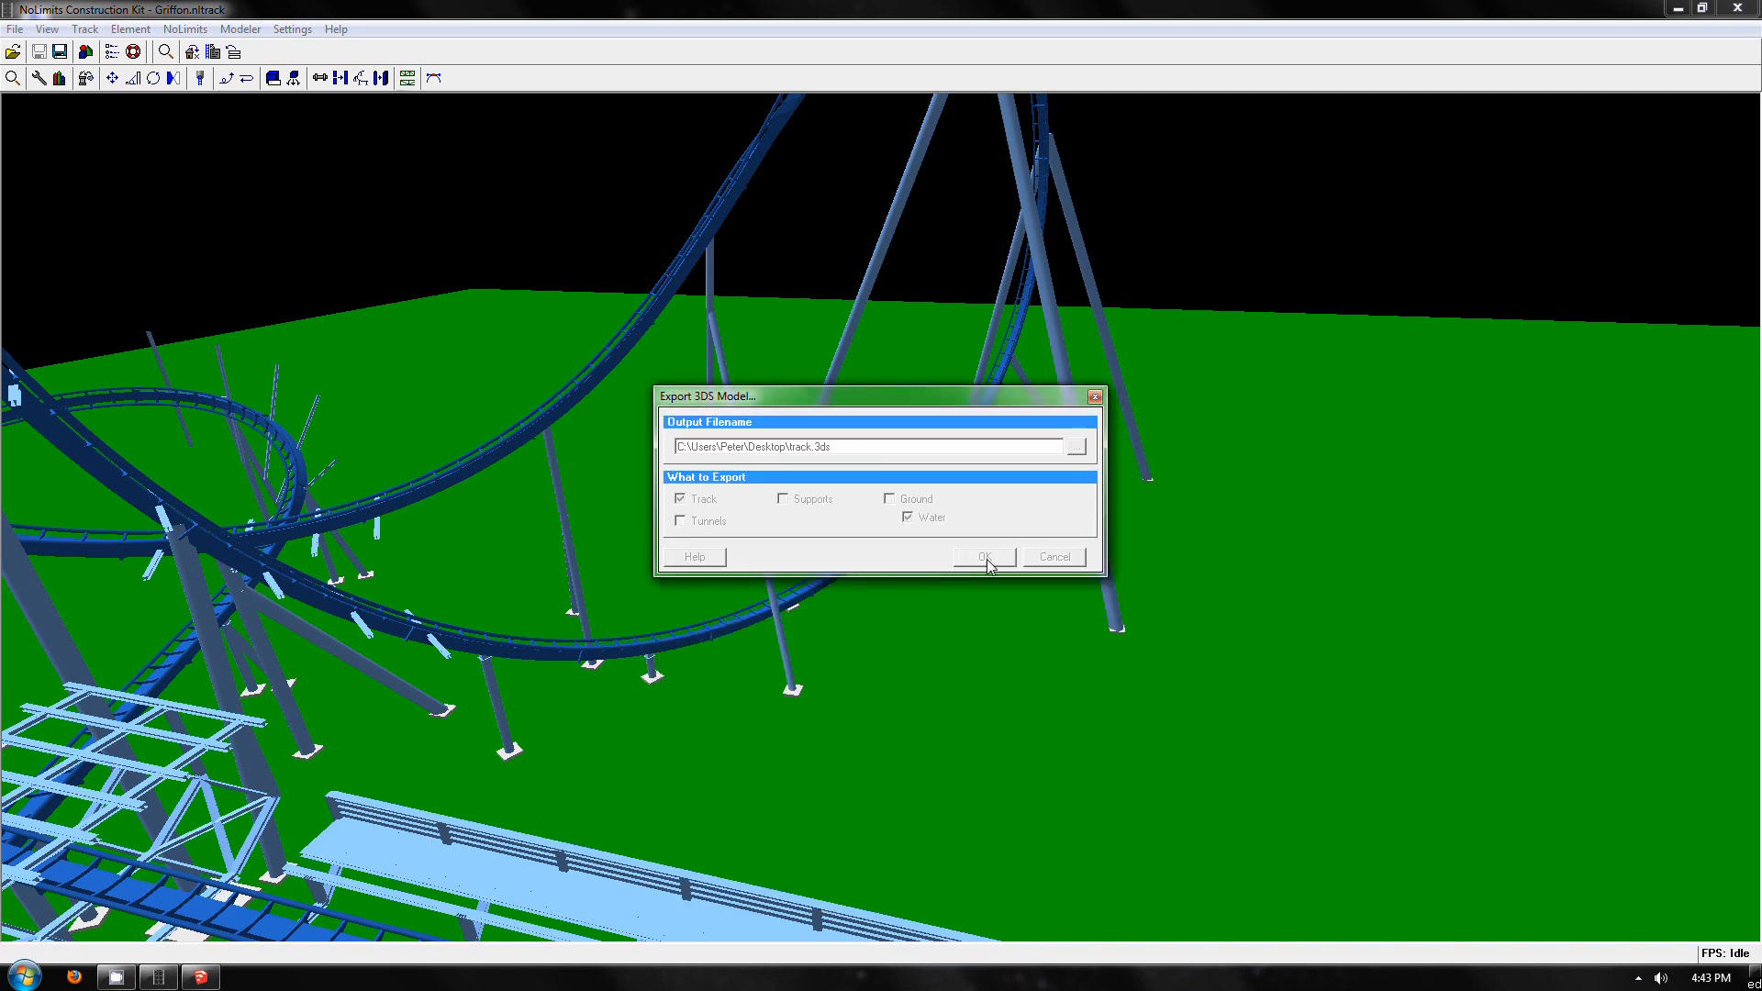
mouse_move(424, 181)
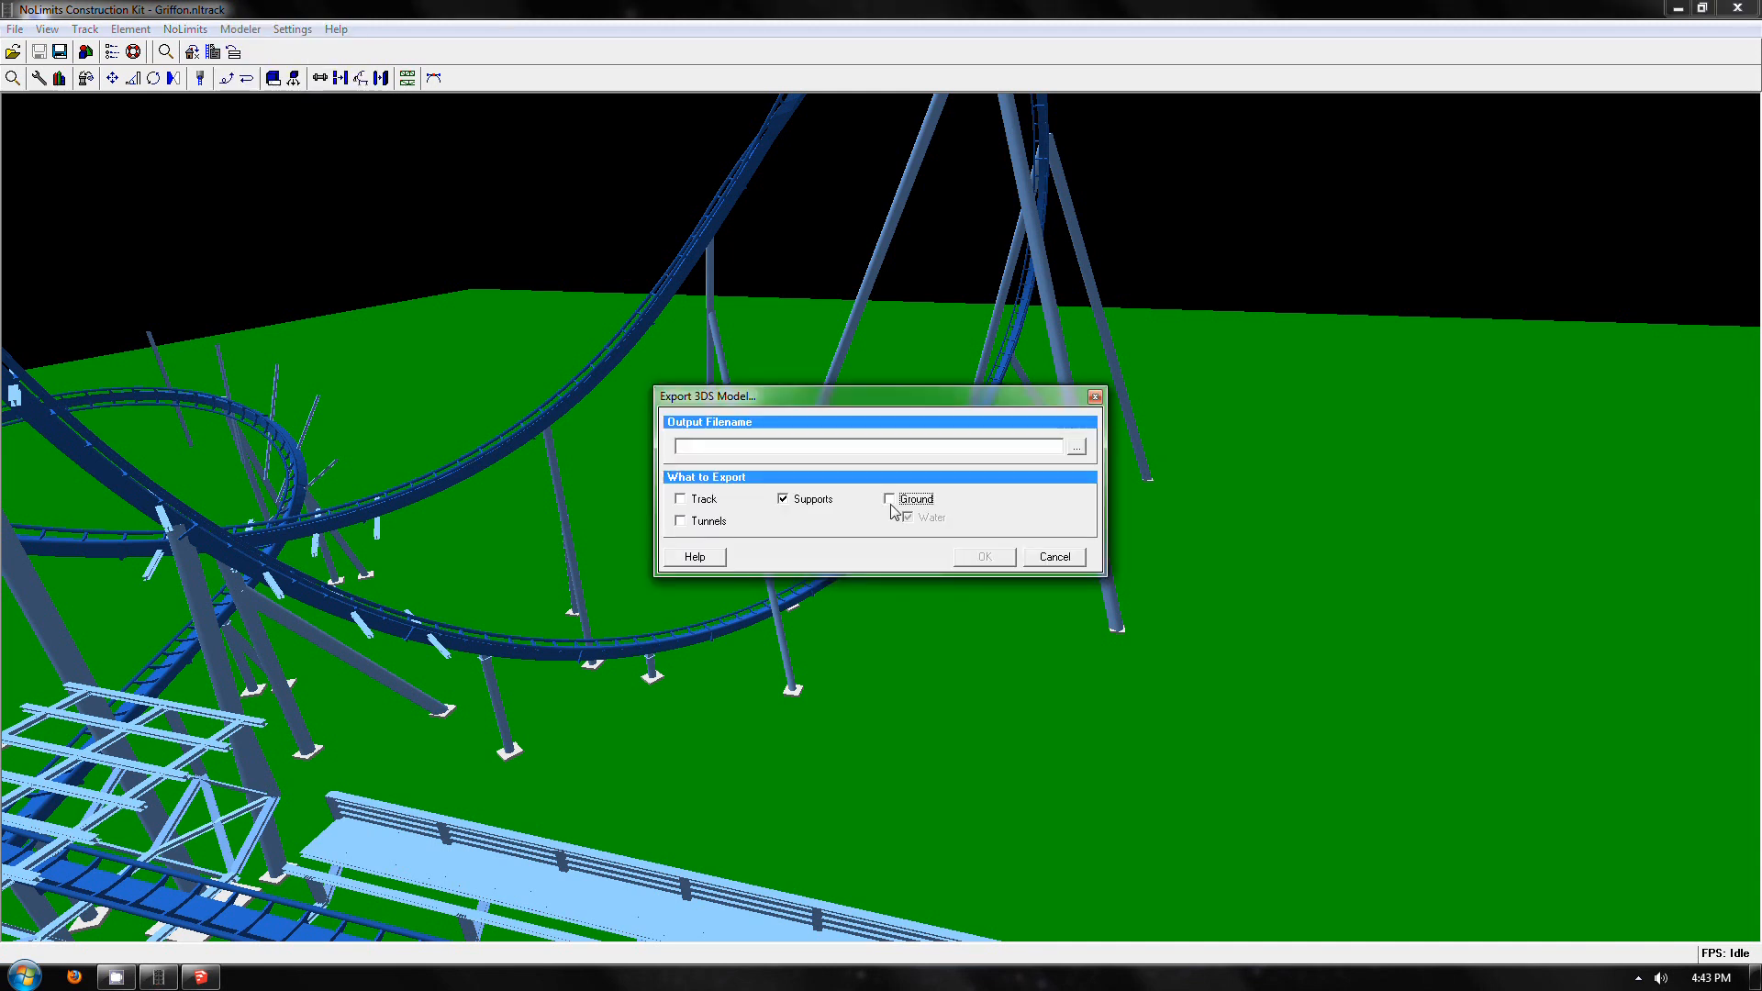
Step: Export the supports model to the Desktop as supports.3ds
left_click(1072, 446)
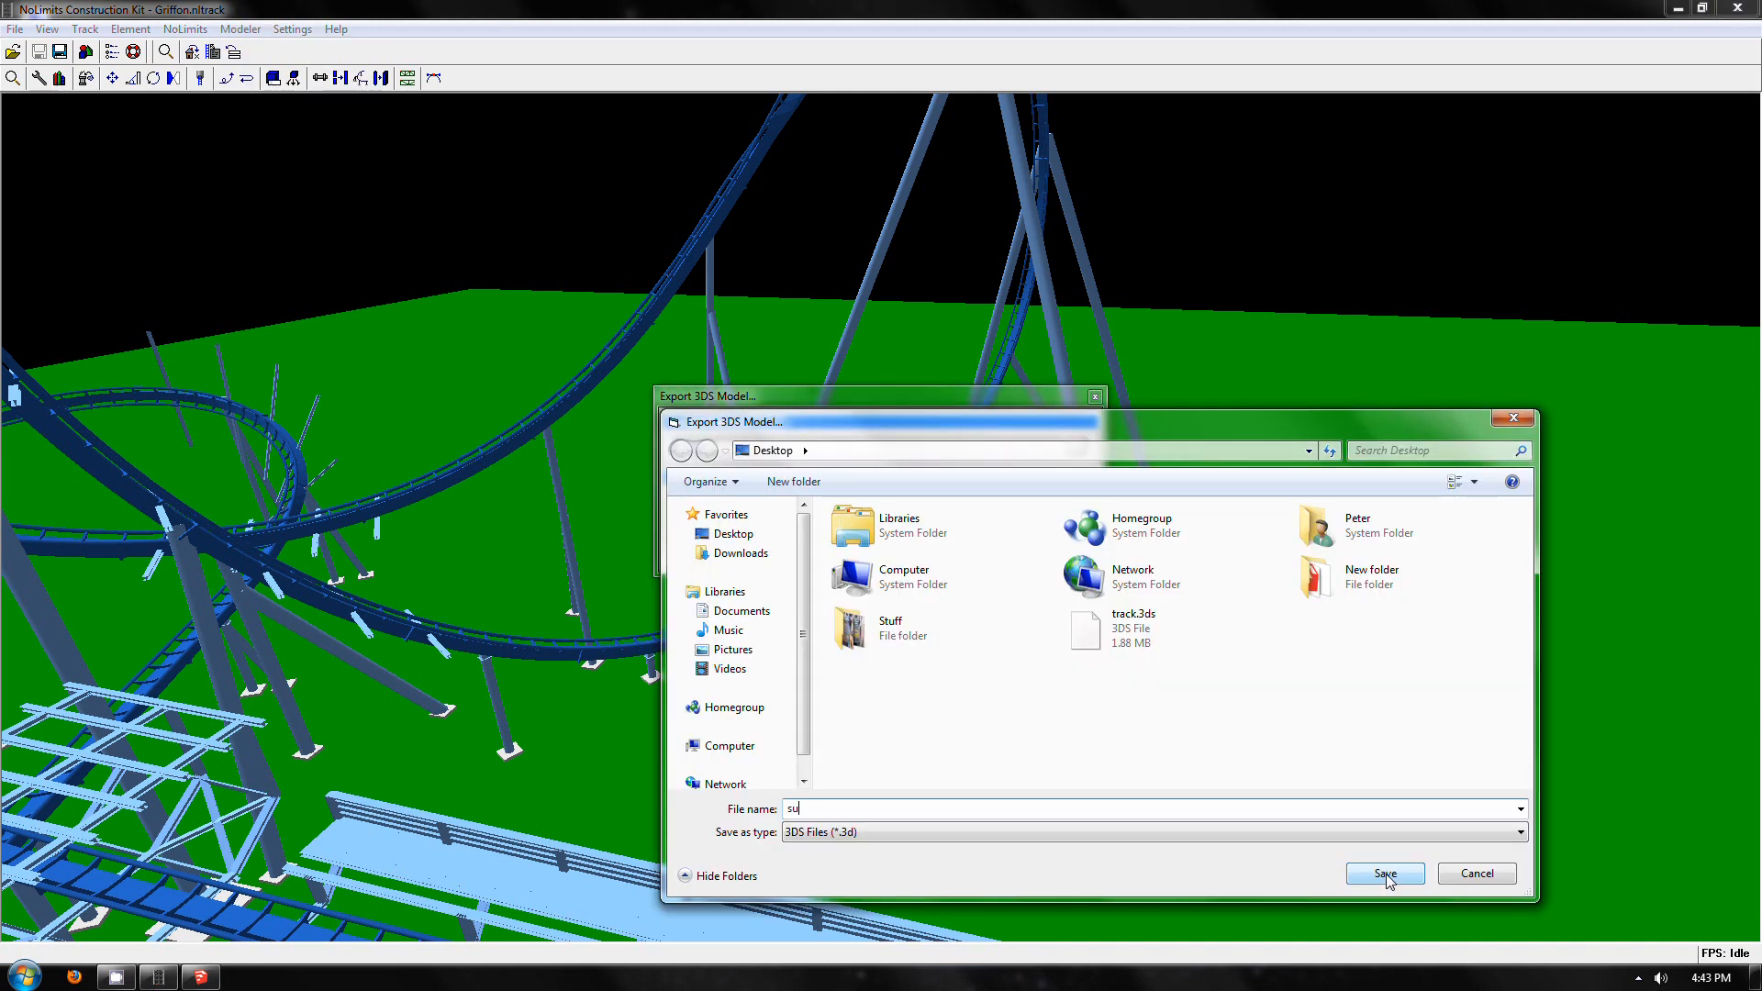
left_click(1383, 874)
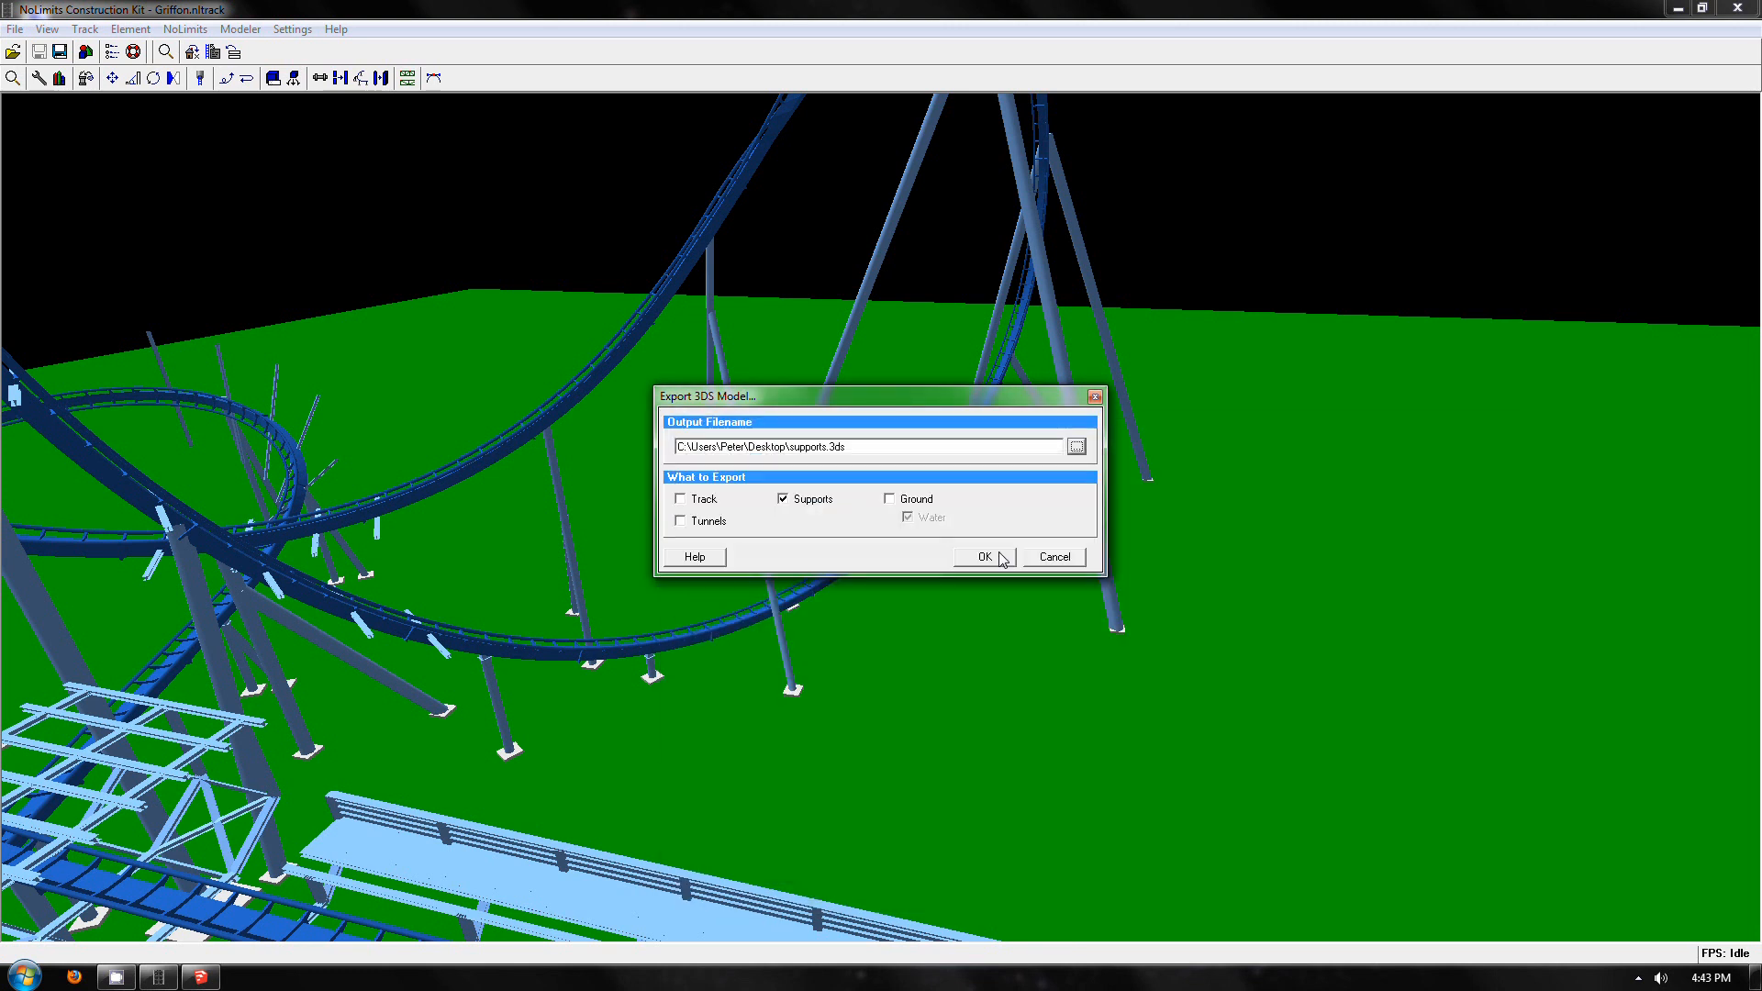
left_click(983, 556)
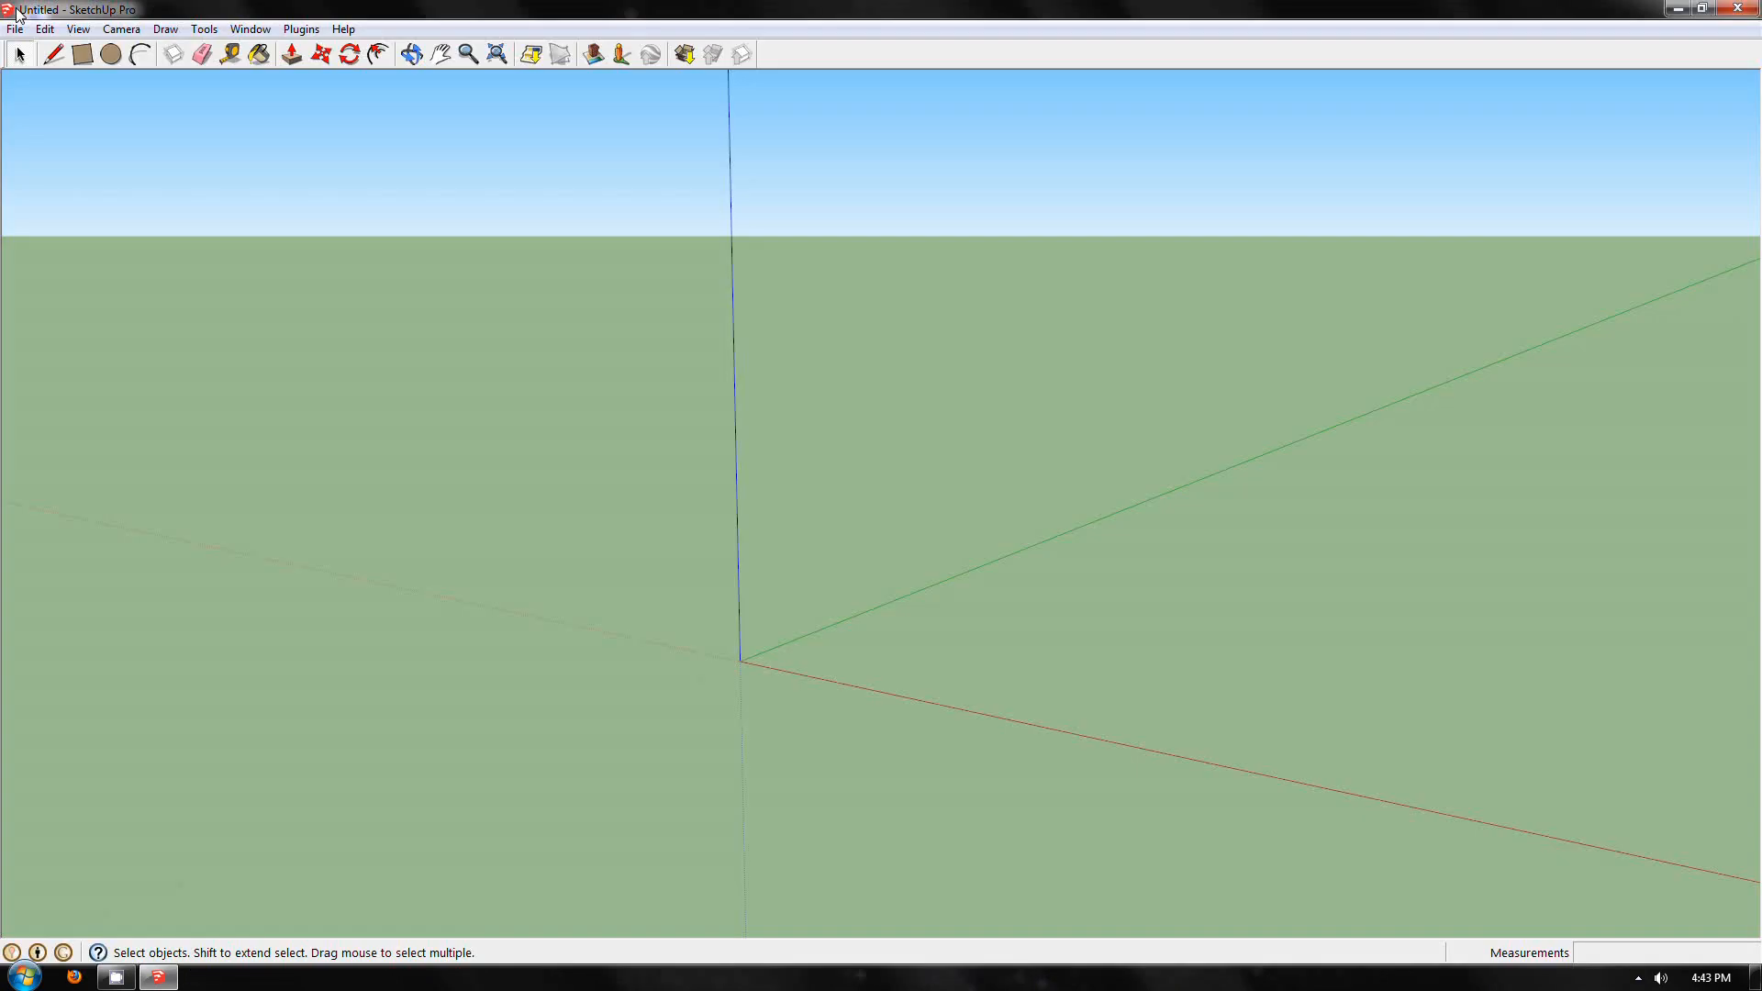
Step: Select track.3ds for import, keeping Merge coplanar faces and Model Units
left_click(15, 29)
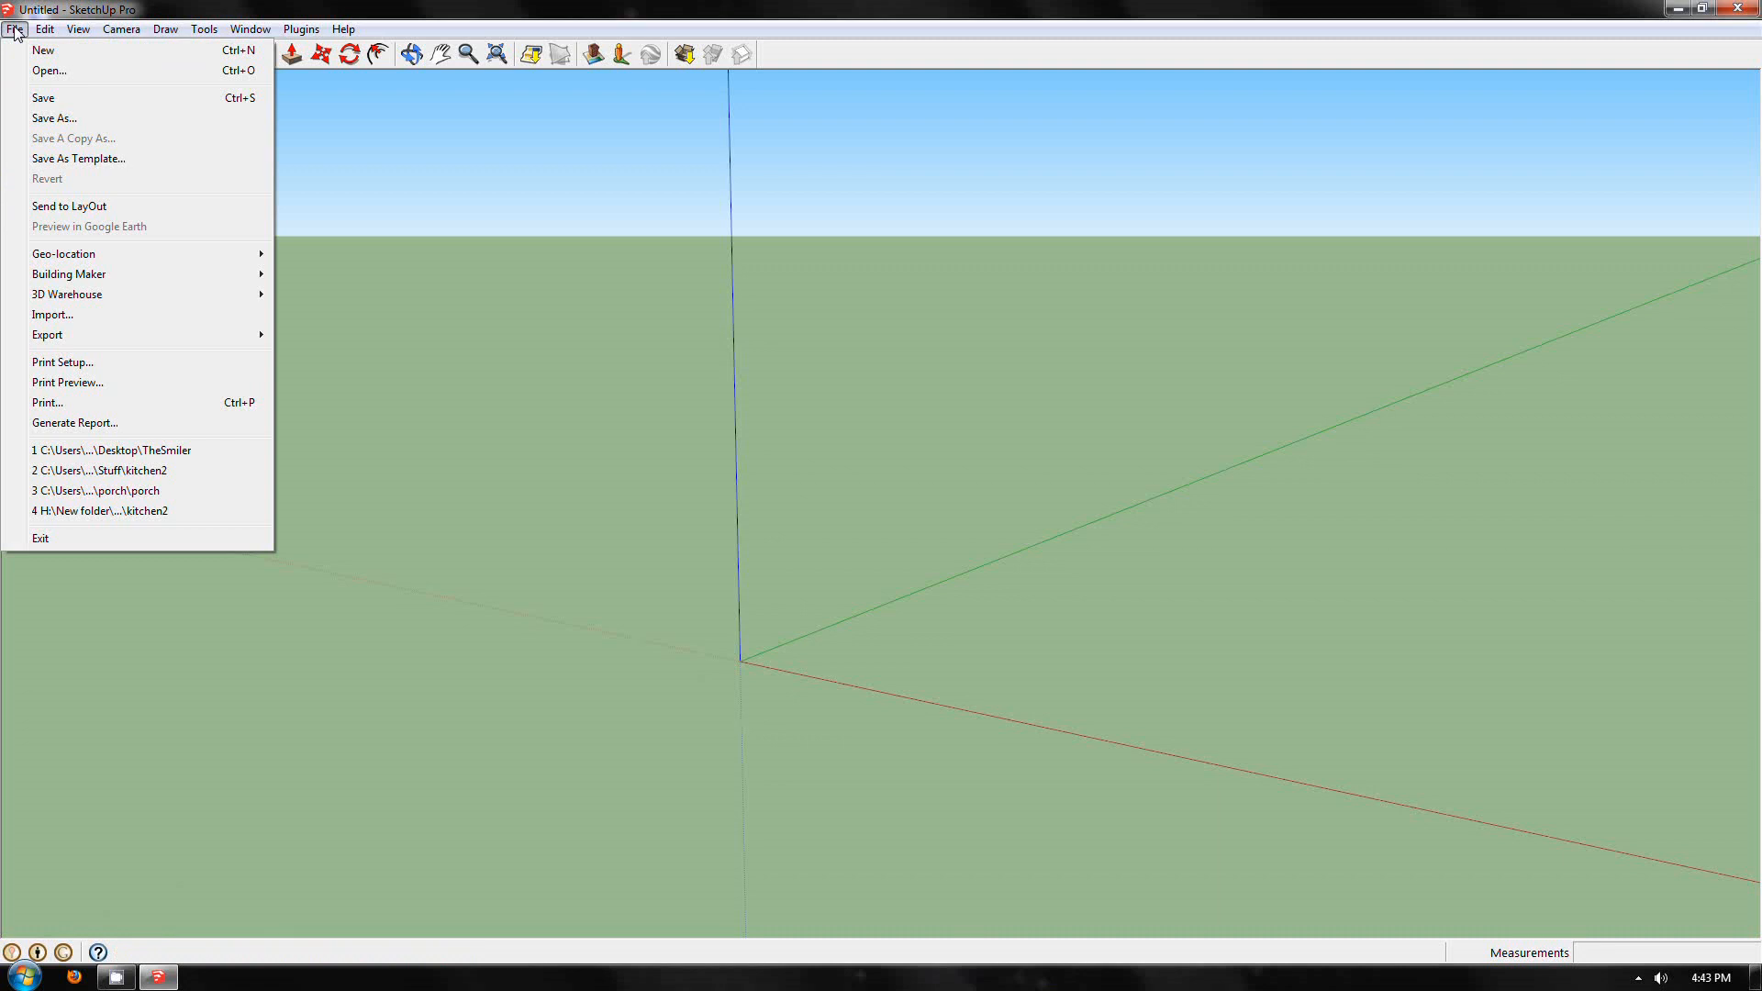
mouse_move(104, 335)
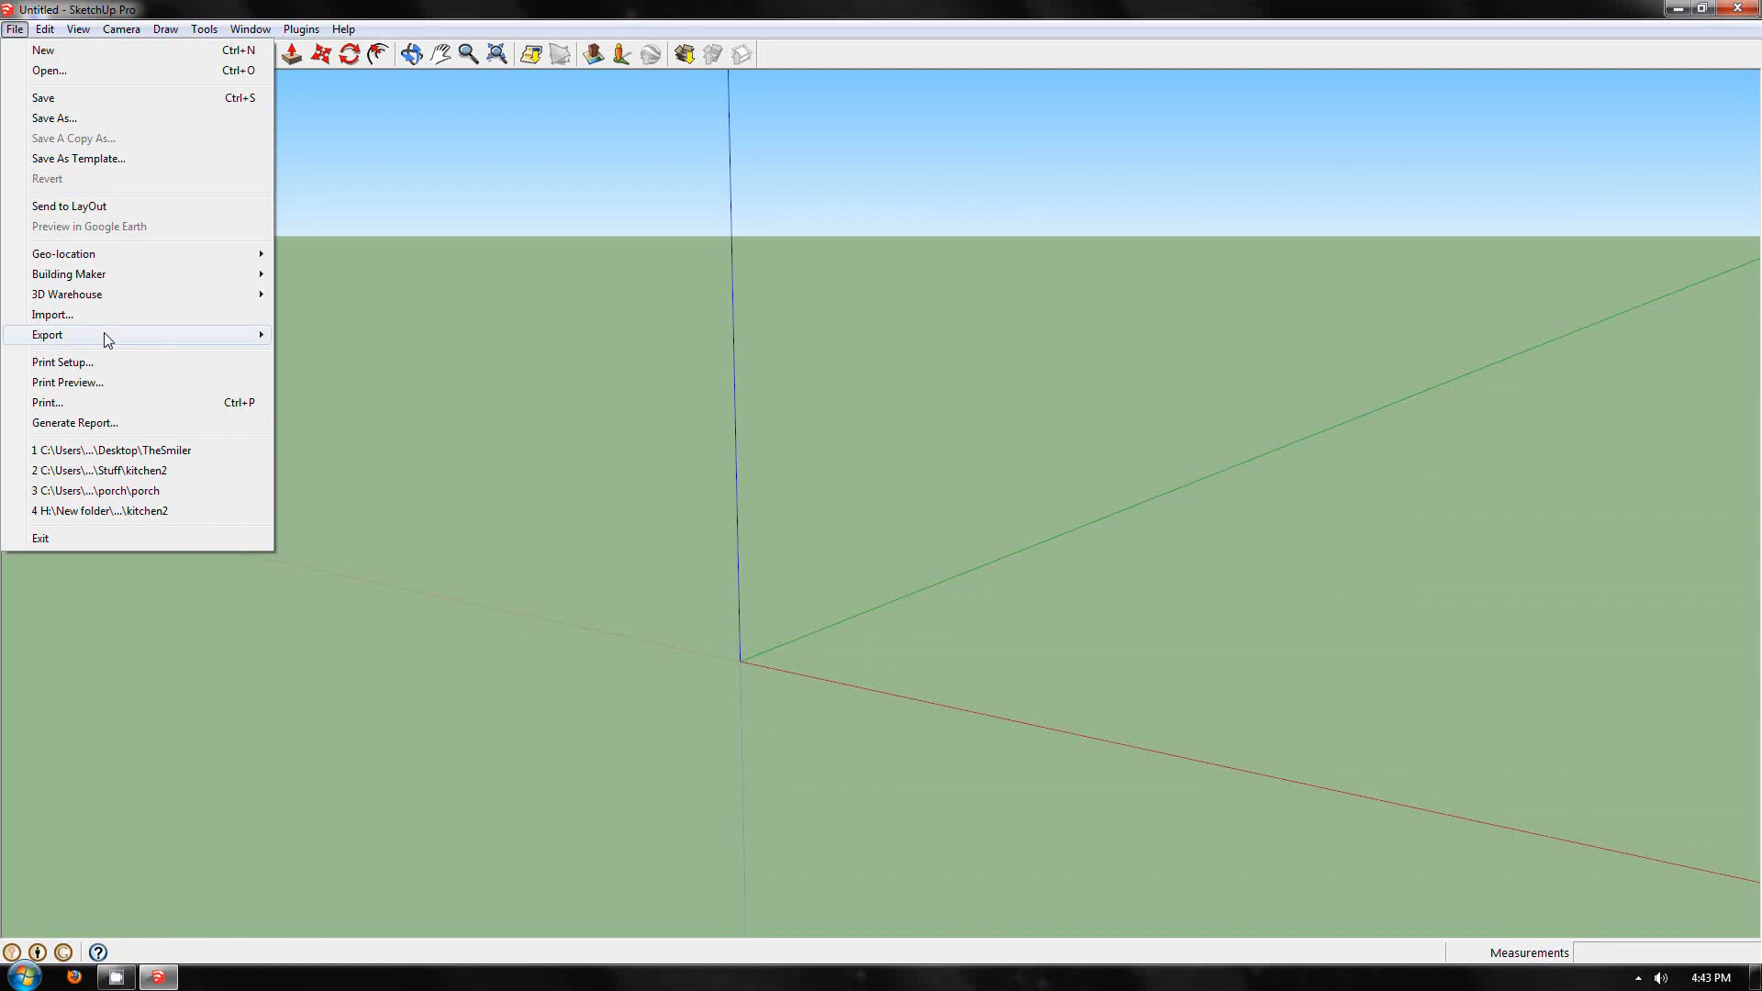
left_click(53, 315)
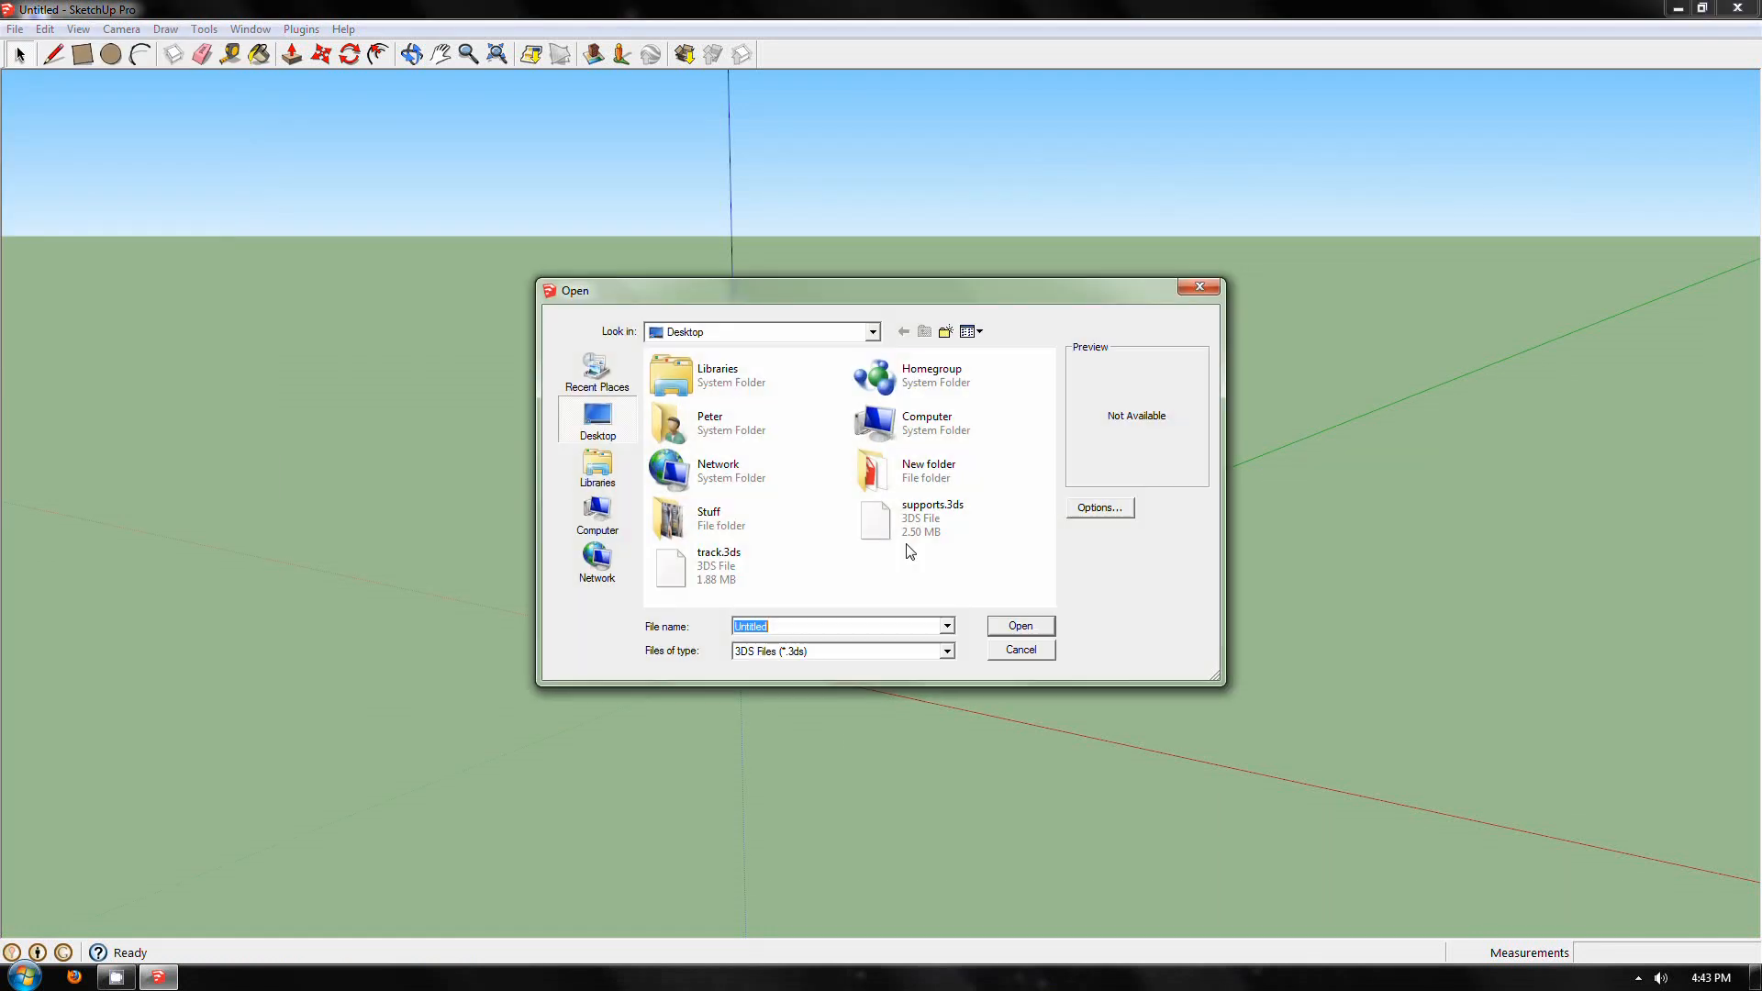
left_click(719, 565)
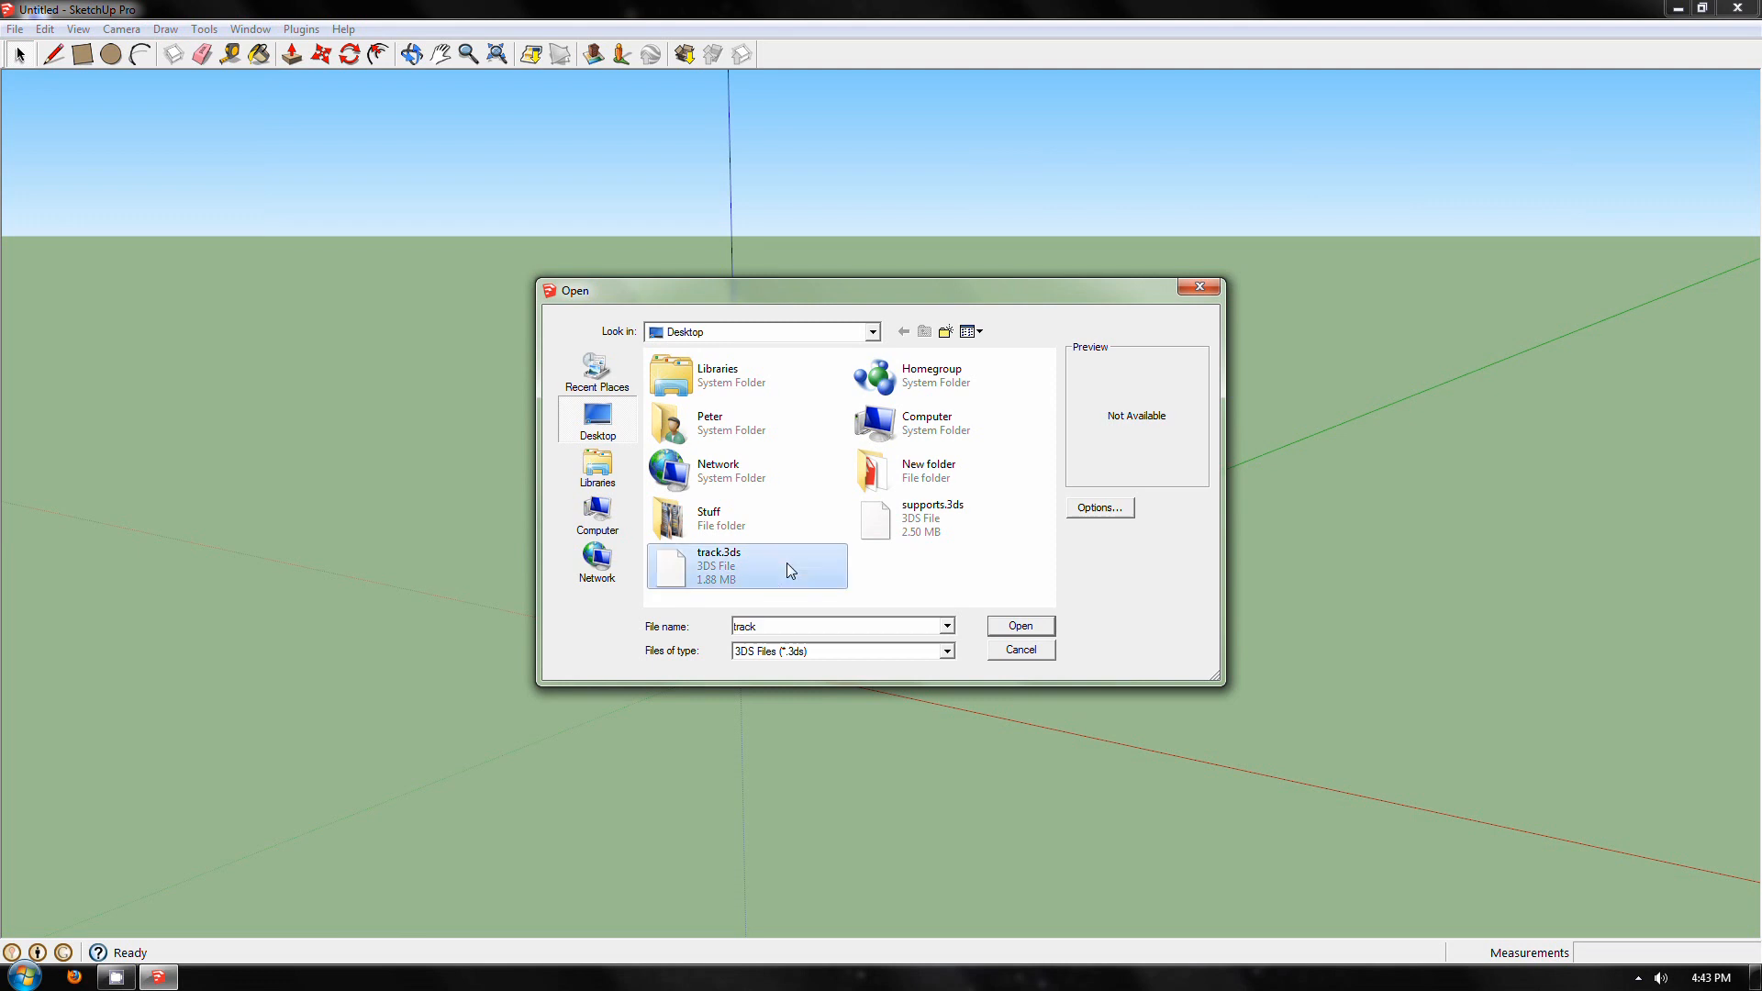
mouse_move(999, 579)
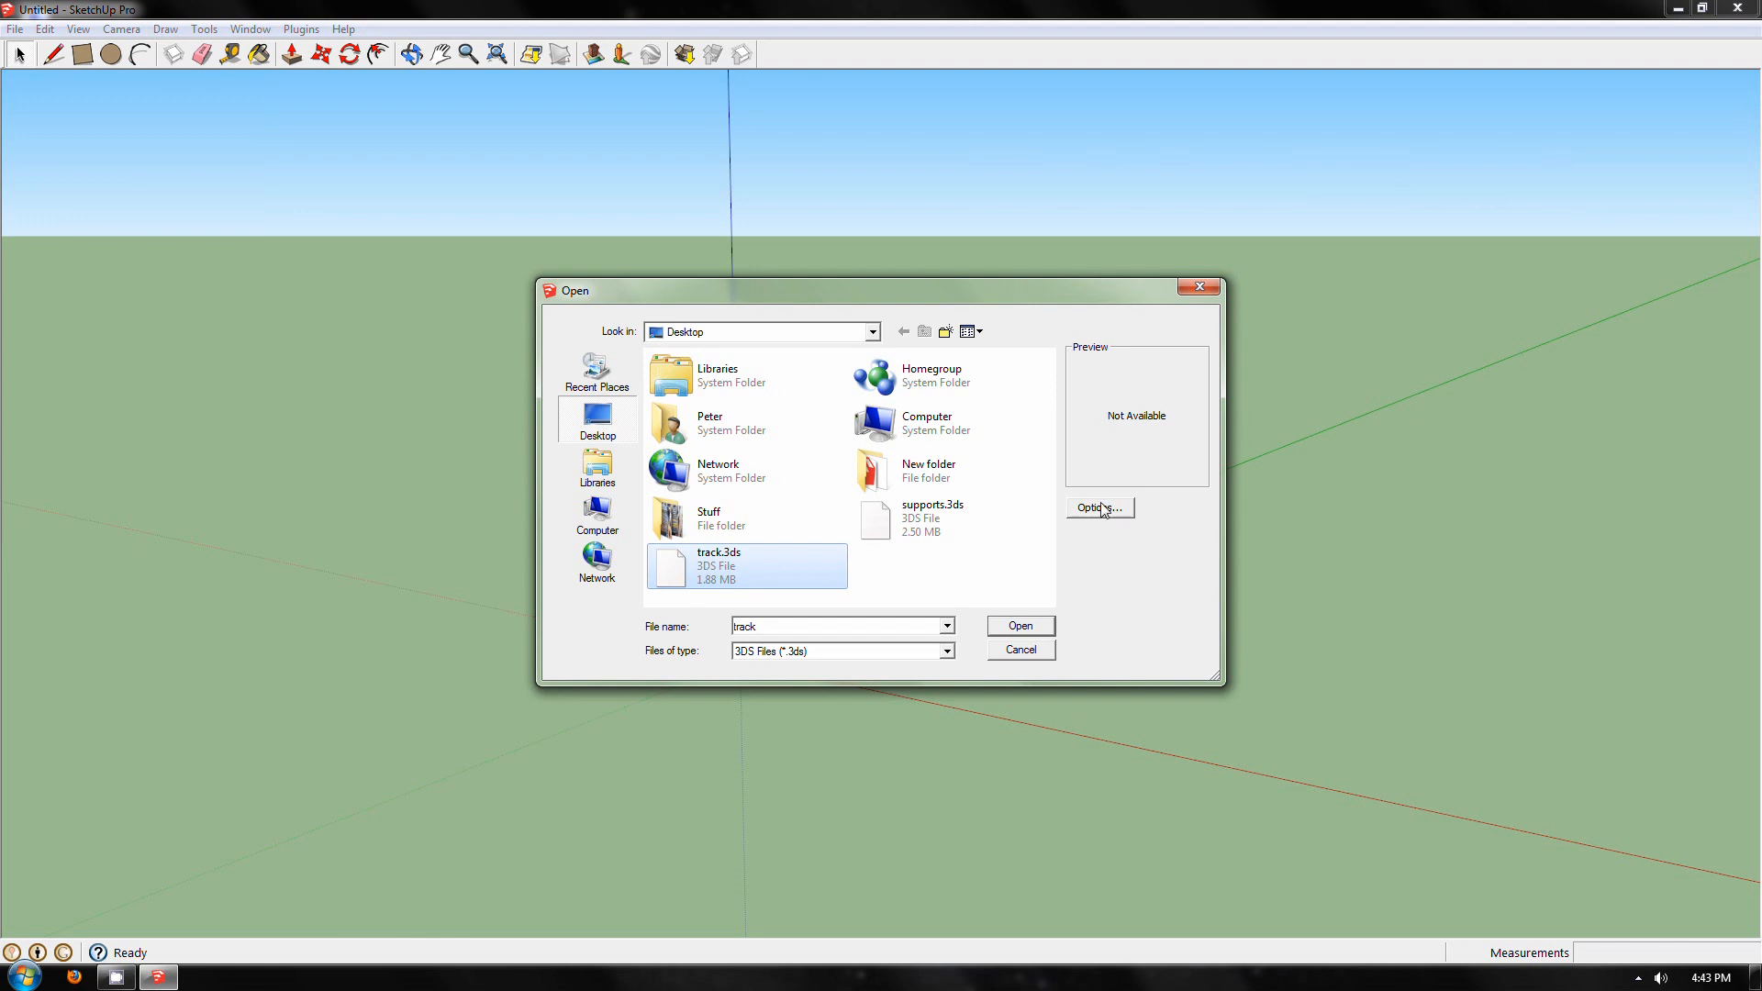
left_click(1098, 506)
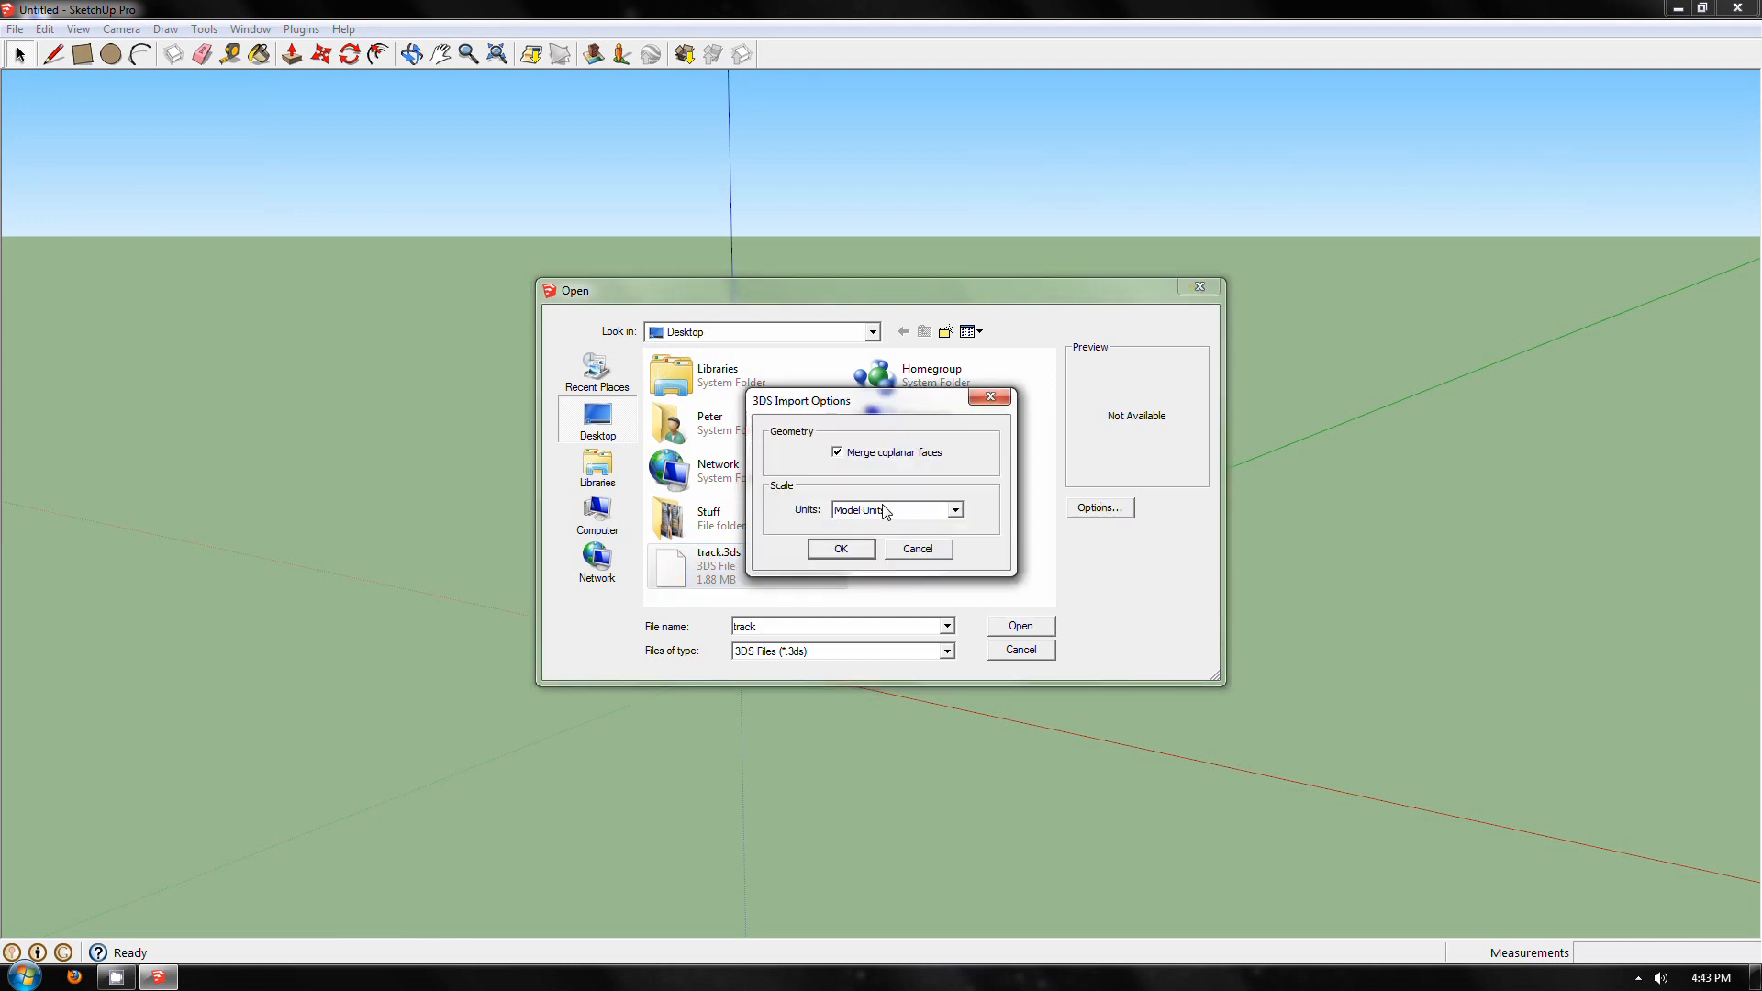
mouse_move(869, 467)
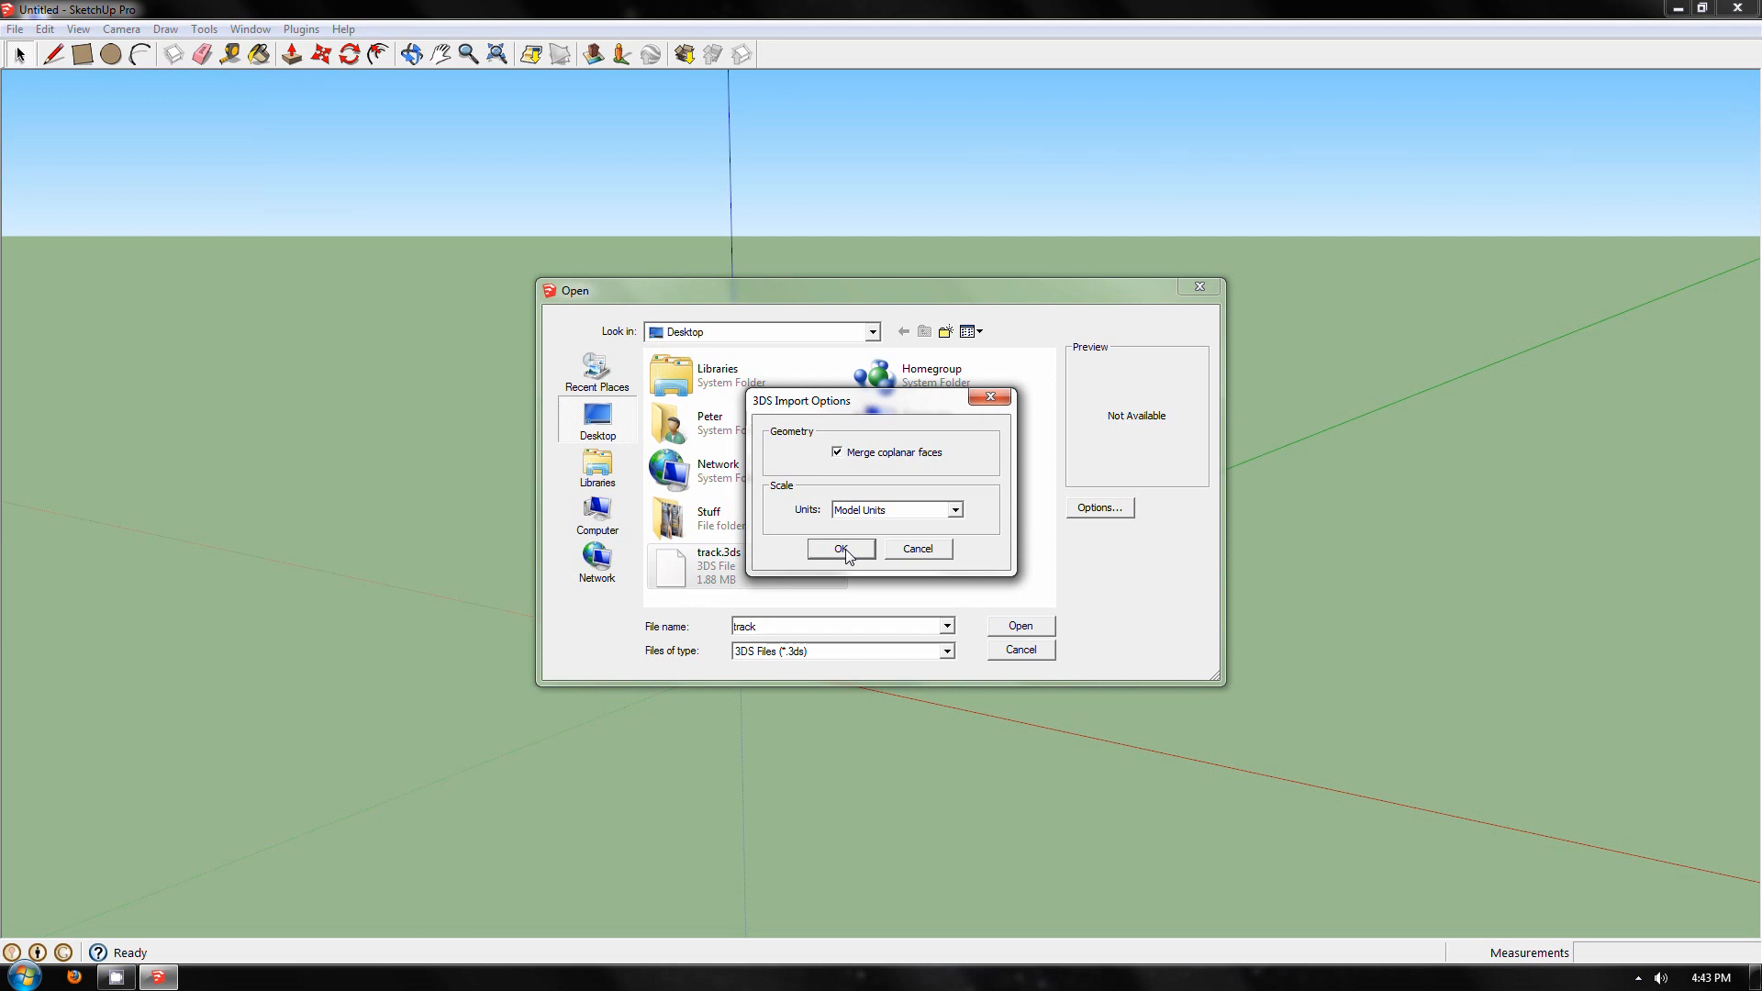
left_click(840, 549)
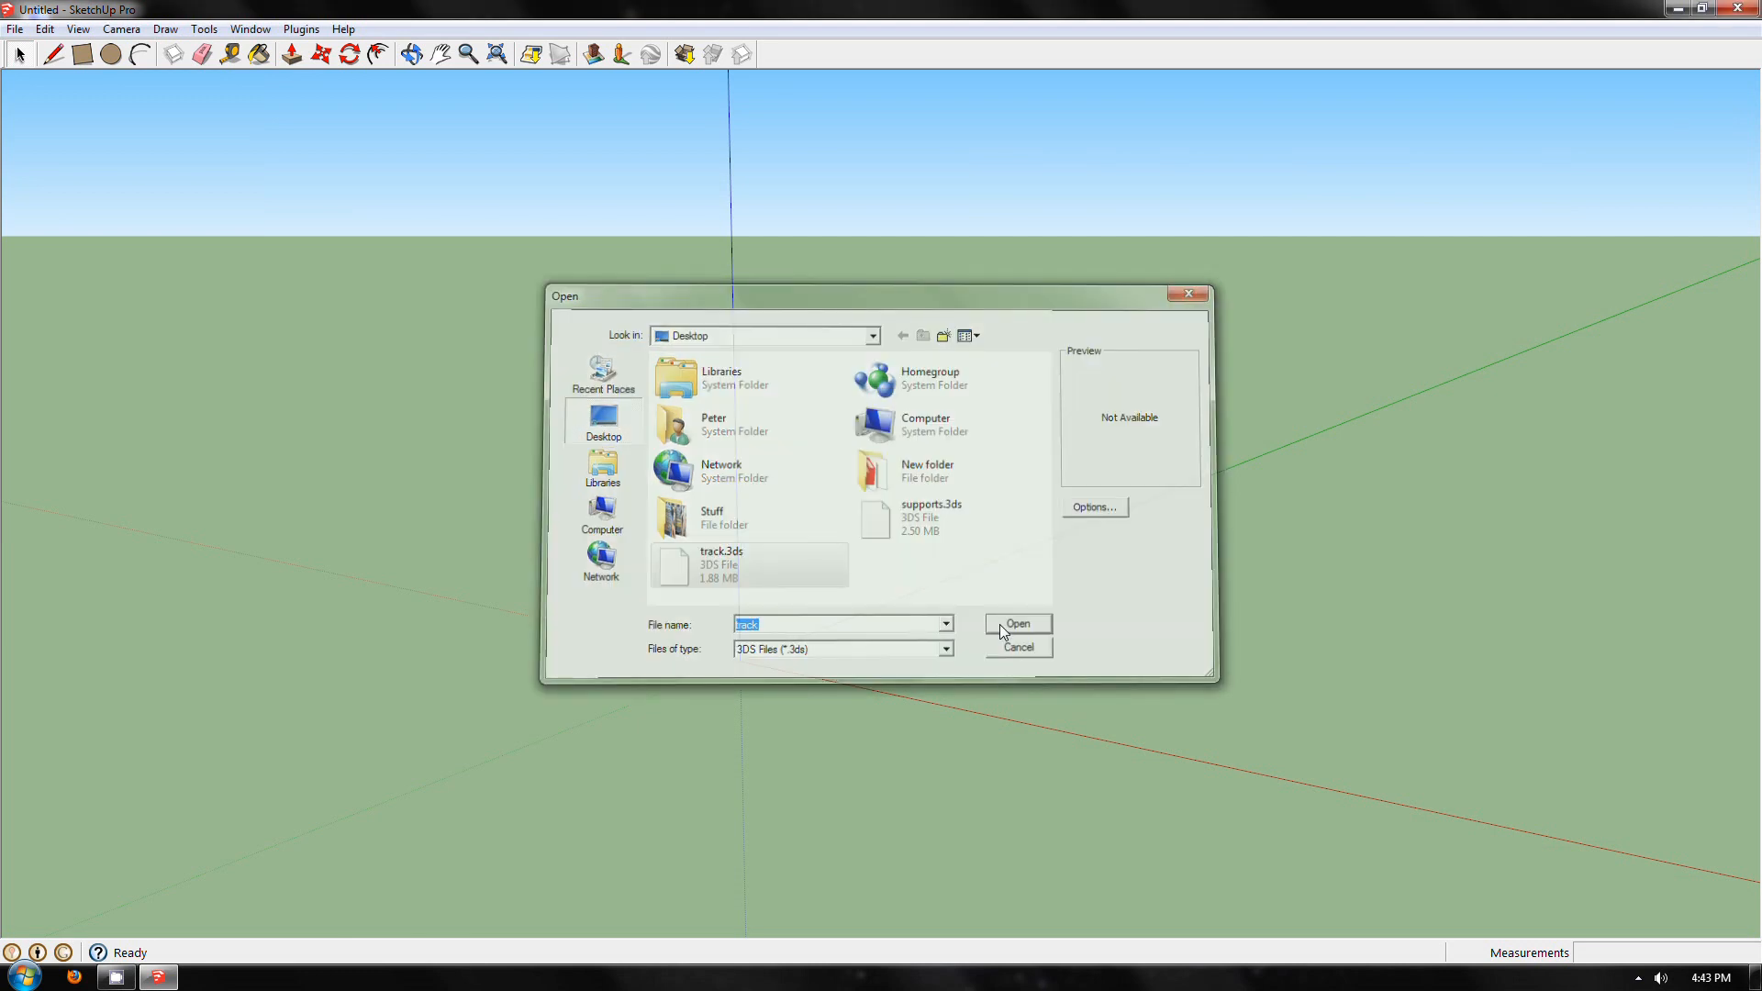
Step: Import track.3ds, then supports.3ds, into the model
left_click(1015, 624)
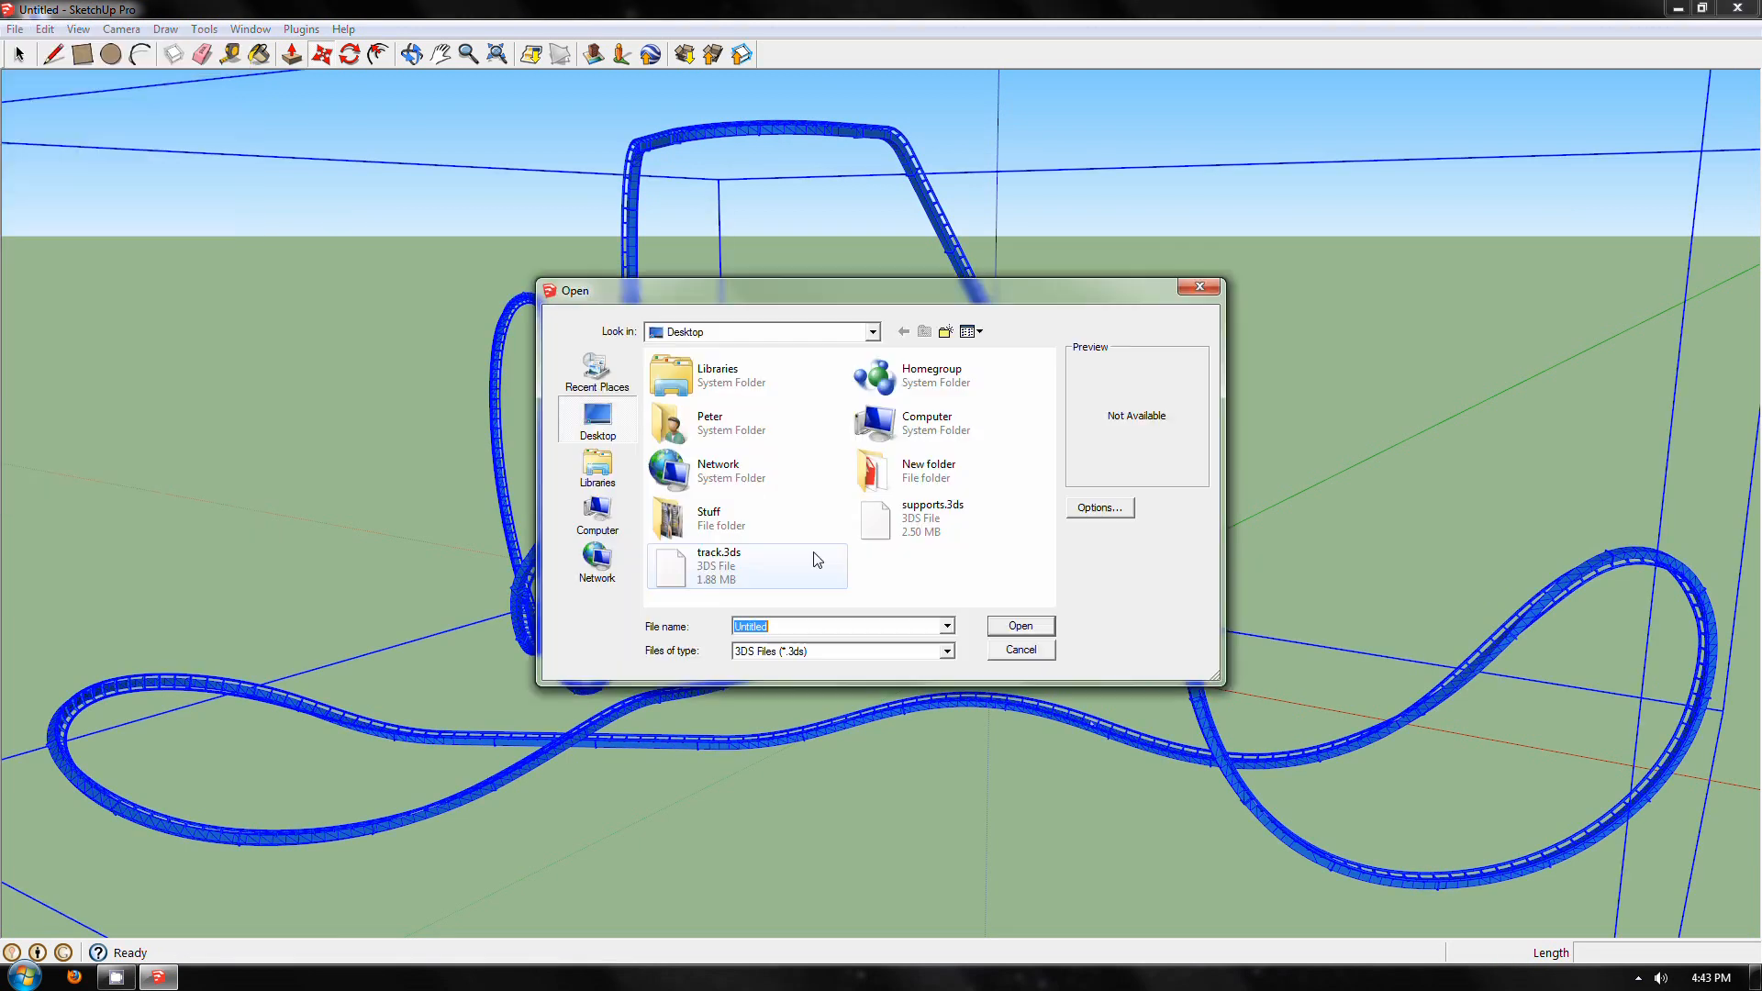
left_click(1017, 625)
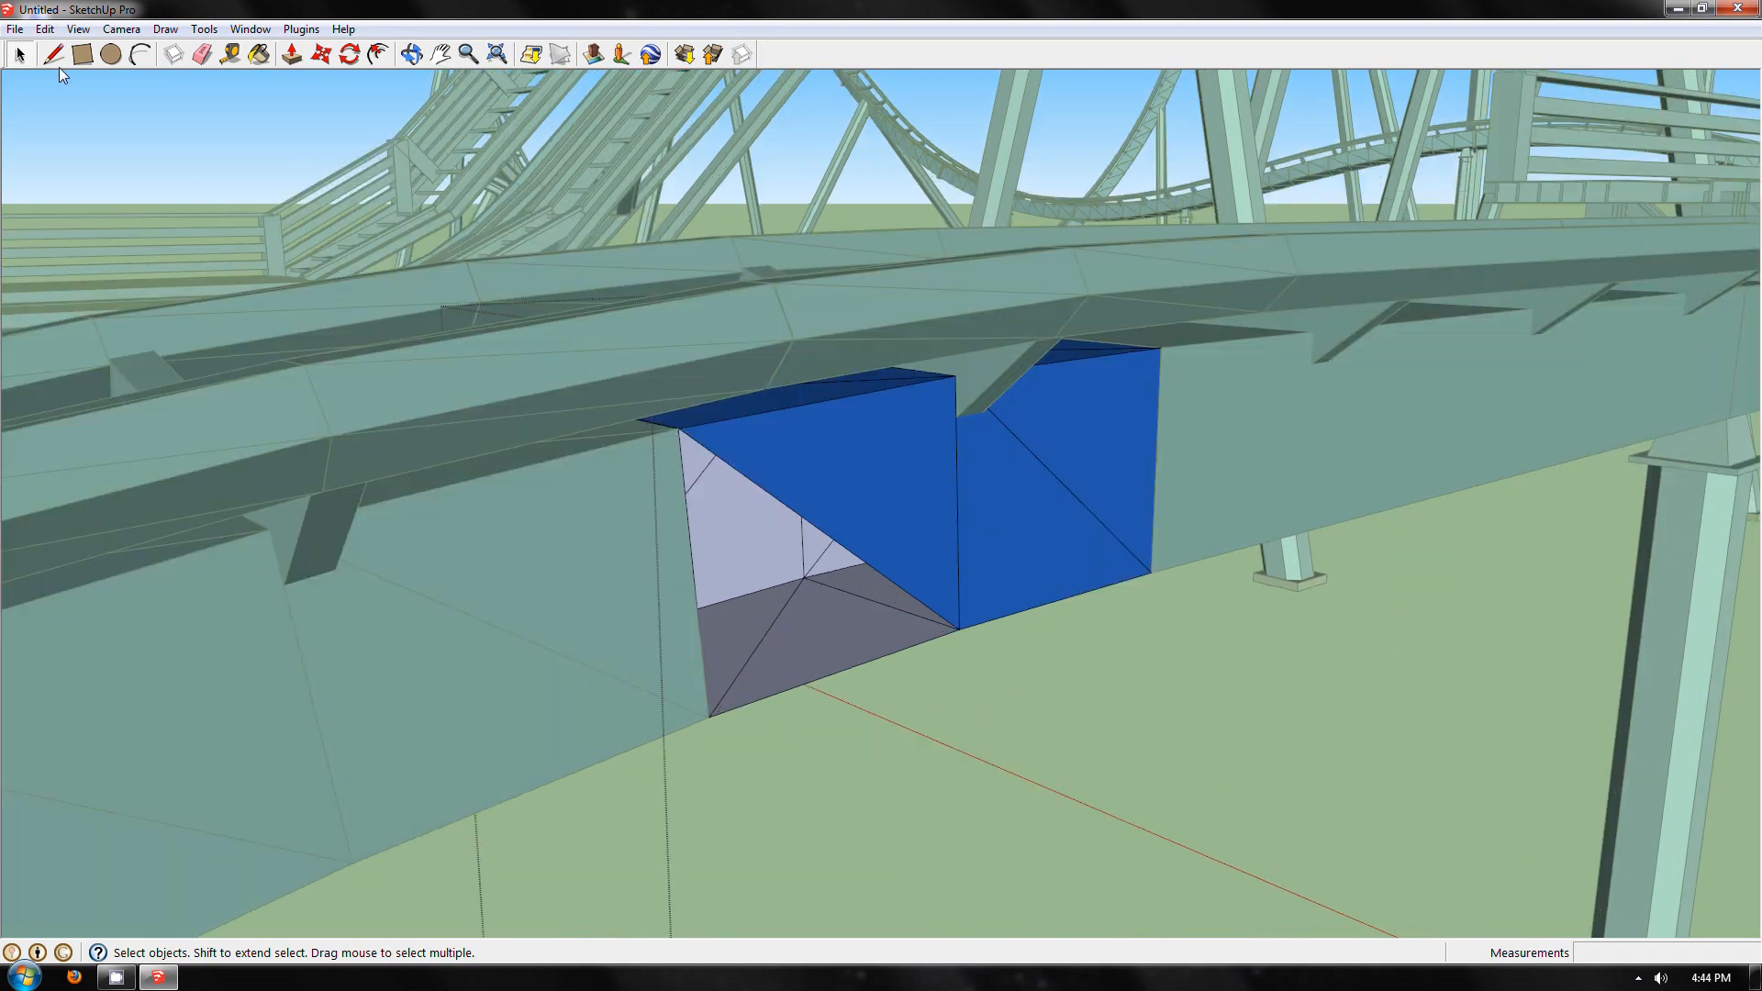
Step: Draw edges across the station wall gap to form a triangular face, then orbit to check
left_click(53, 54)
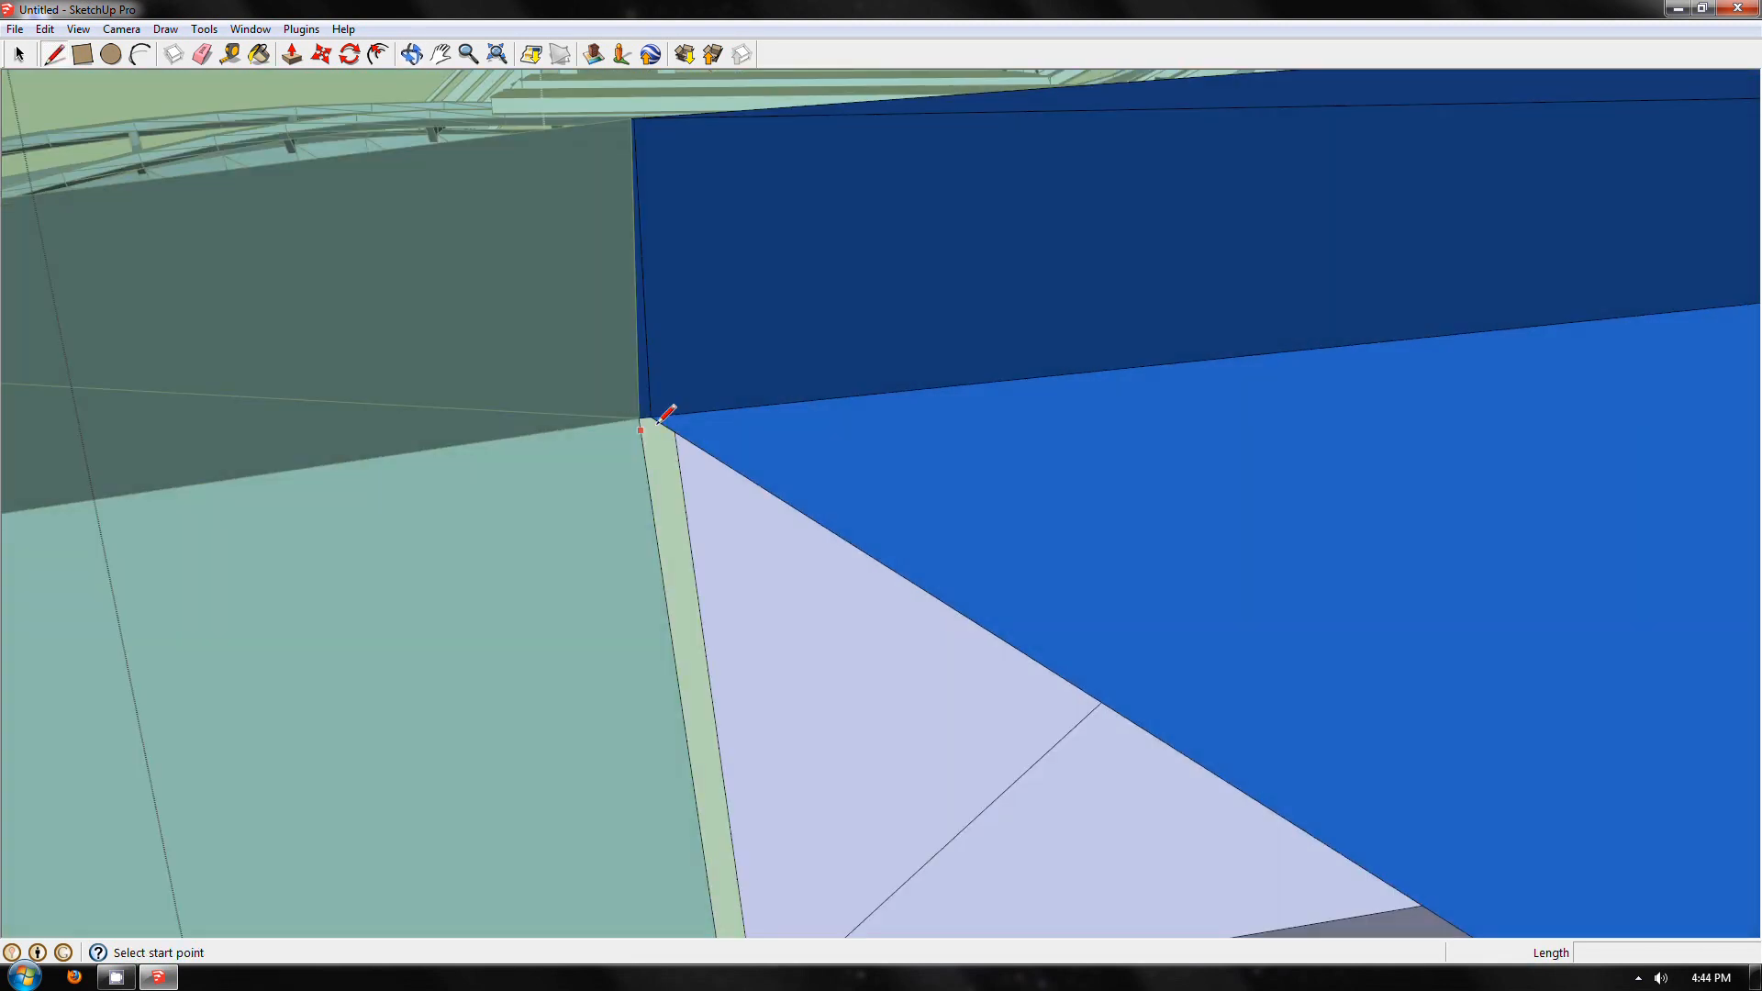
left_click(641, 430)
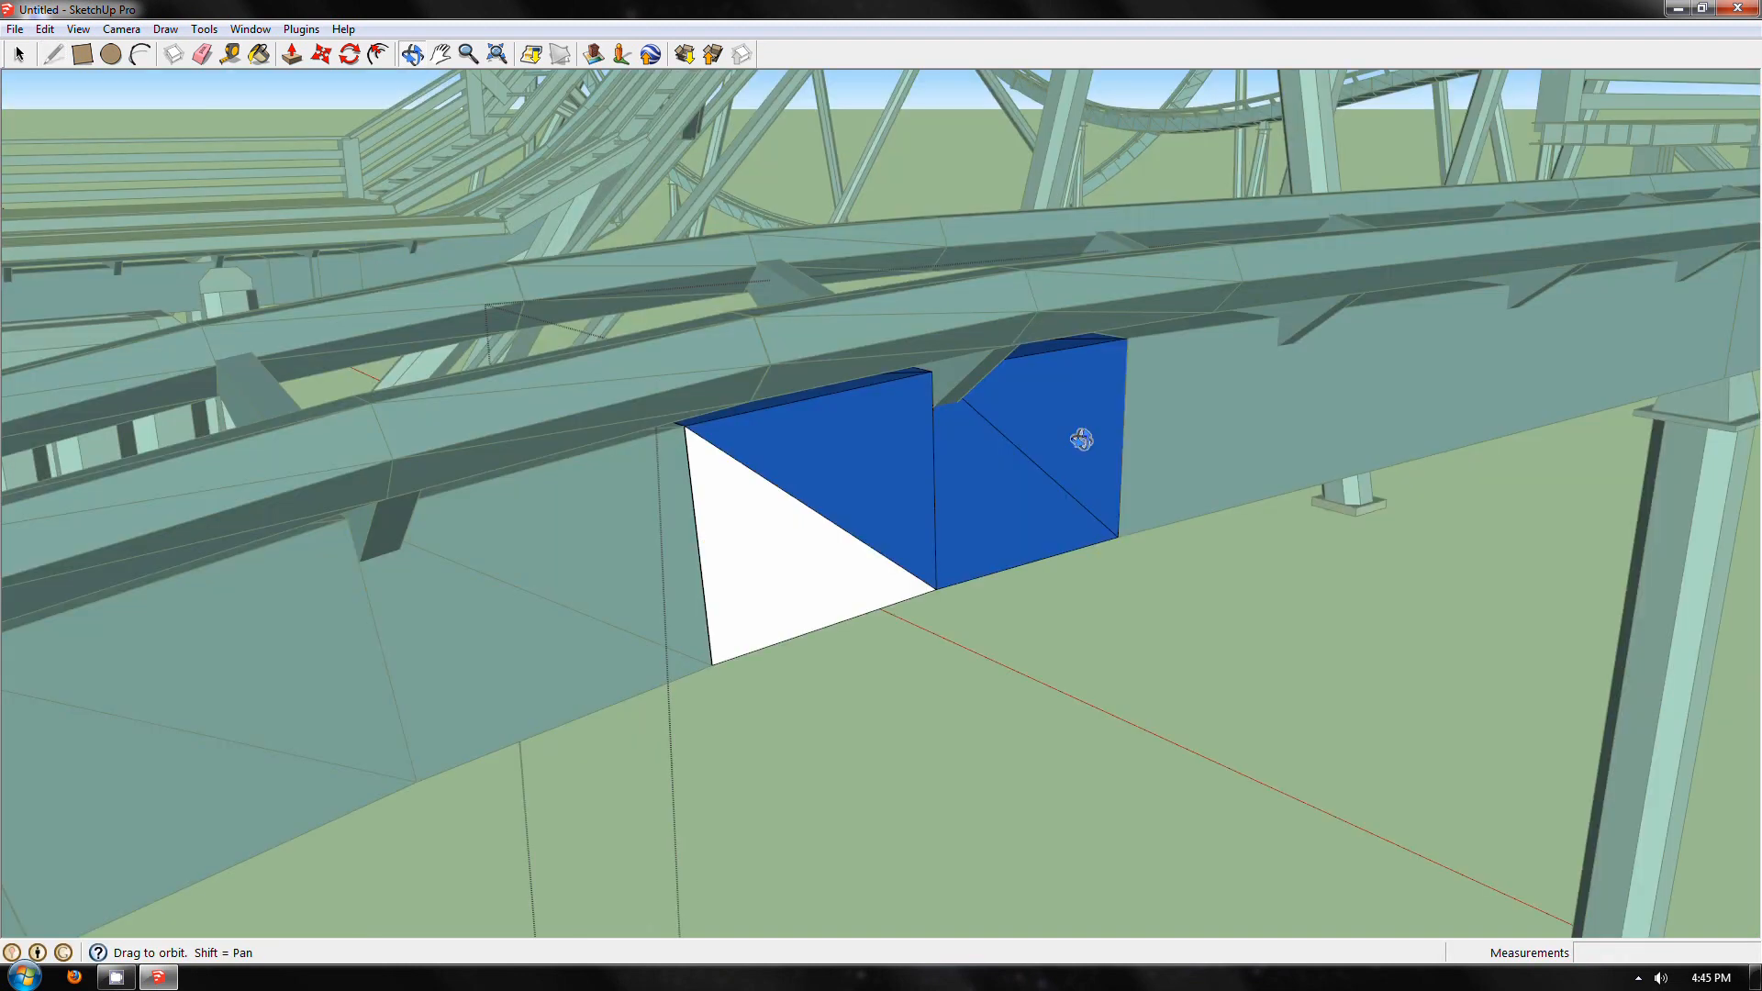
left_click_drag(1077, 438, 938, 196)
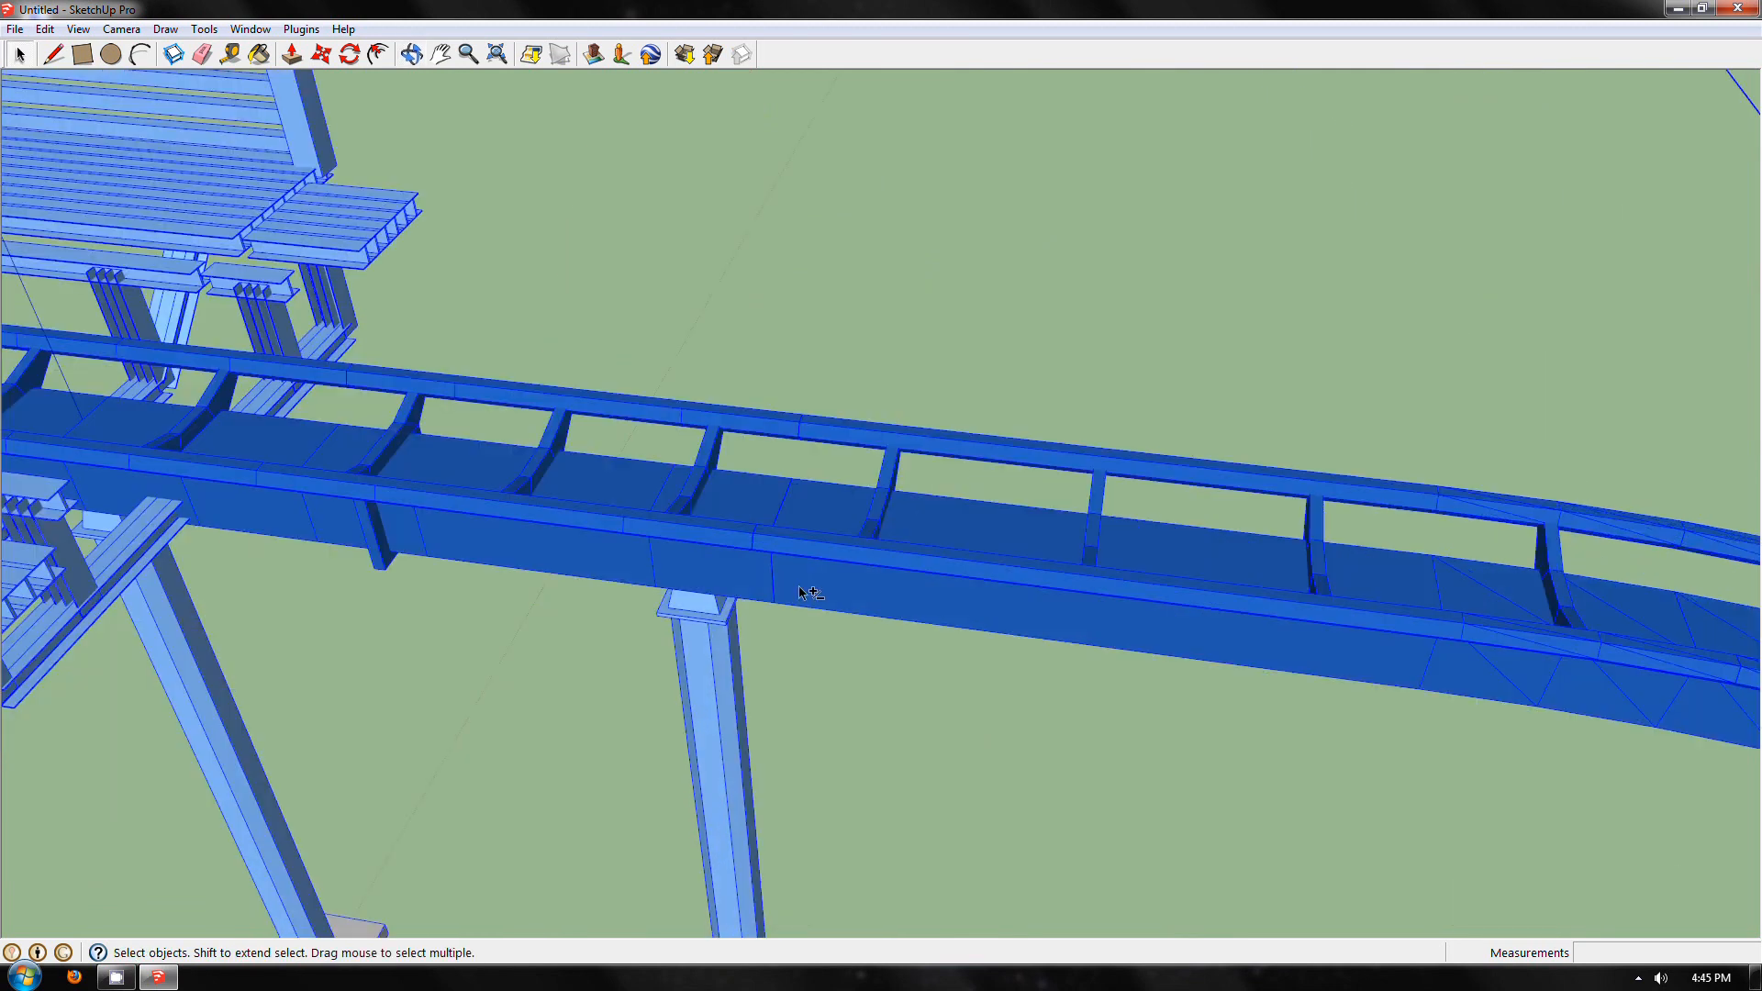
left_click_drag(797, 592, 738, 181)
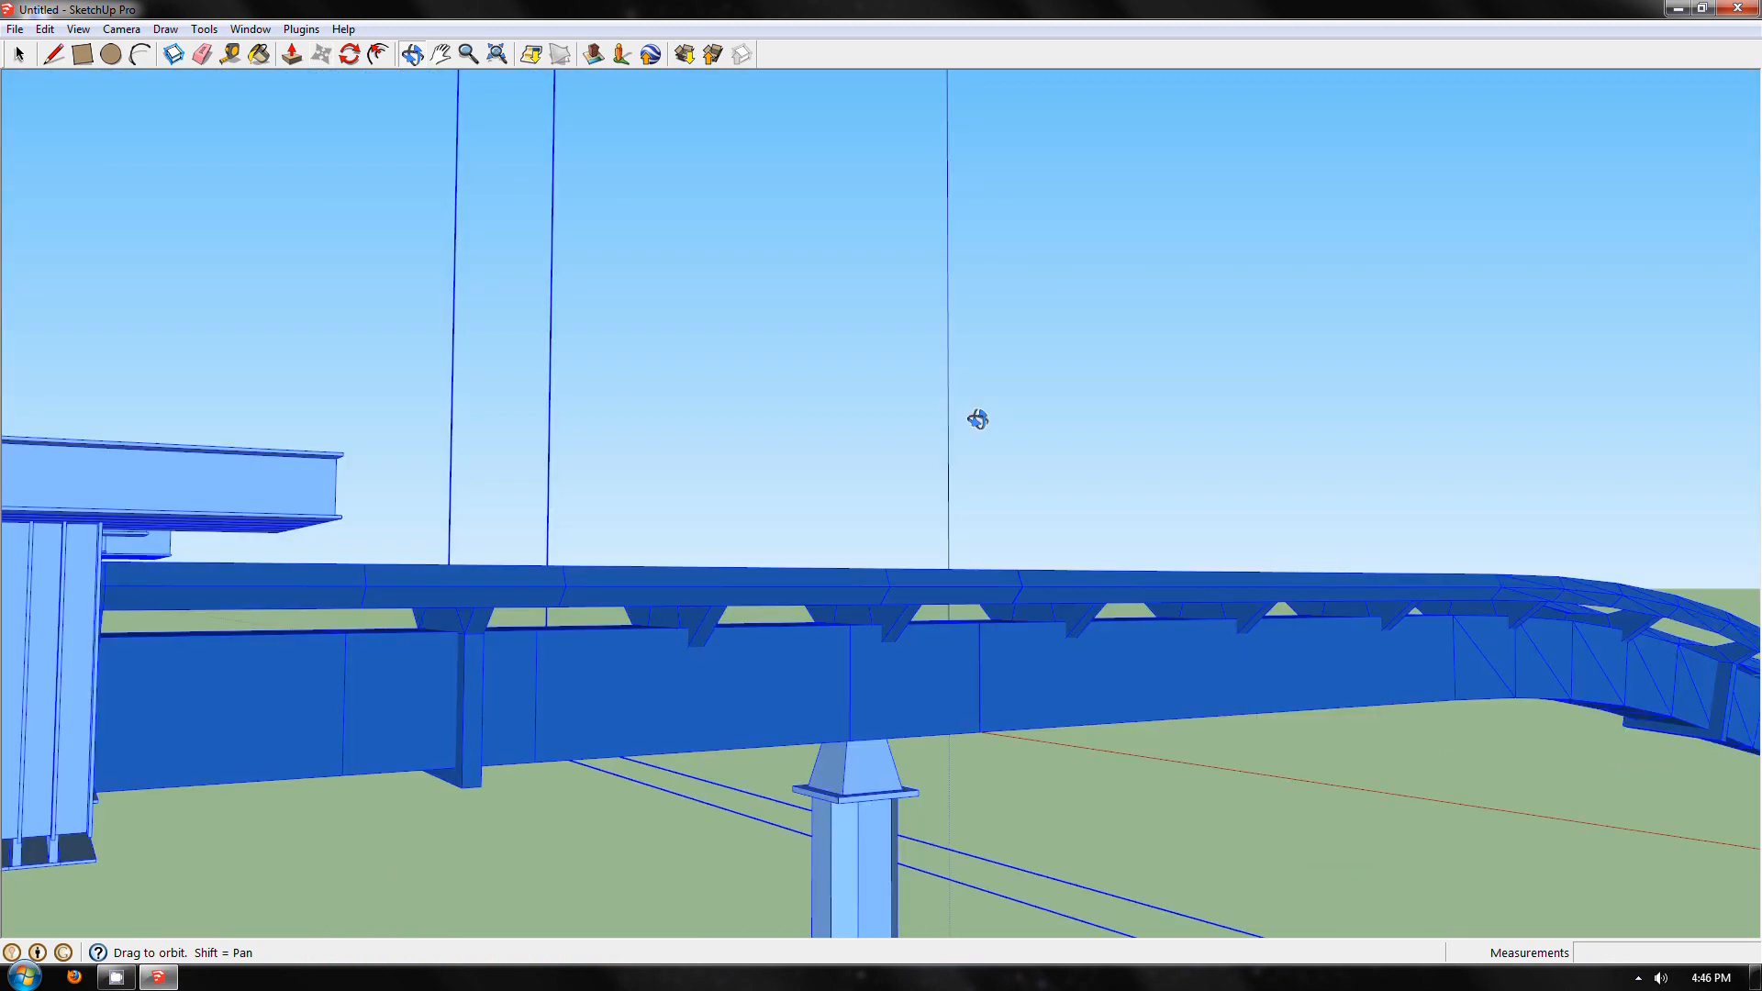
left_click_drag(978, 419, 955, 539)
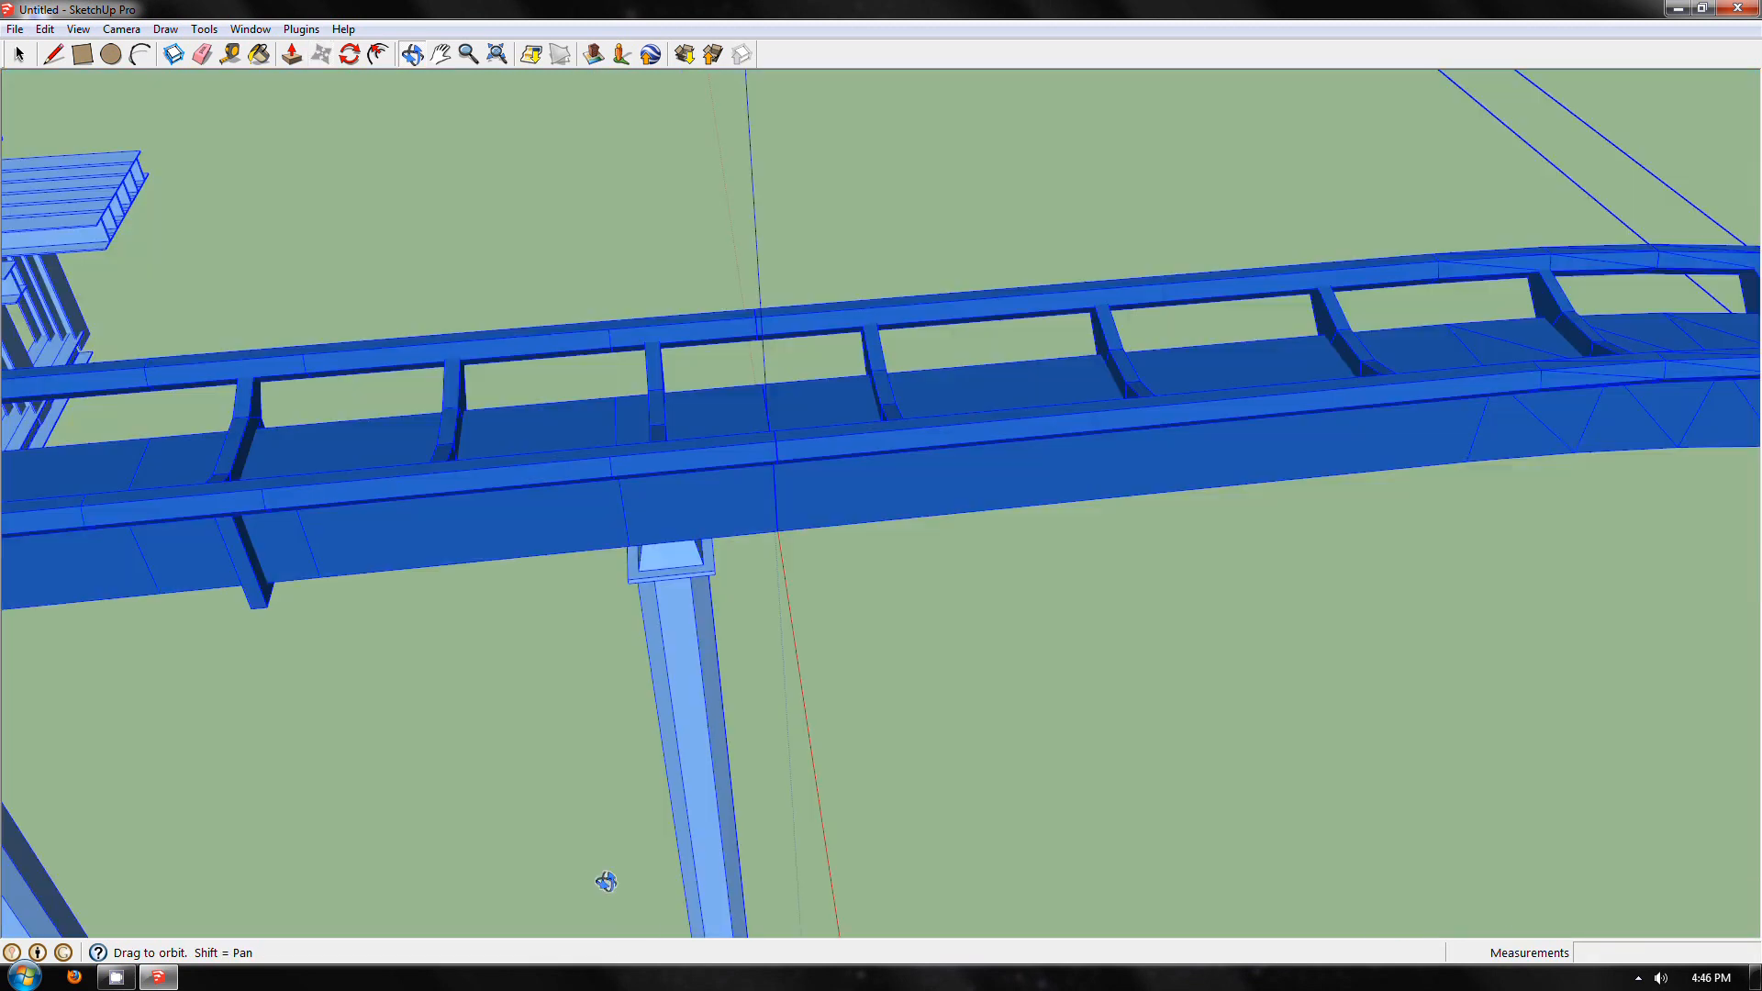
left_click_drag(607, 882, 938, 616)
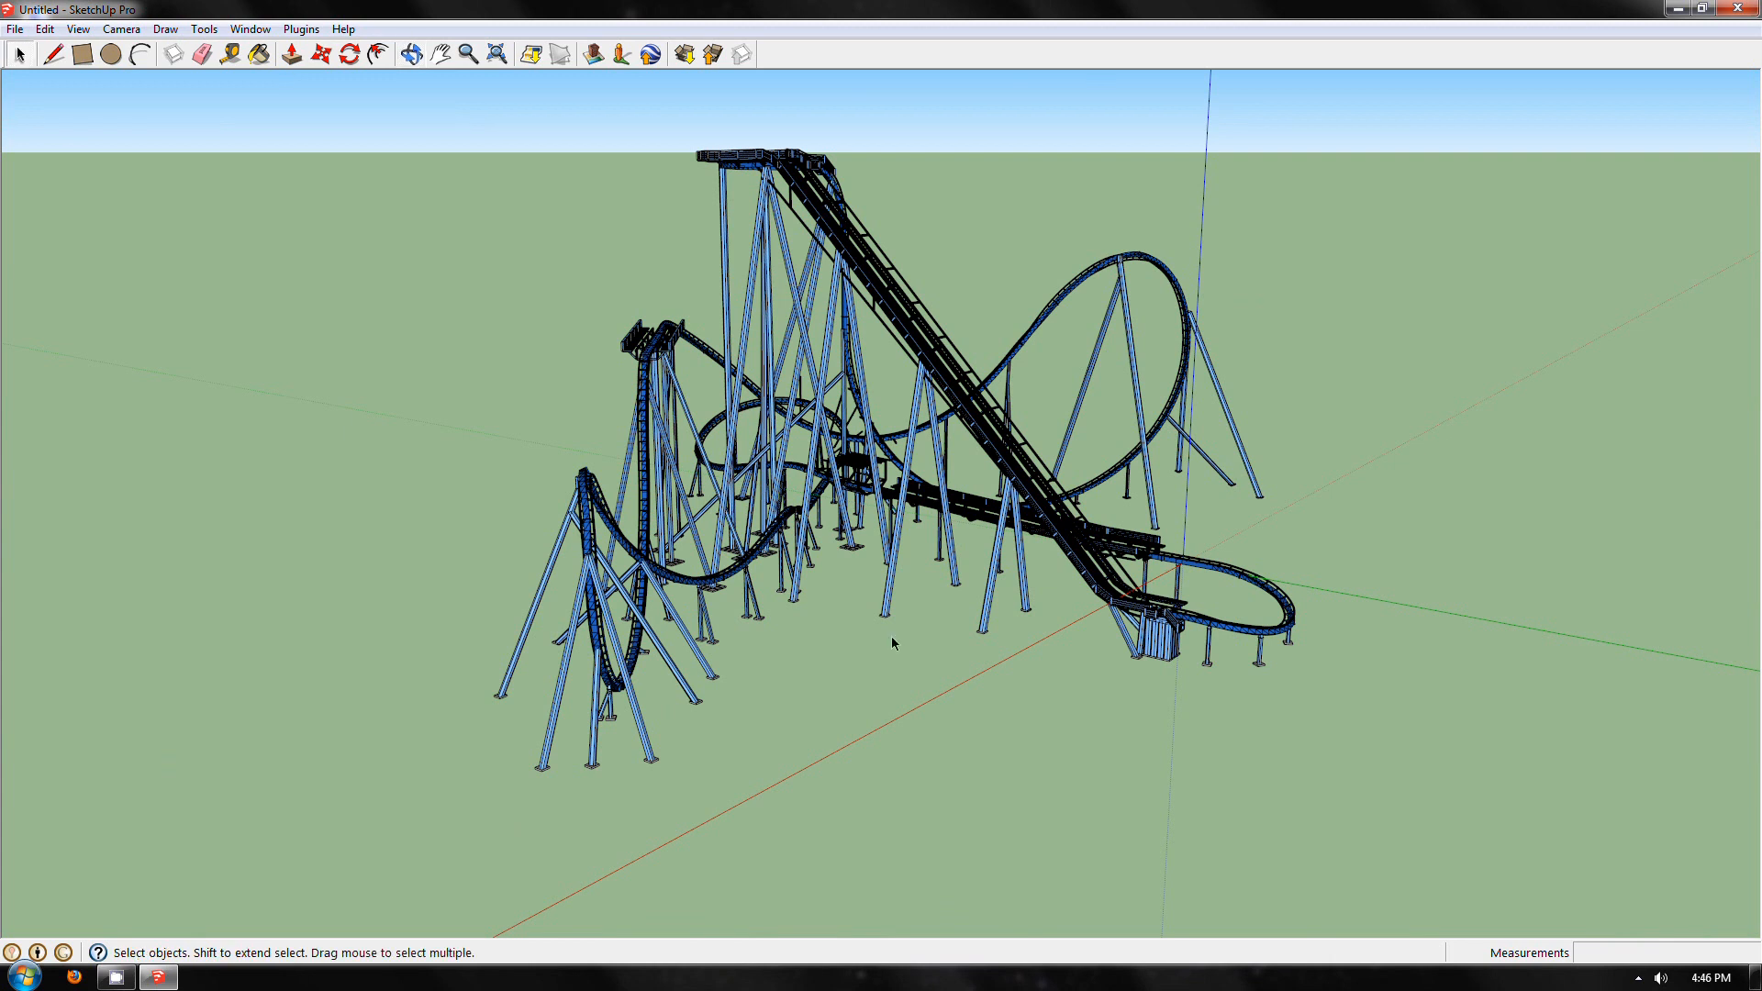
mouse_move(915, 685)
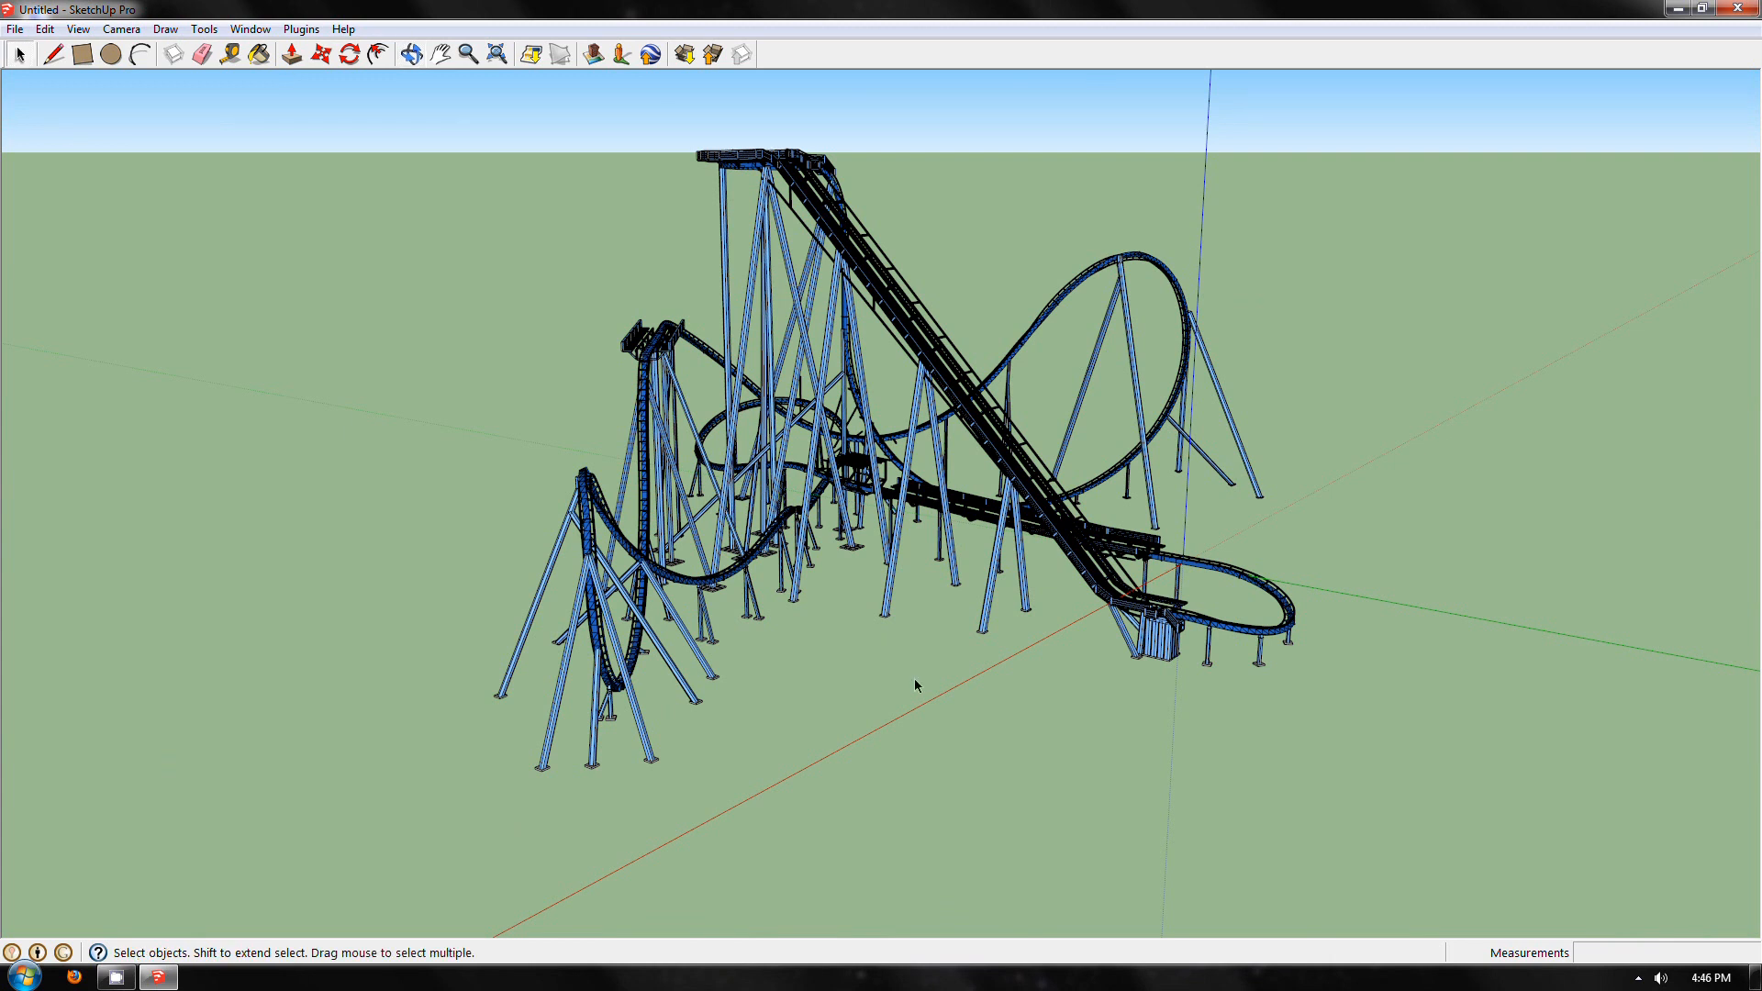
mouse_move(915, 683)
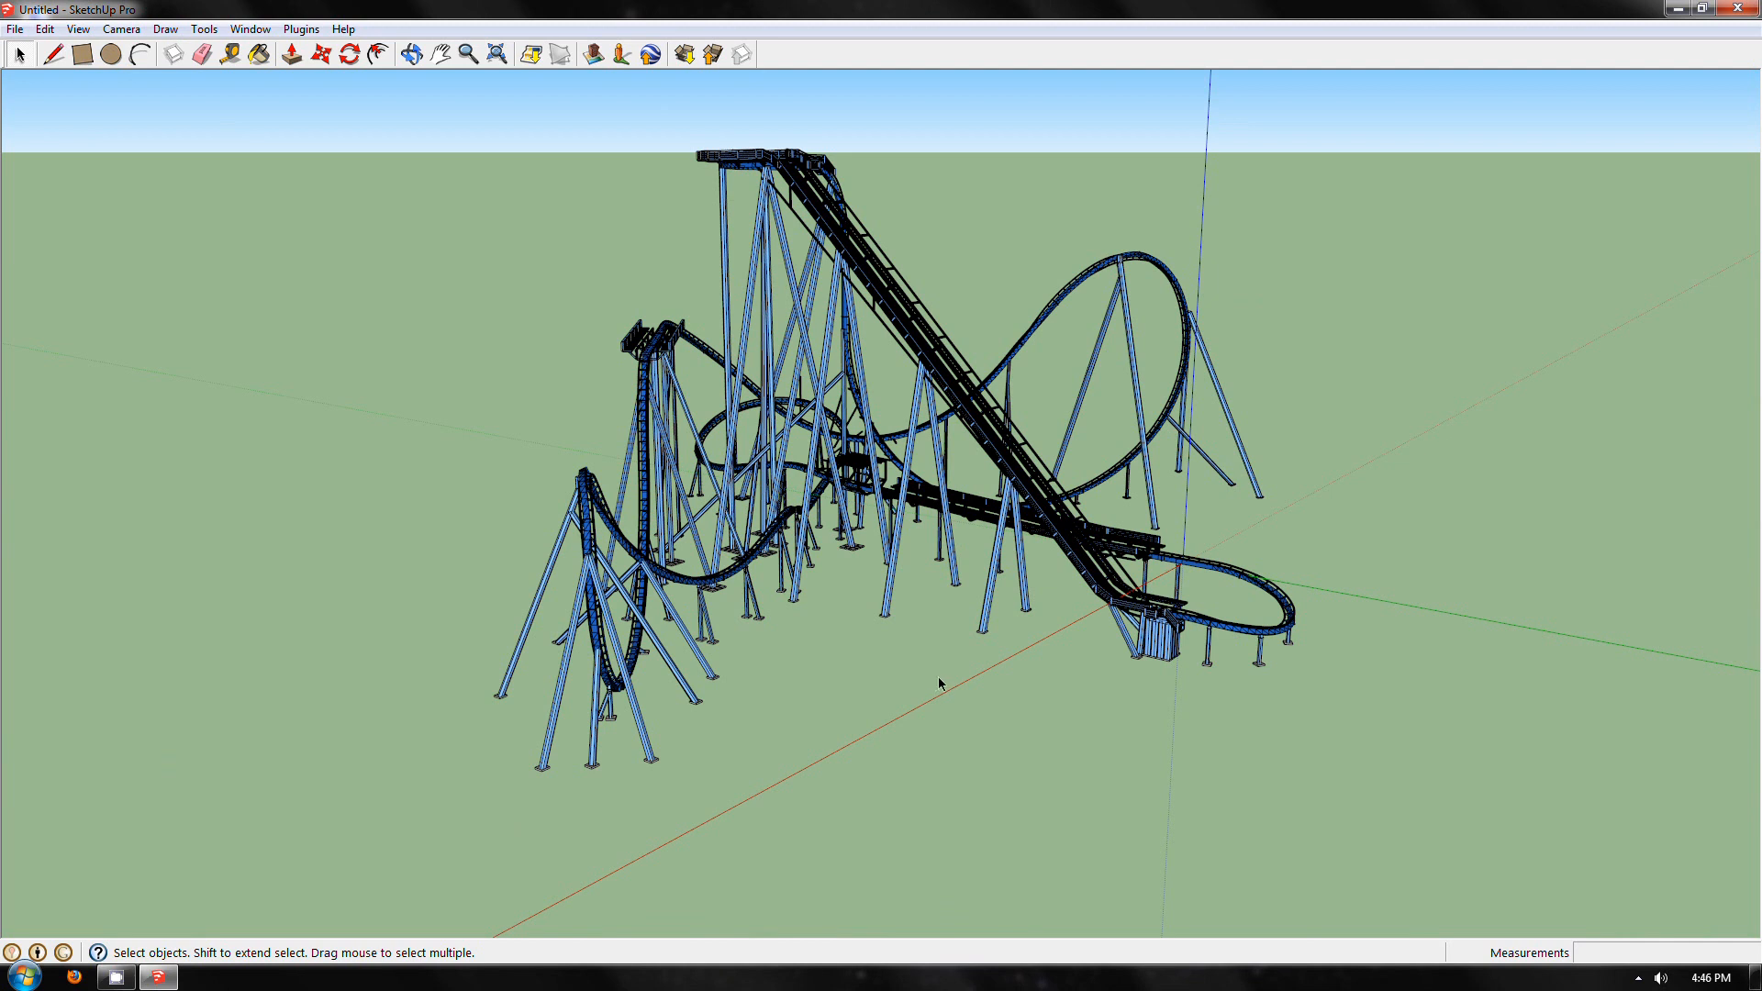
mouse_move(965, 652)
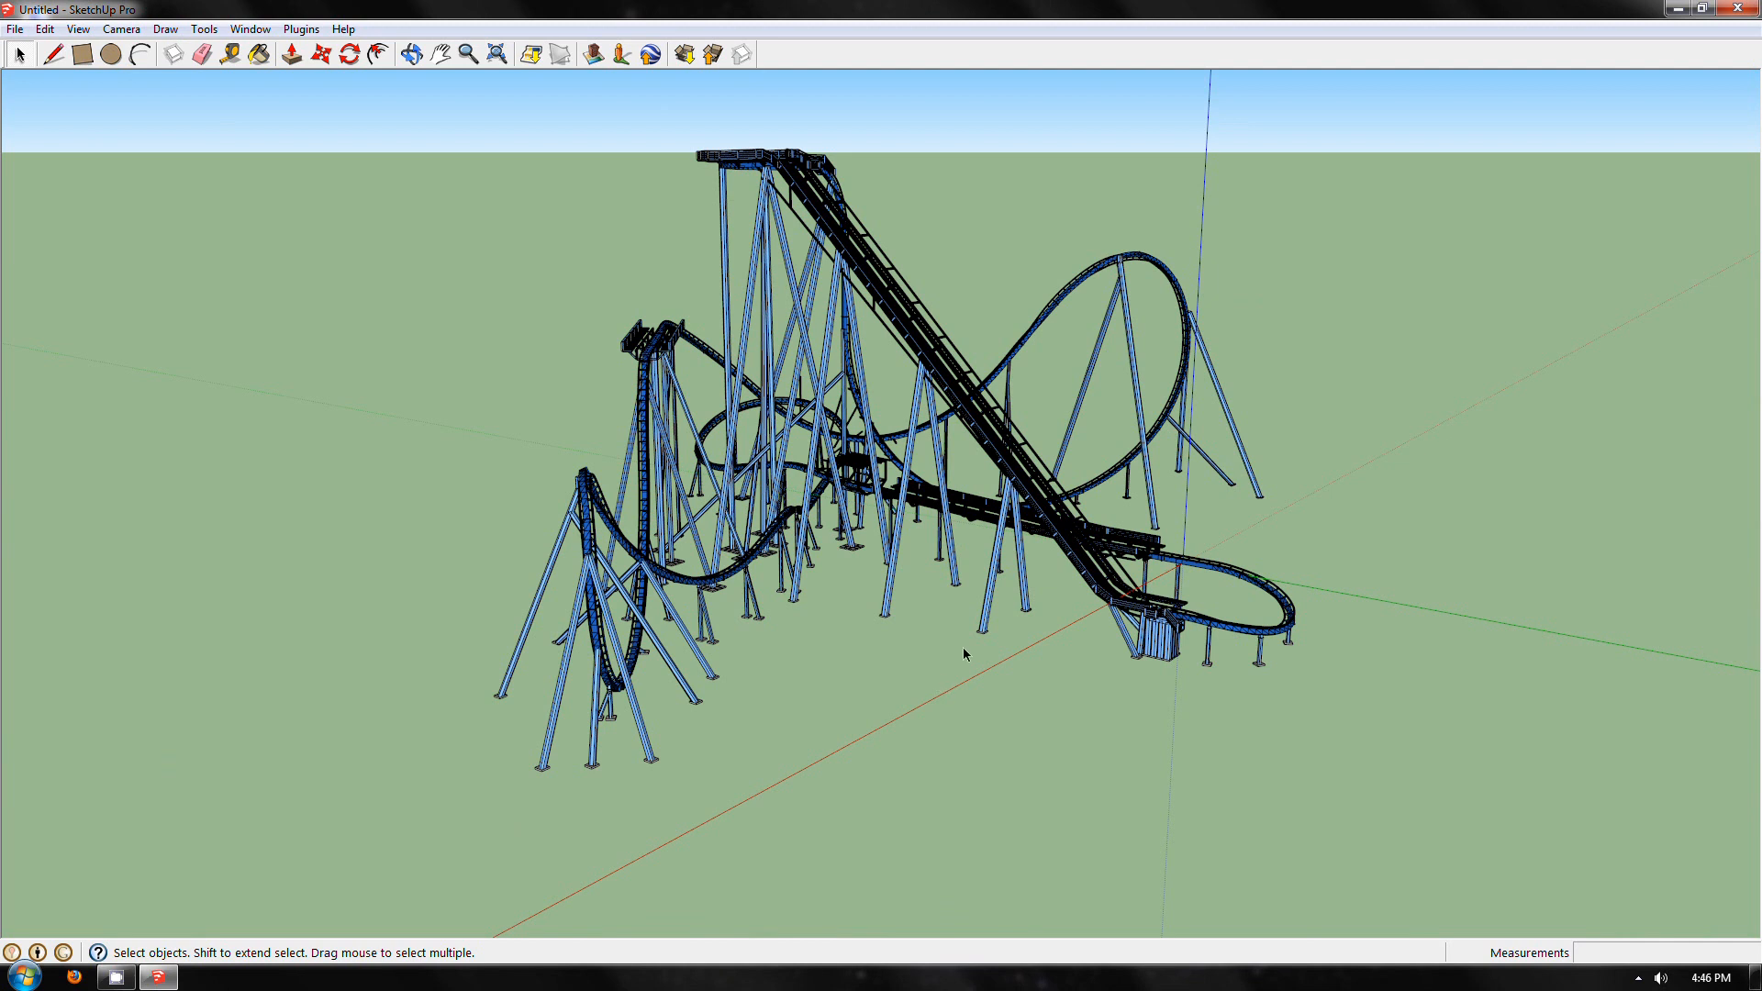